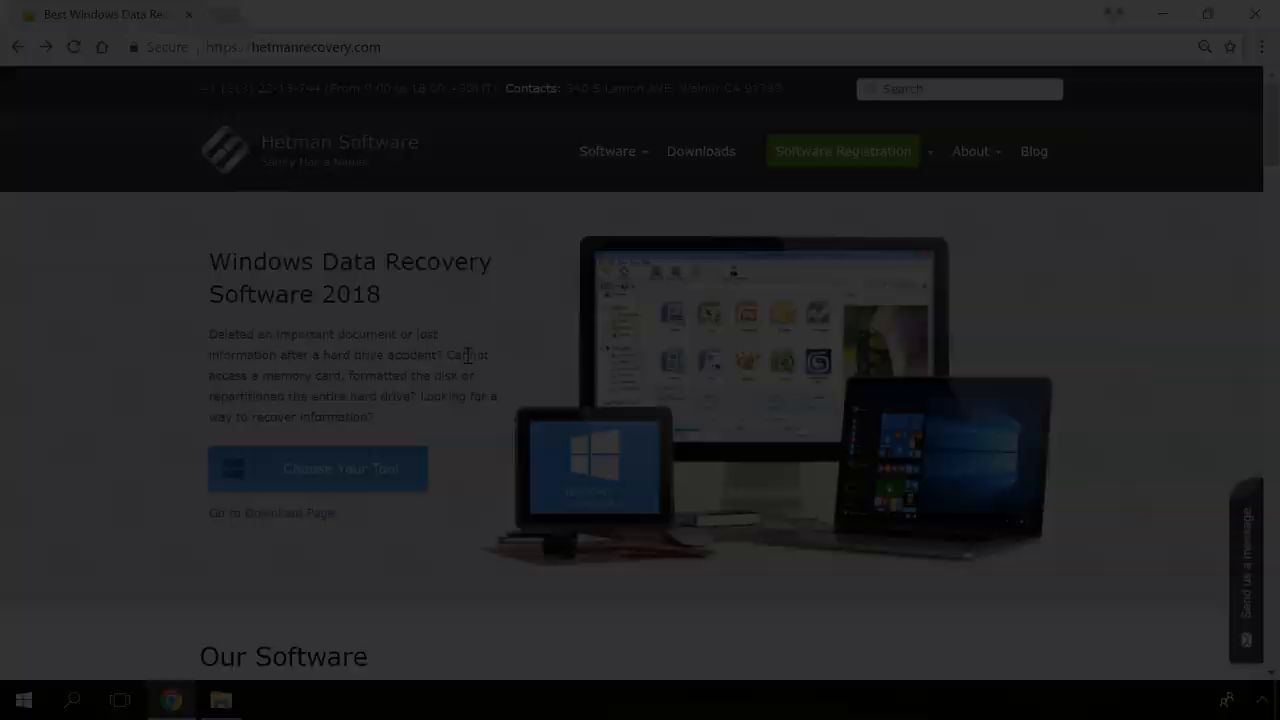
# Download Hetman Partition Recovery from the Hard Drive Recovery software page, reaching the blog.
pyautogui.scroll(-3)
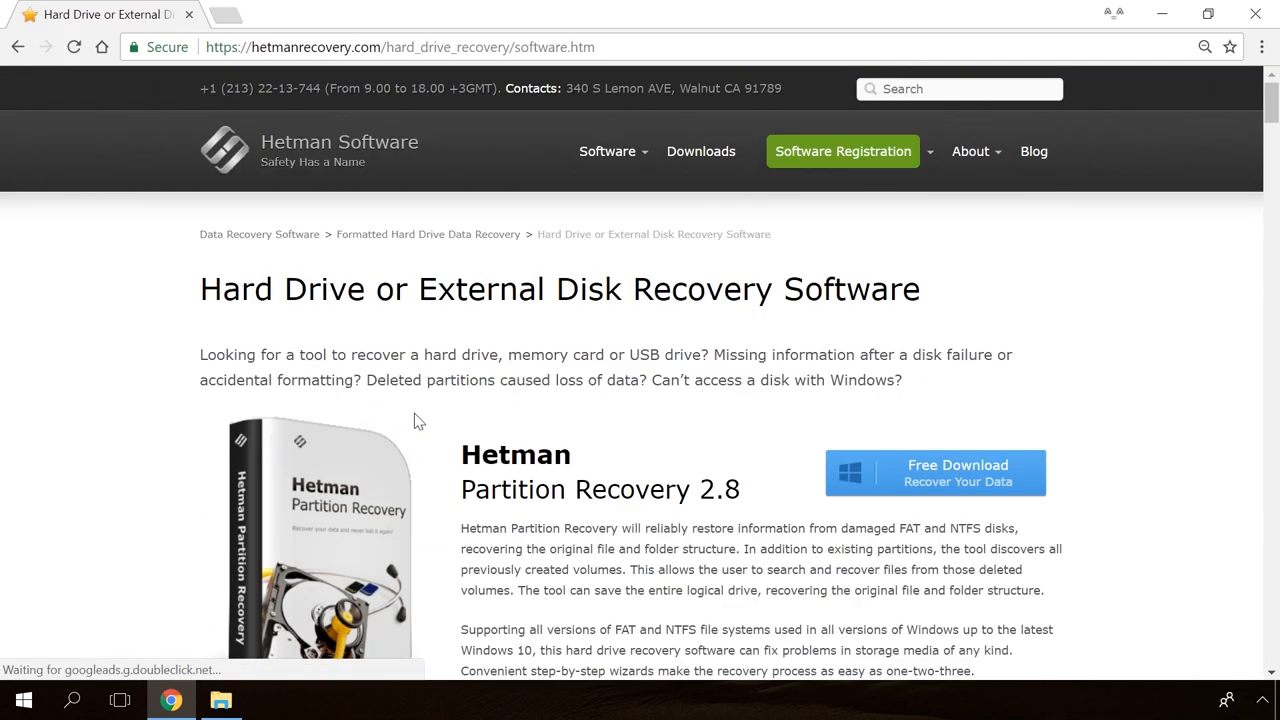
pyautogui.moveTo(922, 478)
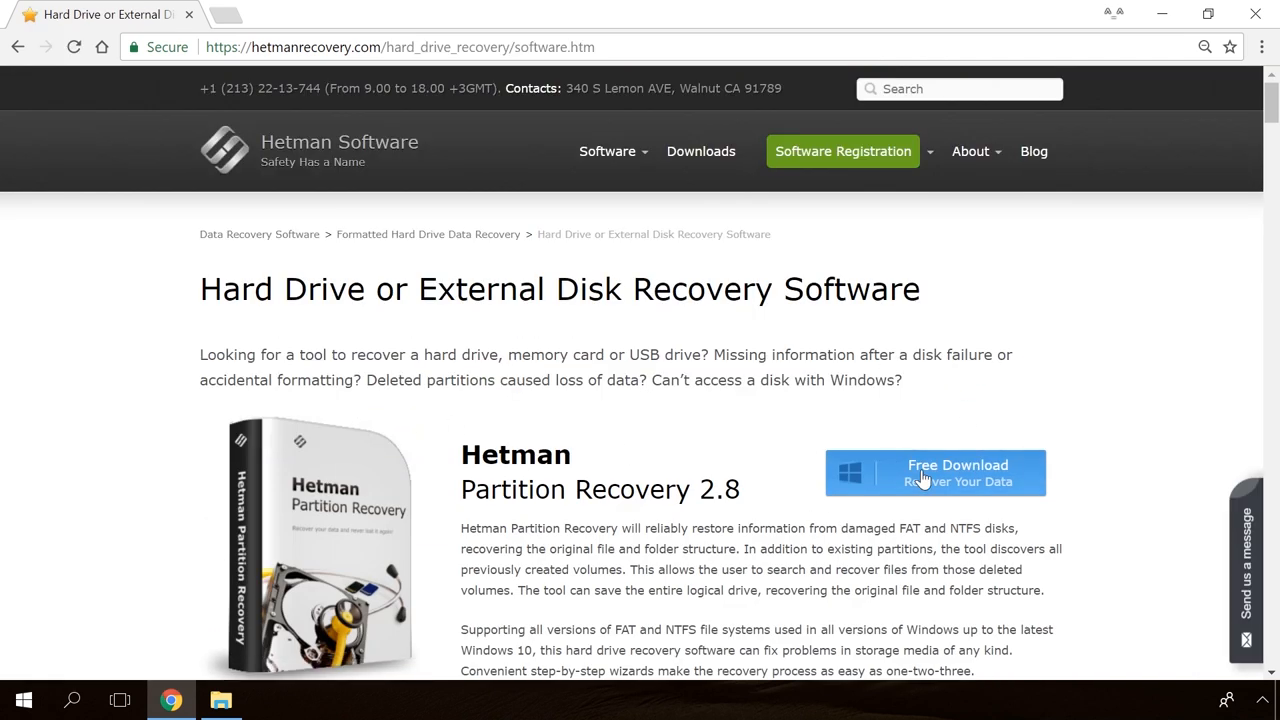
pyautogui.click(933, 472)
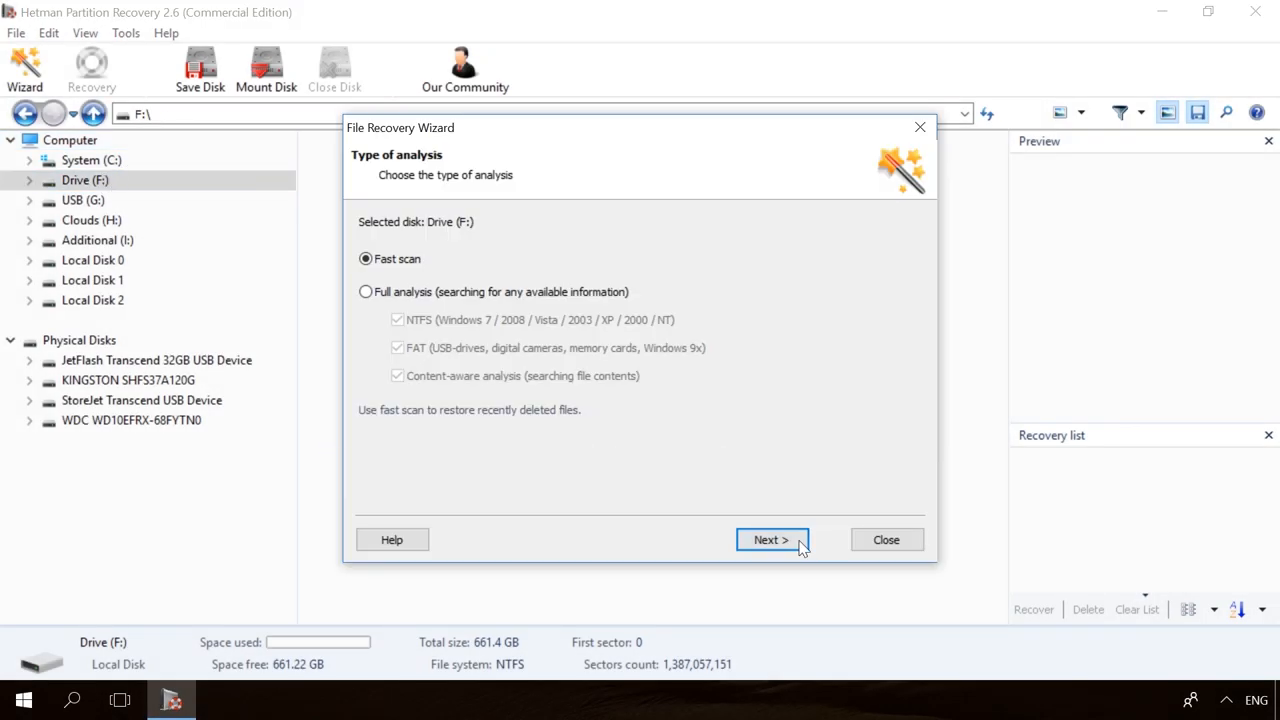
pyautogui.click(771, 540)
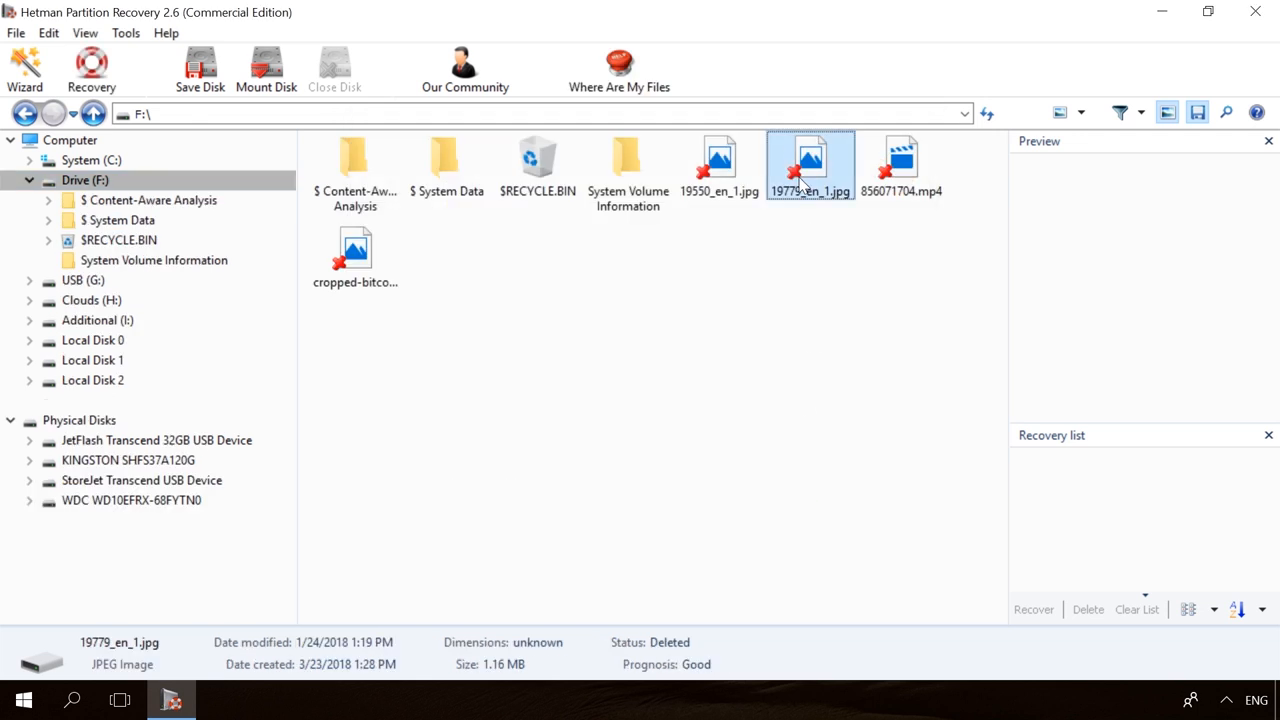
pyautogui.click(901, 165)
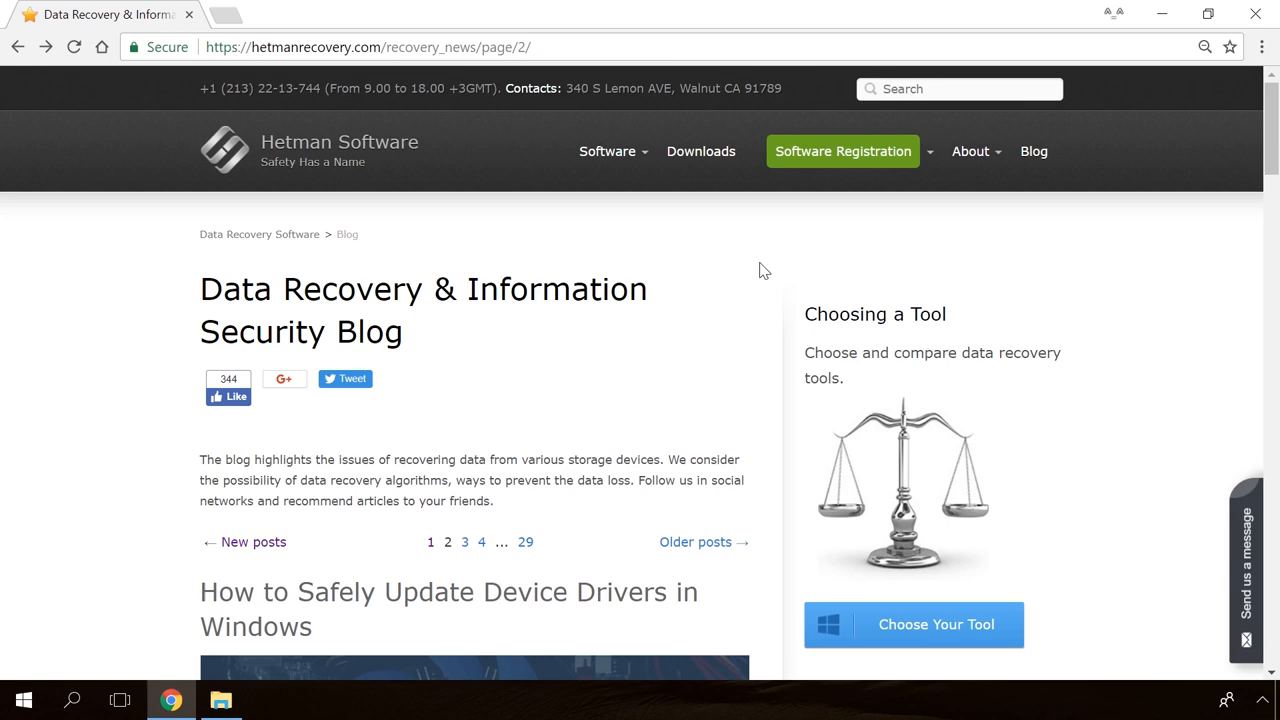
# Read the 'How to Fix the Error Windows Detected a Hard Disk Problem' article.
pyautogui.scroll(-3)
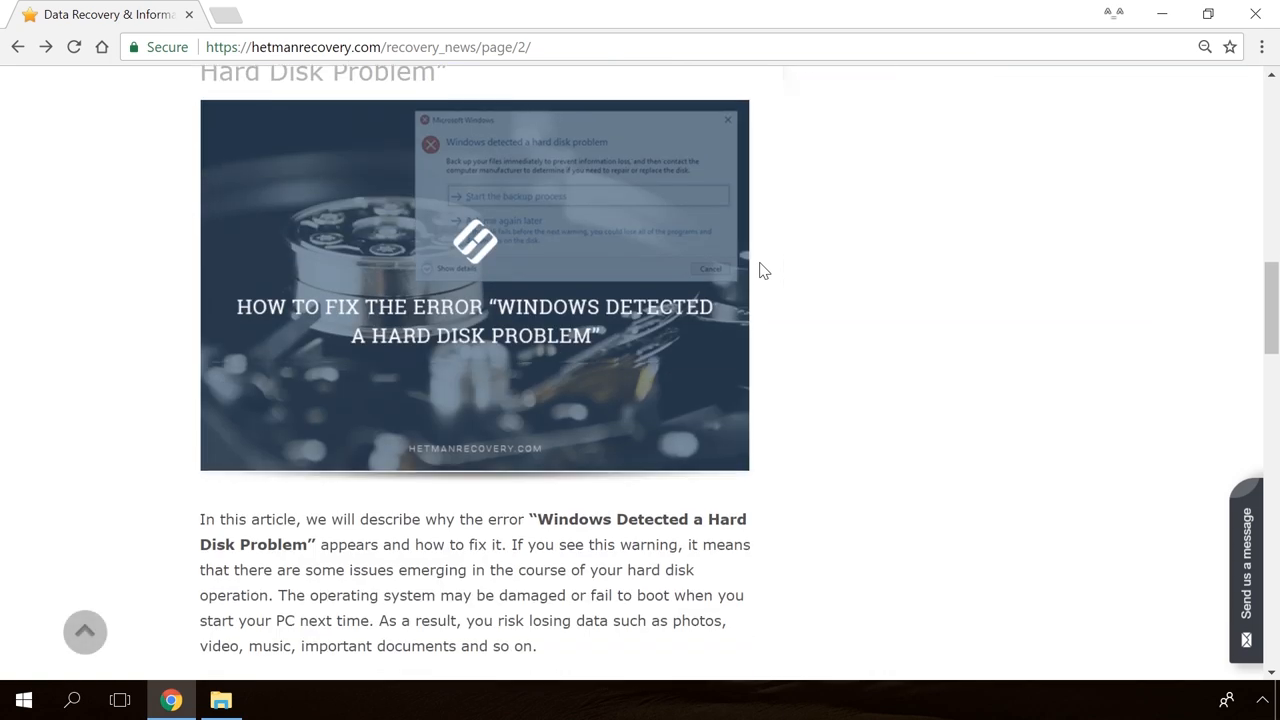
pyautogui.scroll(-3)
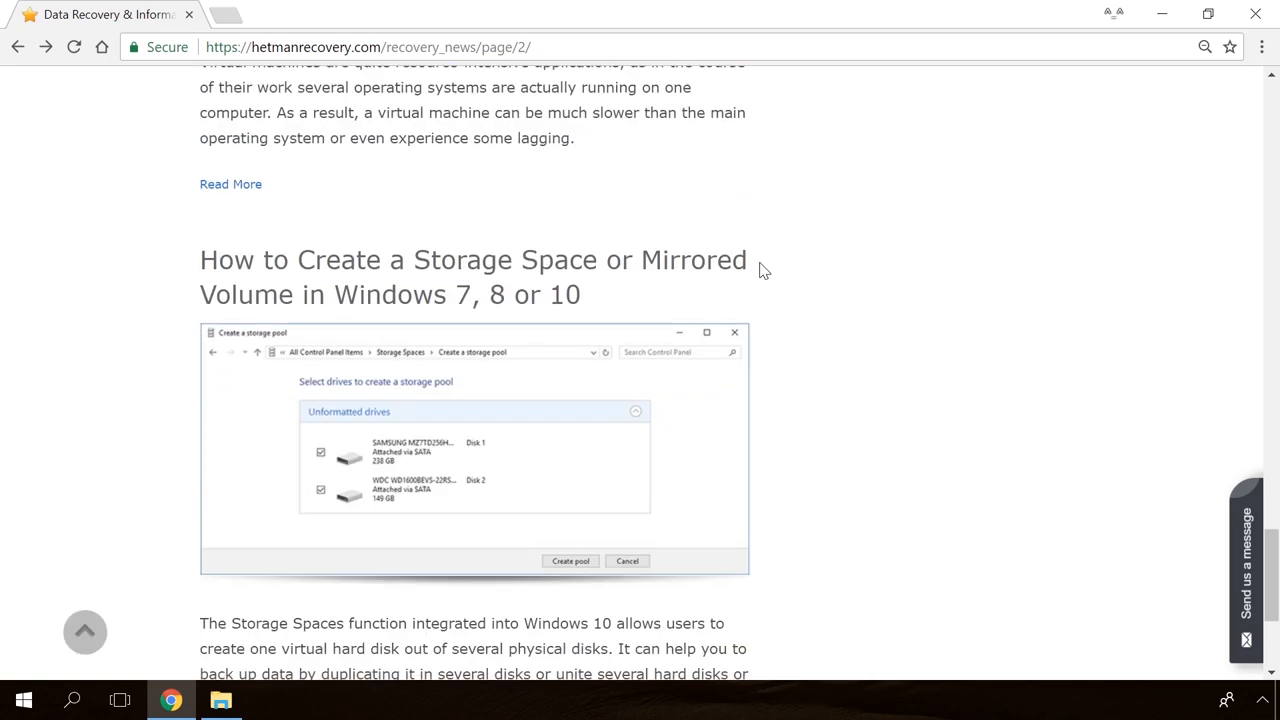
pyautogui.scroll(-3)
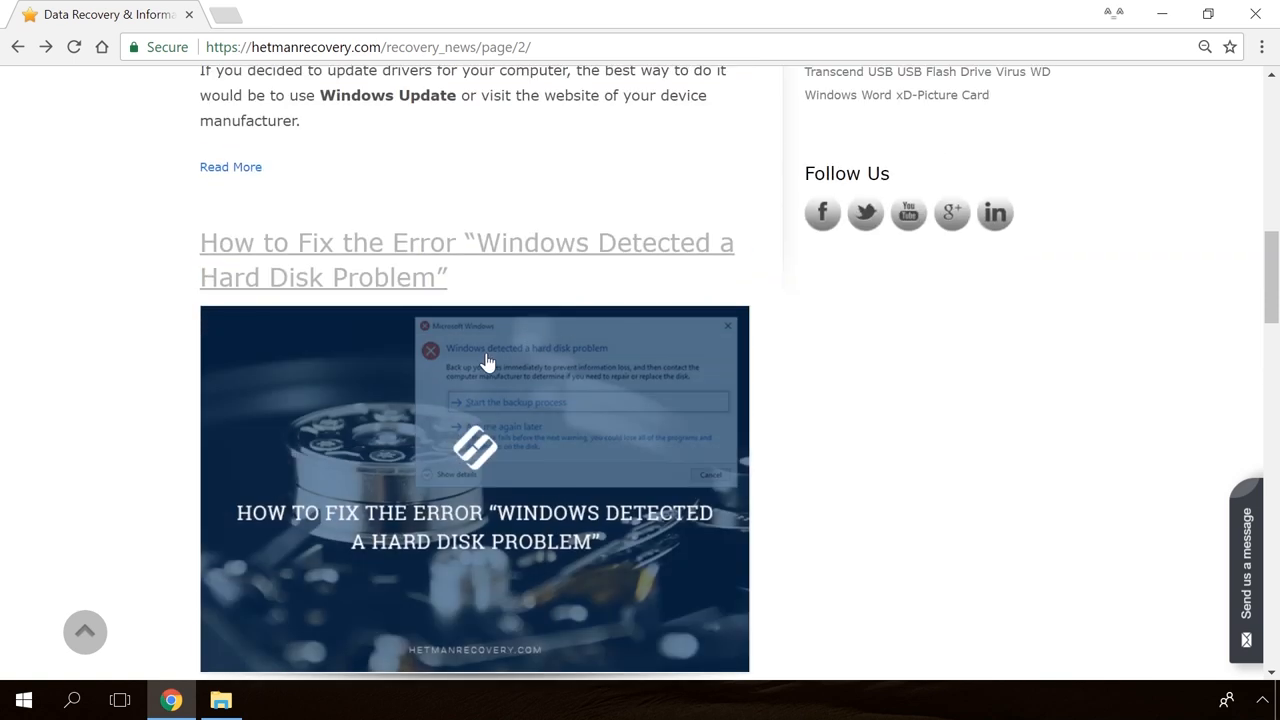
pyautogui.click(466, 259)
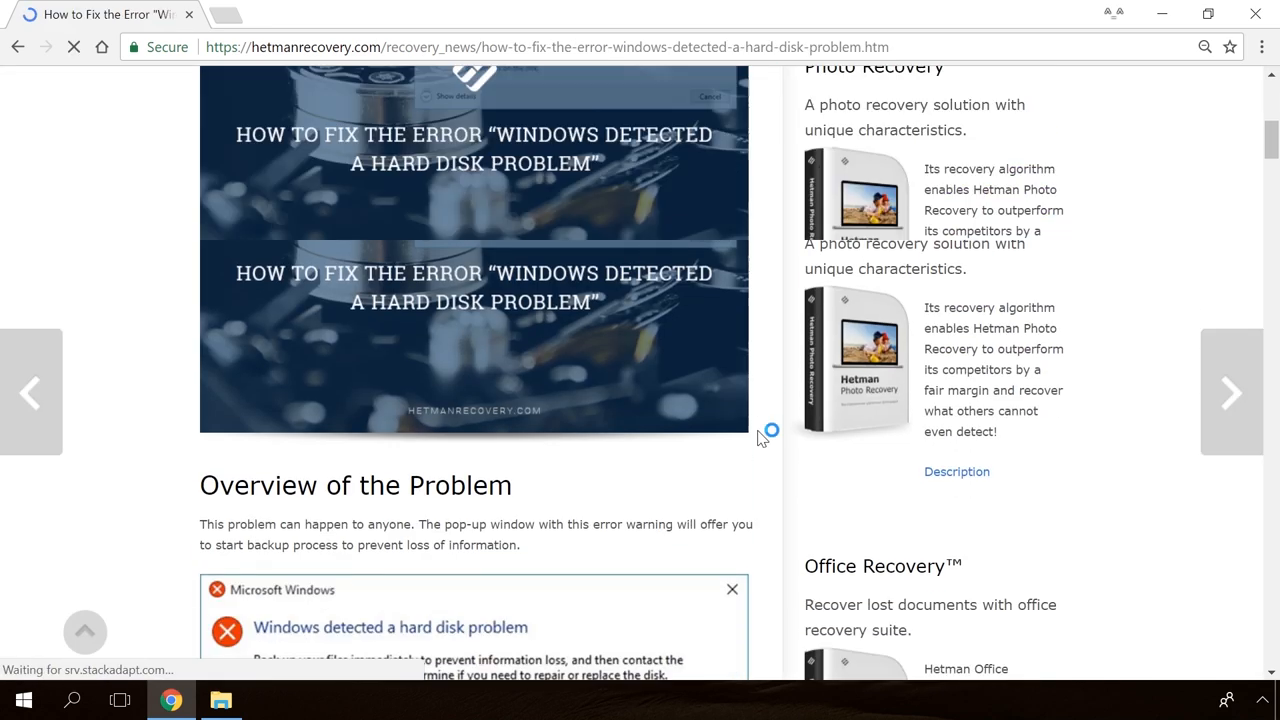
pyautogui.scroll(-3)
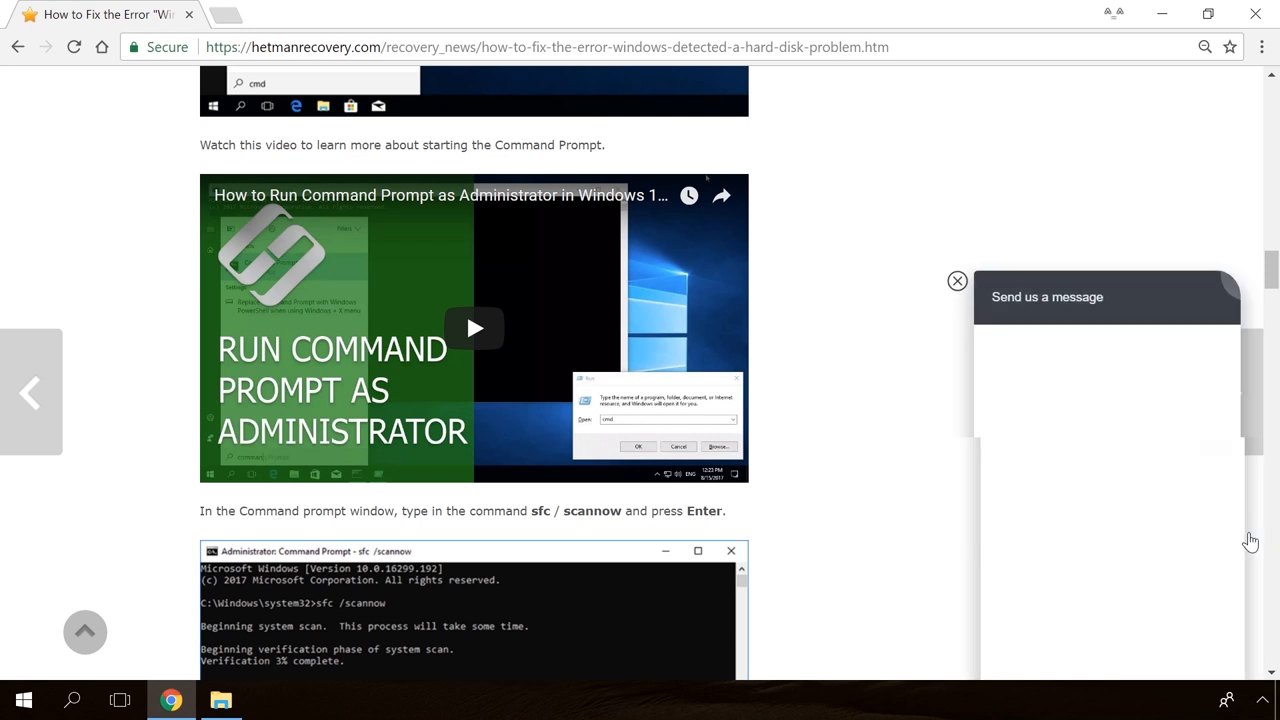
pyautogui.write('Hello')
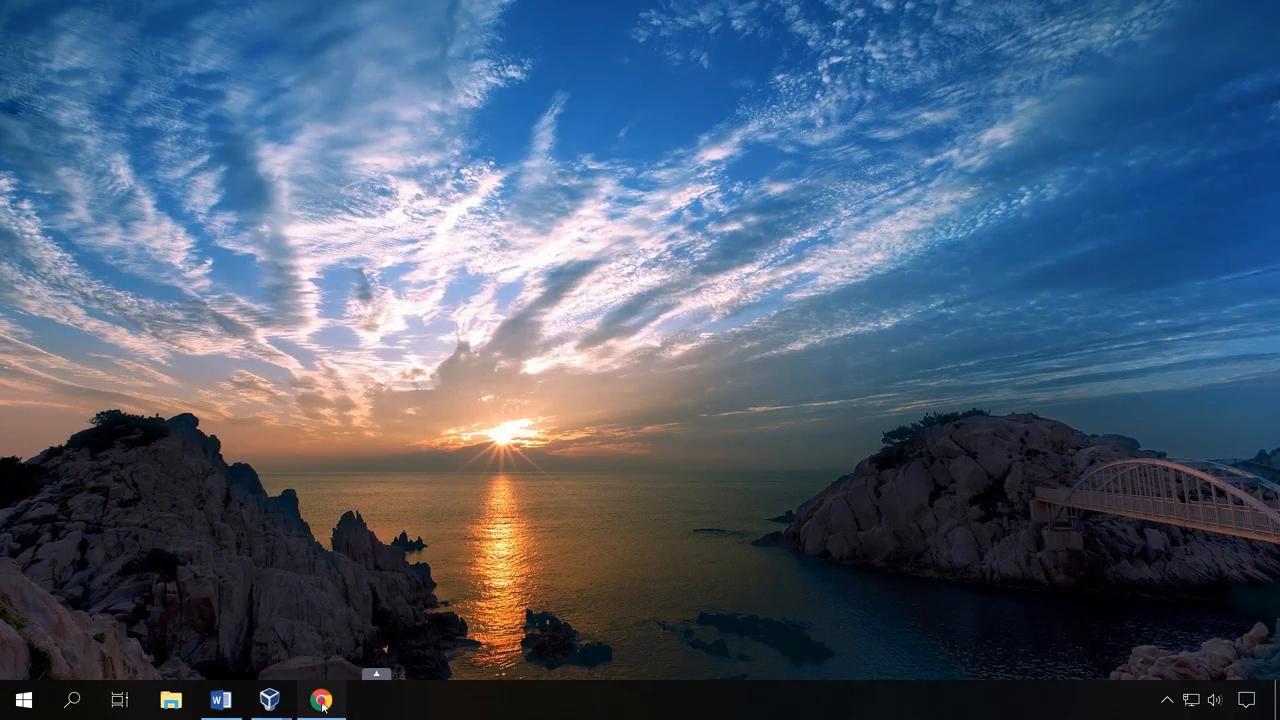
# Download HBCD_PE_x64.iso from the hirensbootcd.org Download page's file table.
pyautogui.click(321, 699)
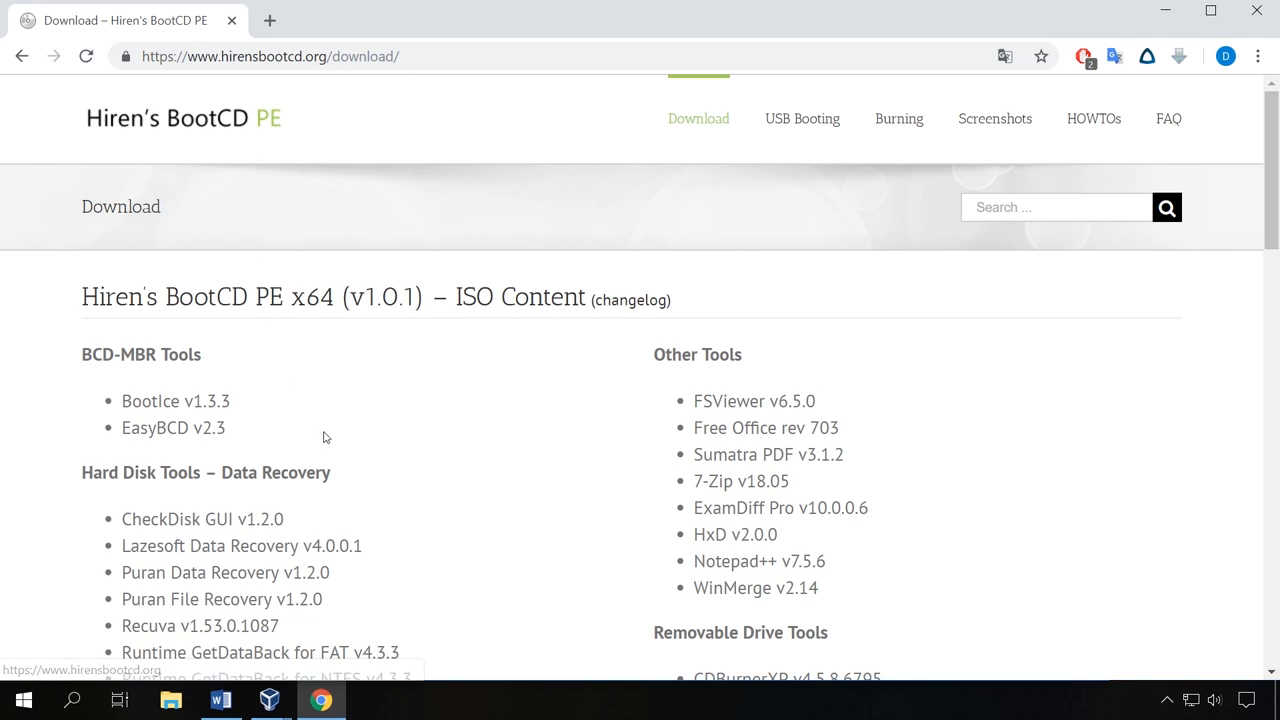
pyautogui.scroll(-3)
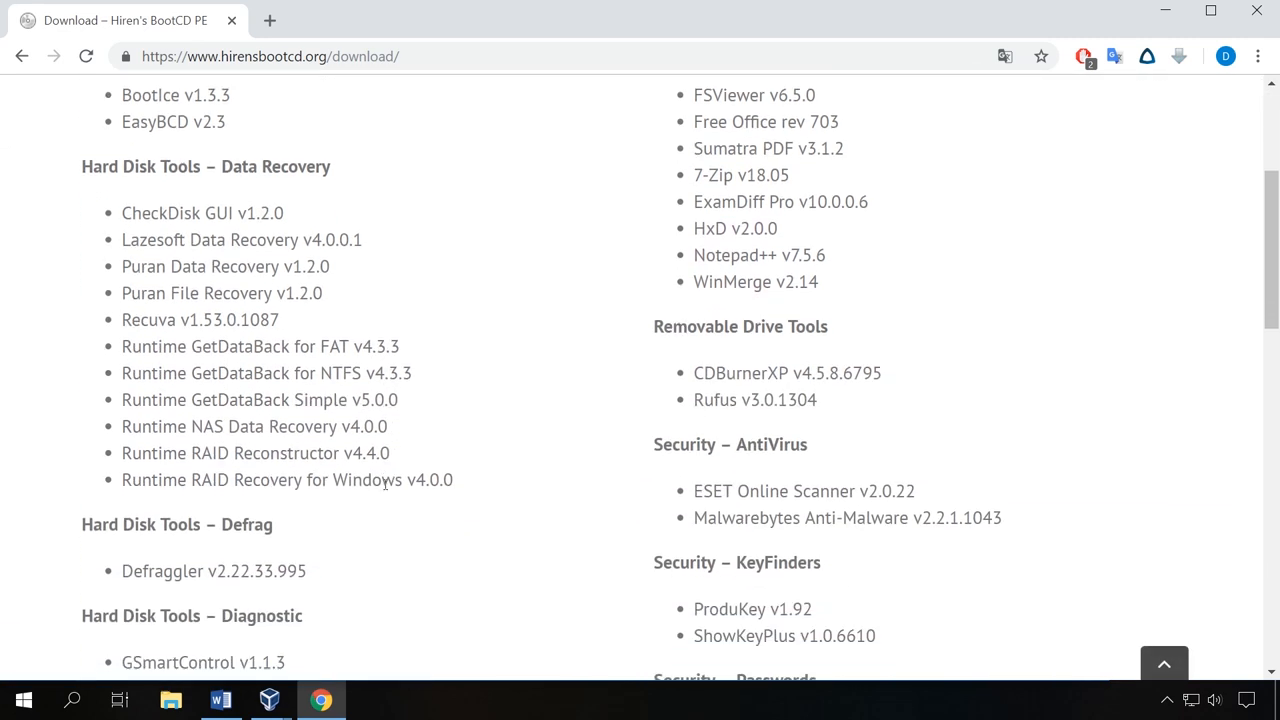
pyautogui.scroll(-3)
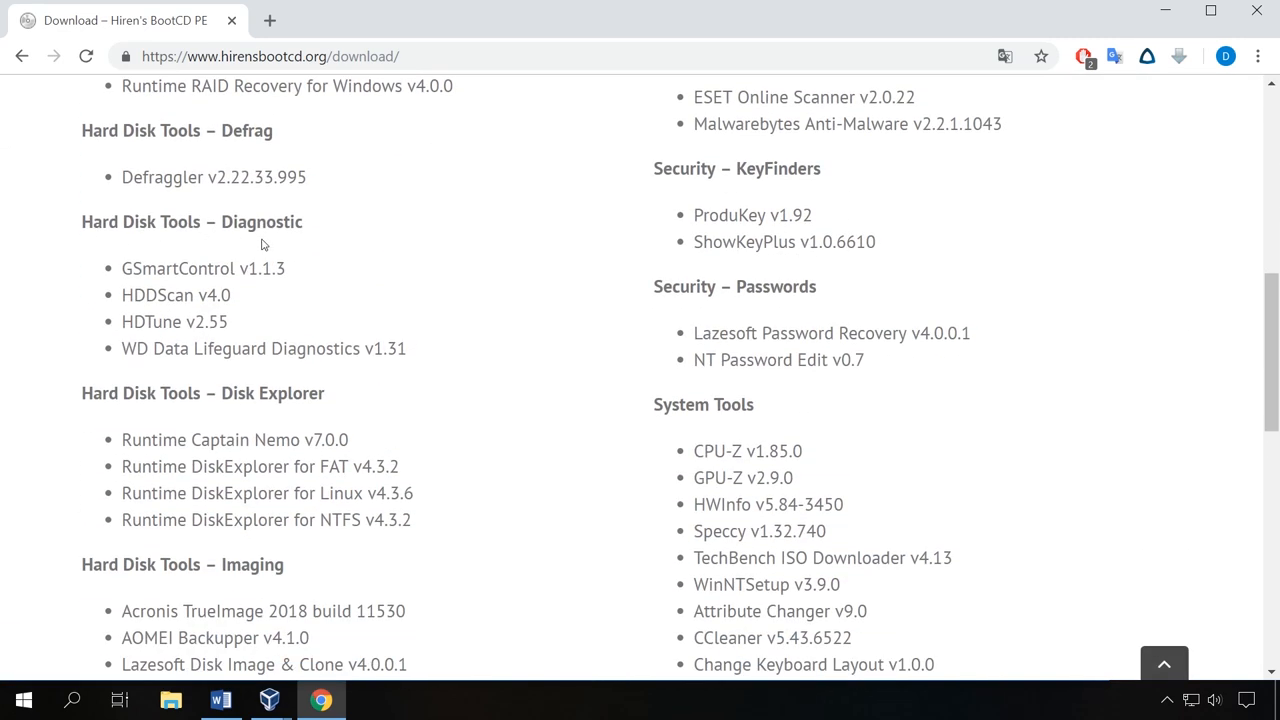
pyautogui.scroll(-3)
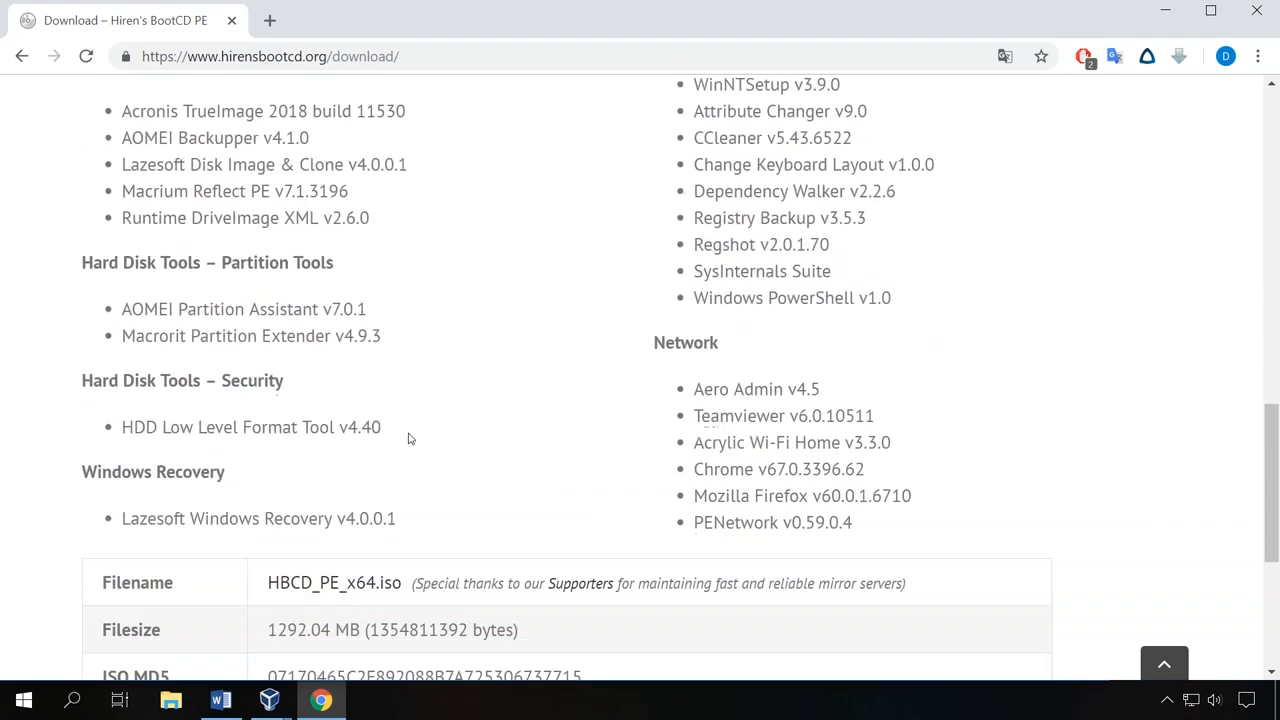
pyautogui.moveTo(210, 507)
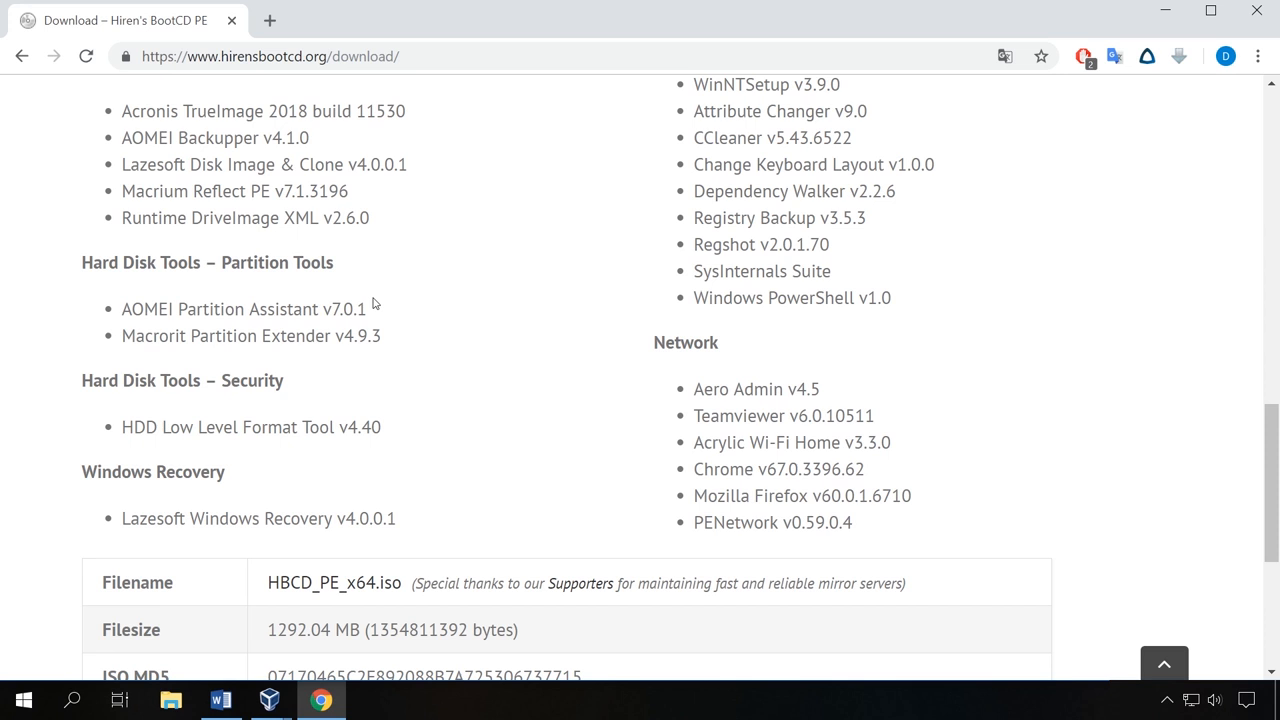
pyautogui.scroll(-3)
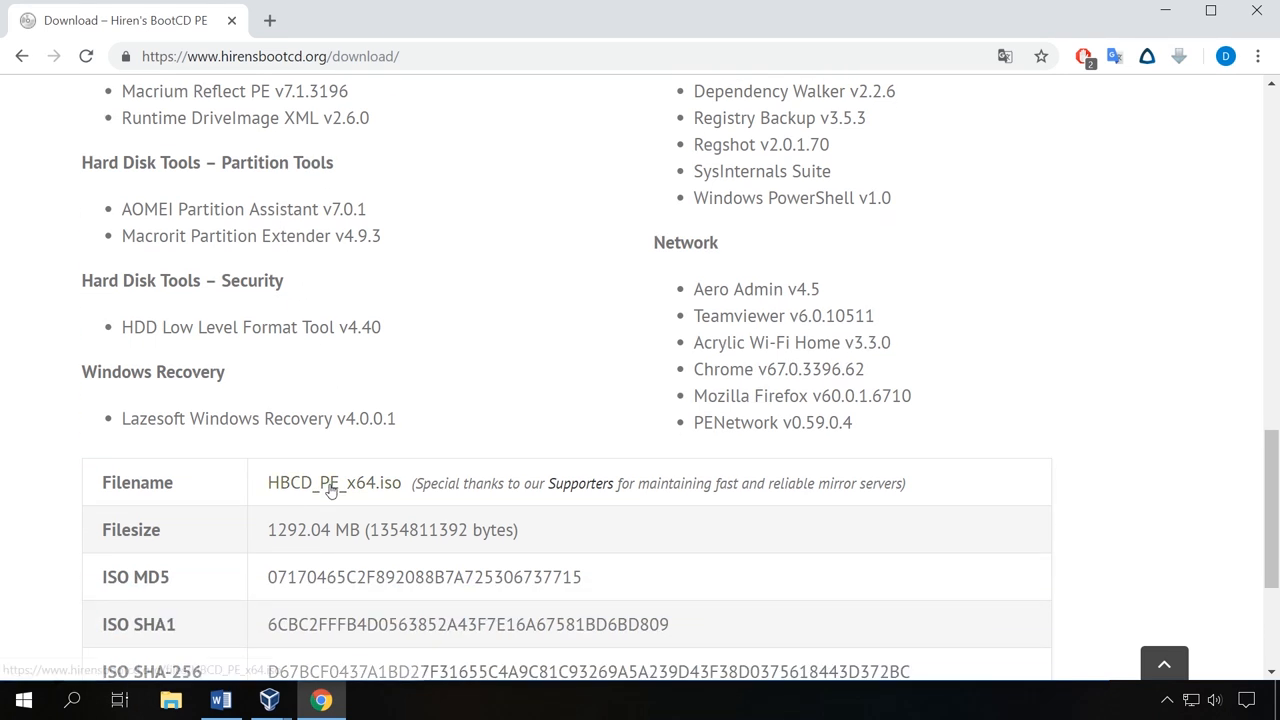
pyautogui.click(334, 482)
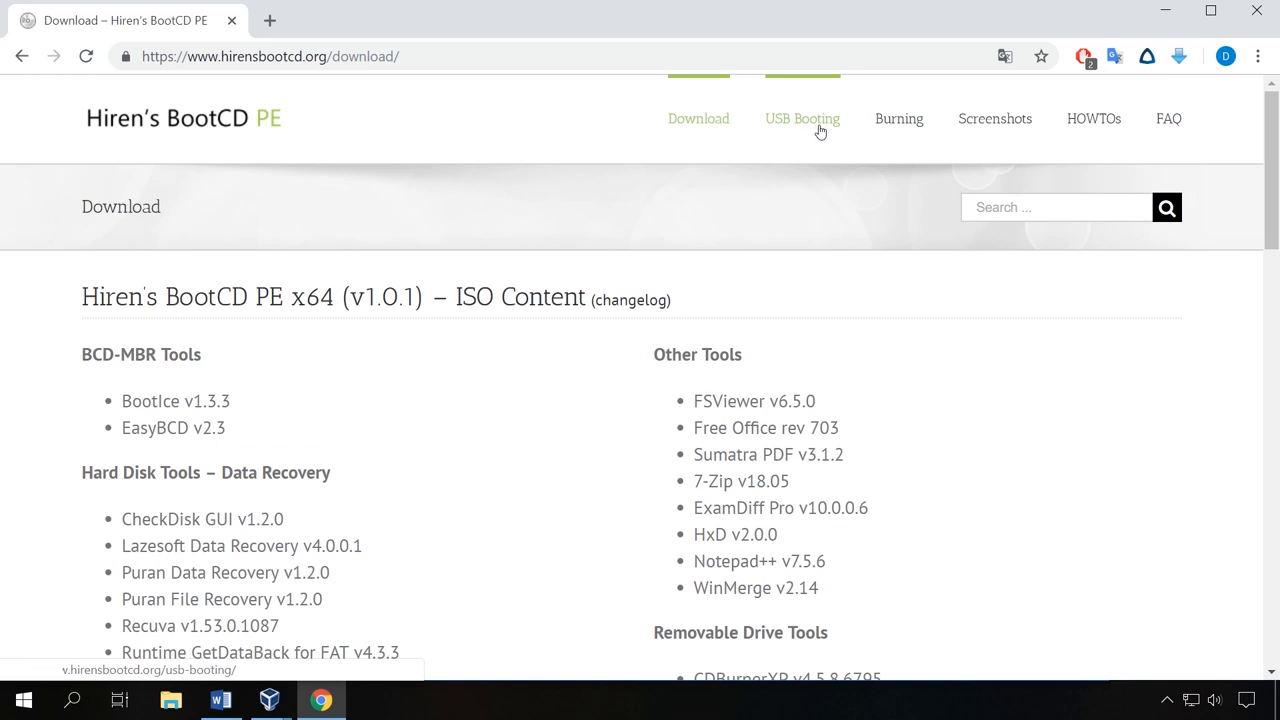
# Read the USB Booting instructions and download the ISO2USB.exe tool.
pyautogui.click(802, 118)
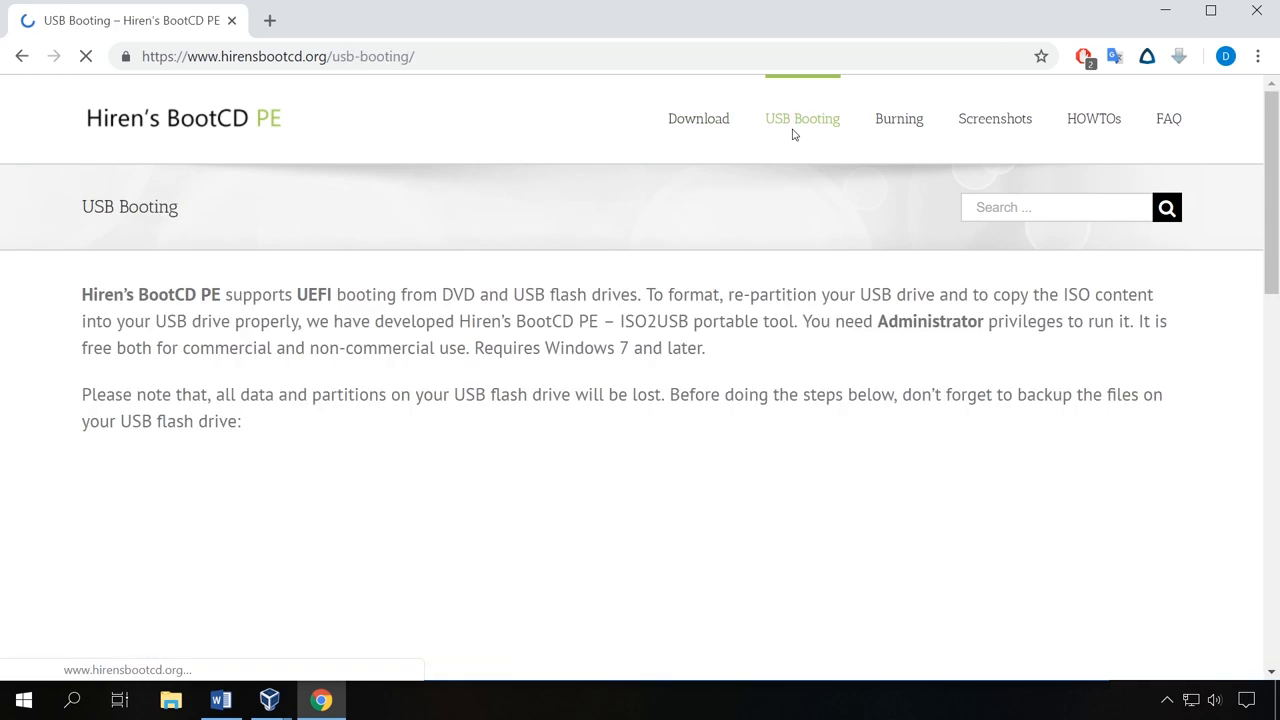
pyautogui.scroll(-3)
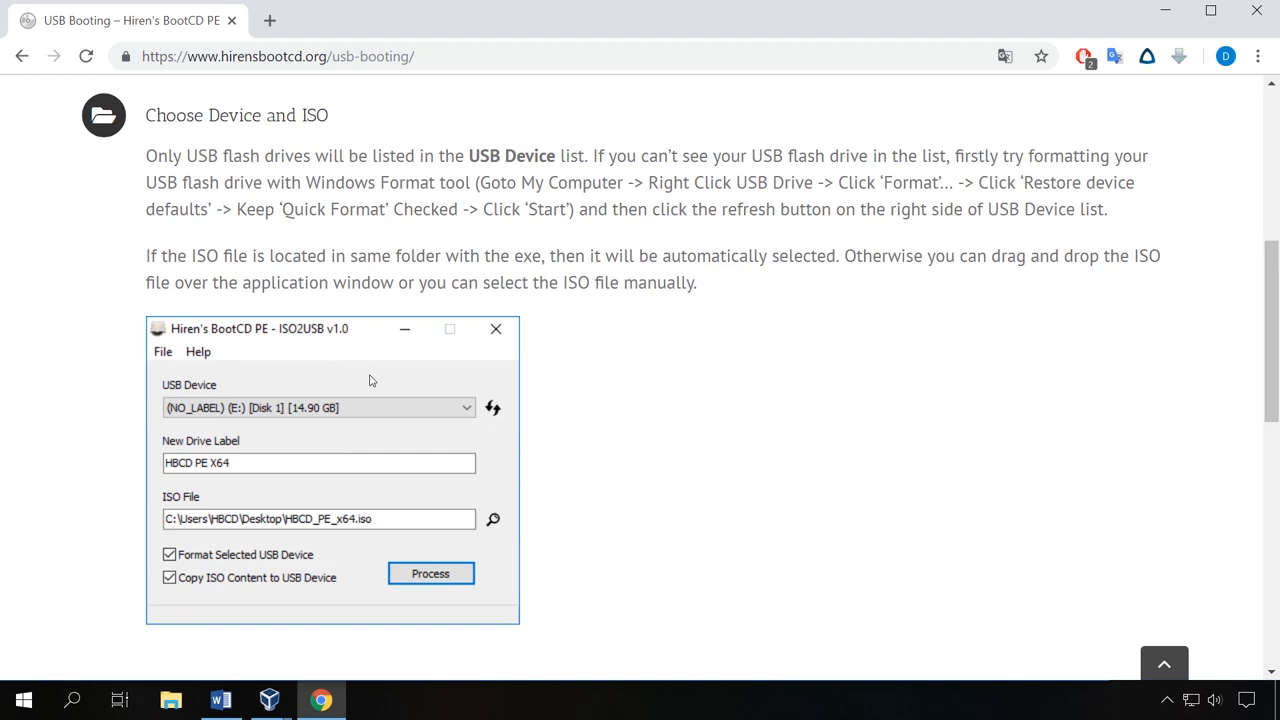
pyautogui.scroll(-3)
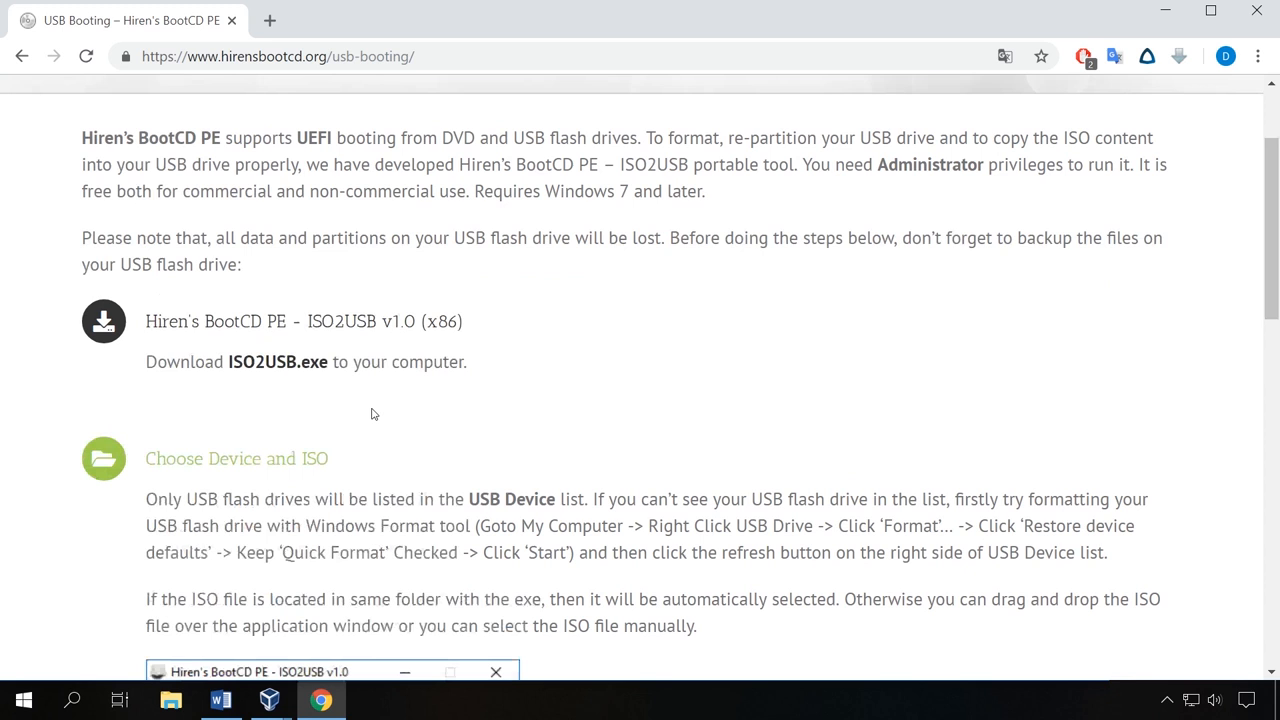
pyautogui.scroll(3)
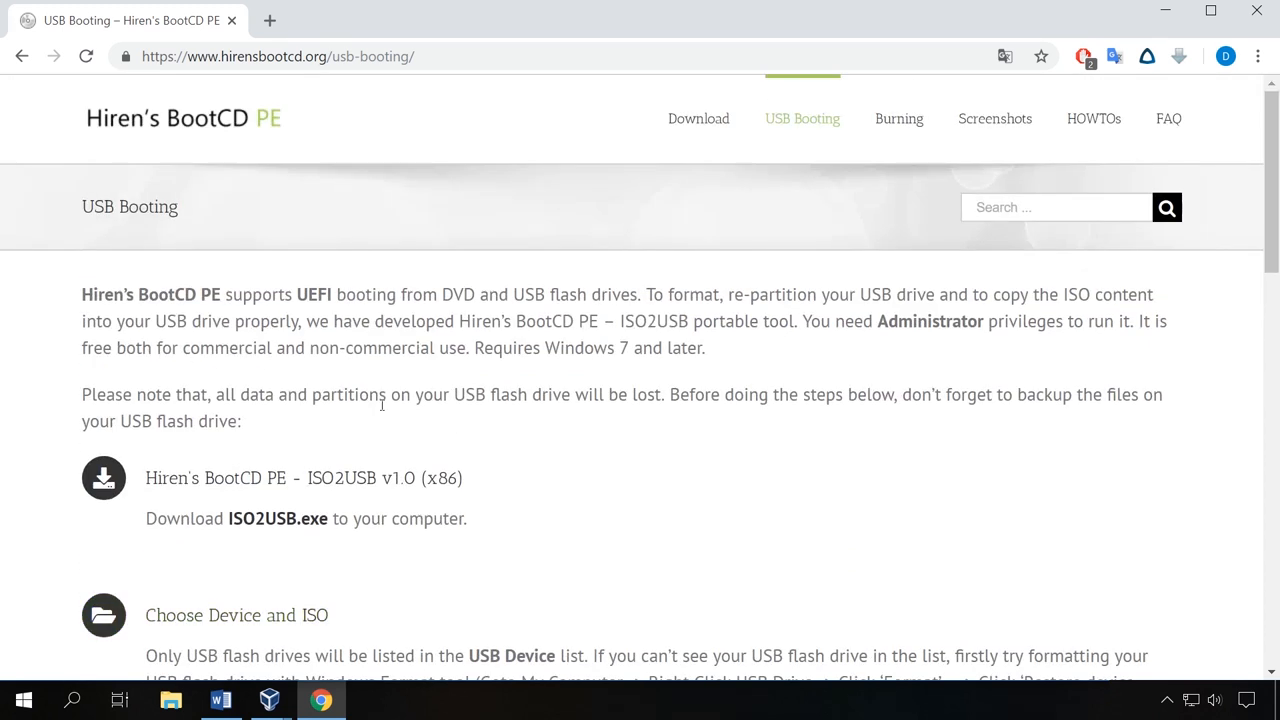
pyautogui.moveTo(846, 163)
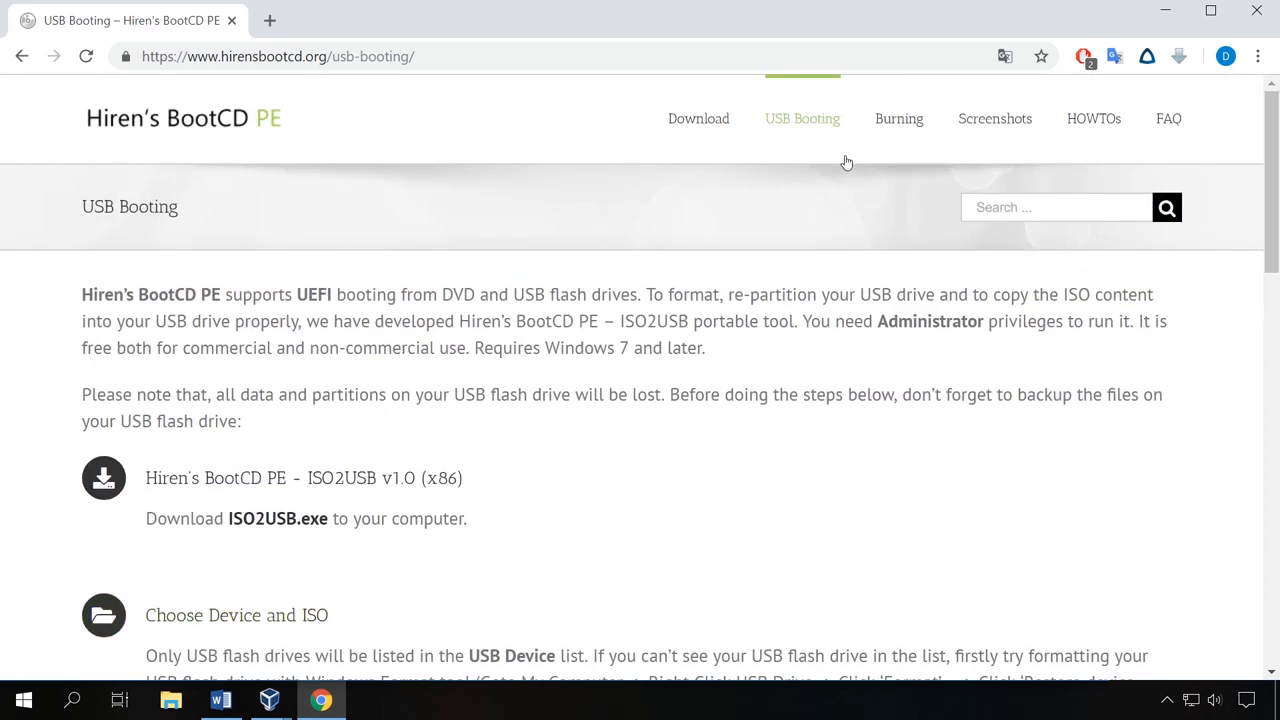
pyautogui.moveTo(823, 131)
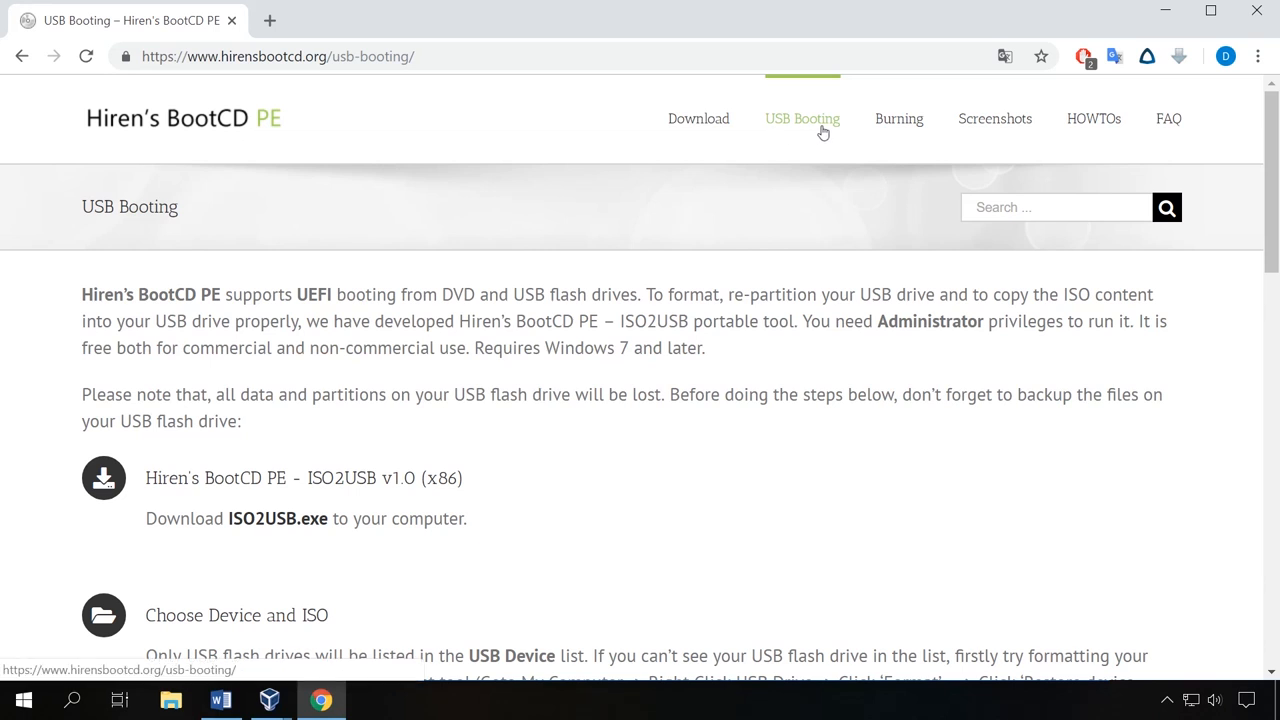
pyautogui.moveTo(818, 133)
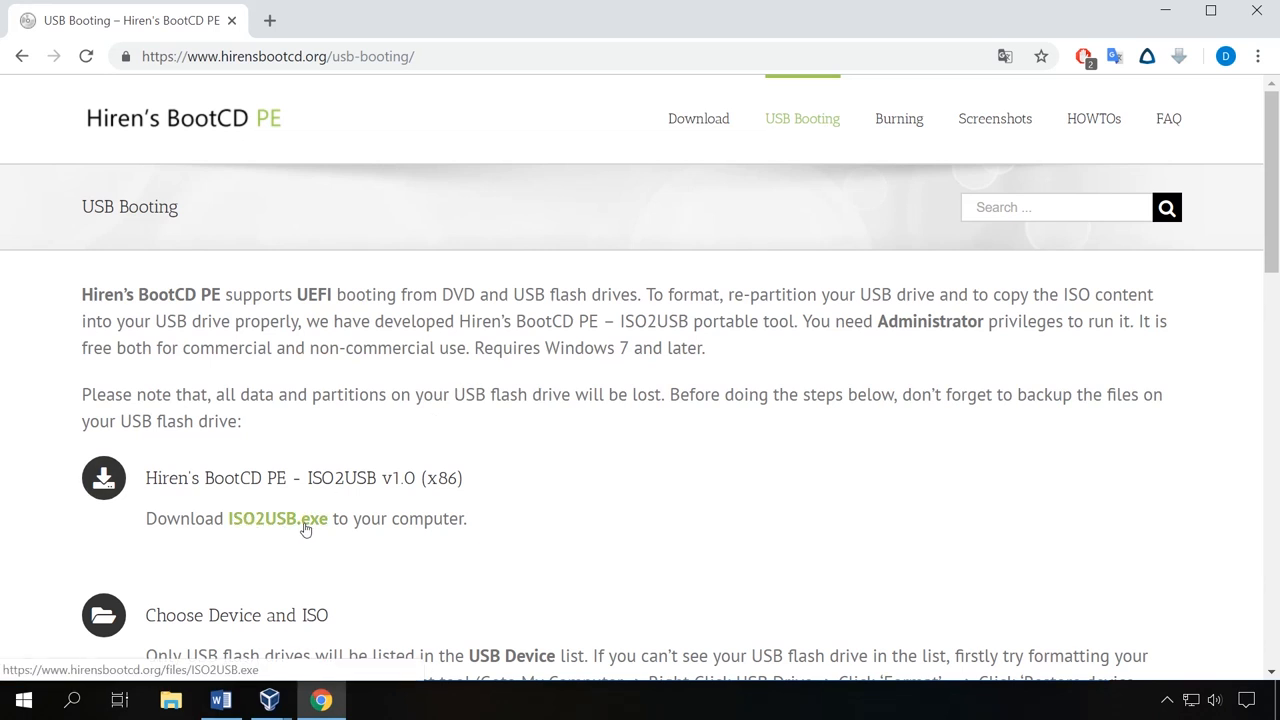
pyautogui.click(370, 699)
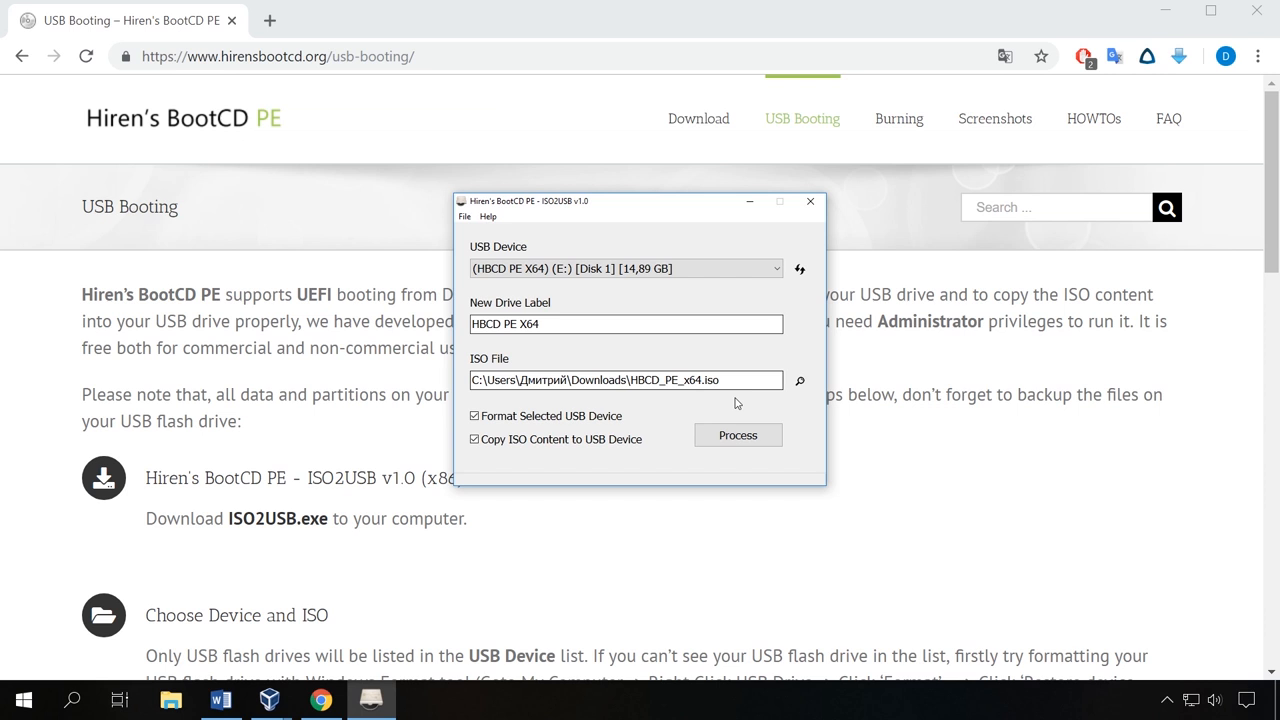
# Choose HBCD_PE_x64.iso from Downloads and start writing it to USB drive E:.
pyautogui.click(799, 380)
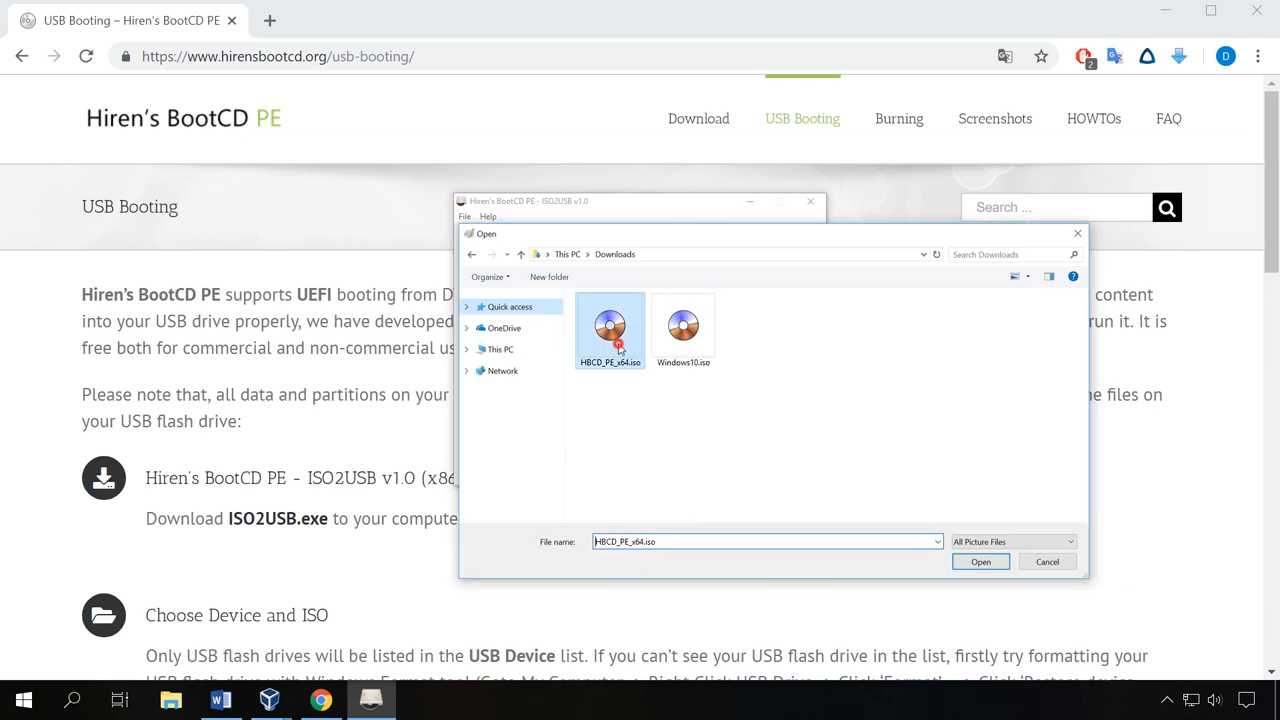
pyautogui.click(980, 561)
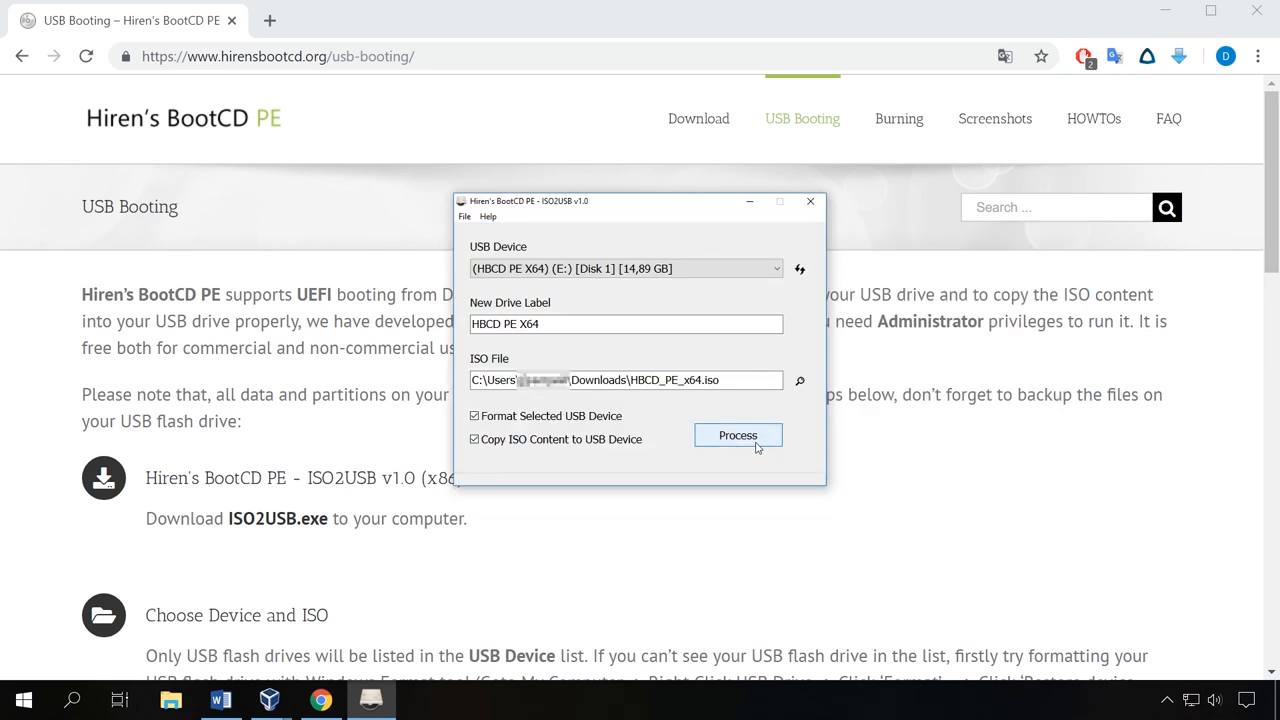
pyautogui.click(738, 435)
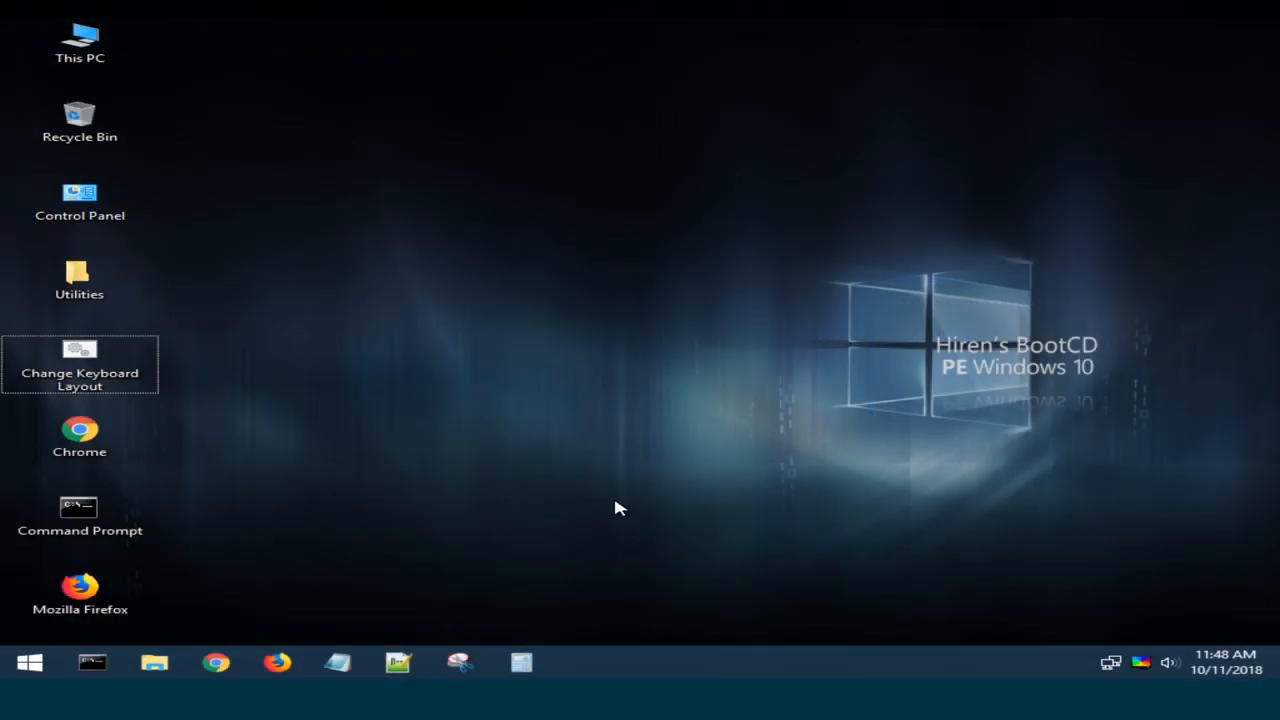
pyautogui.moveTo(615, 465)
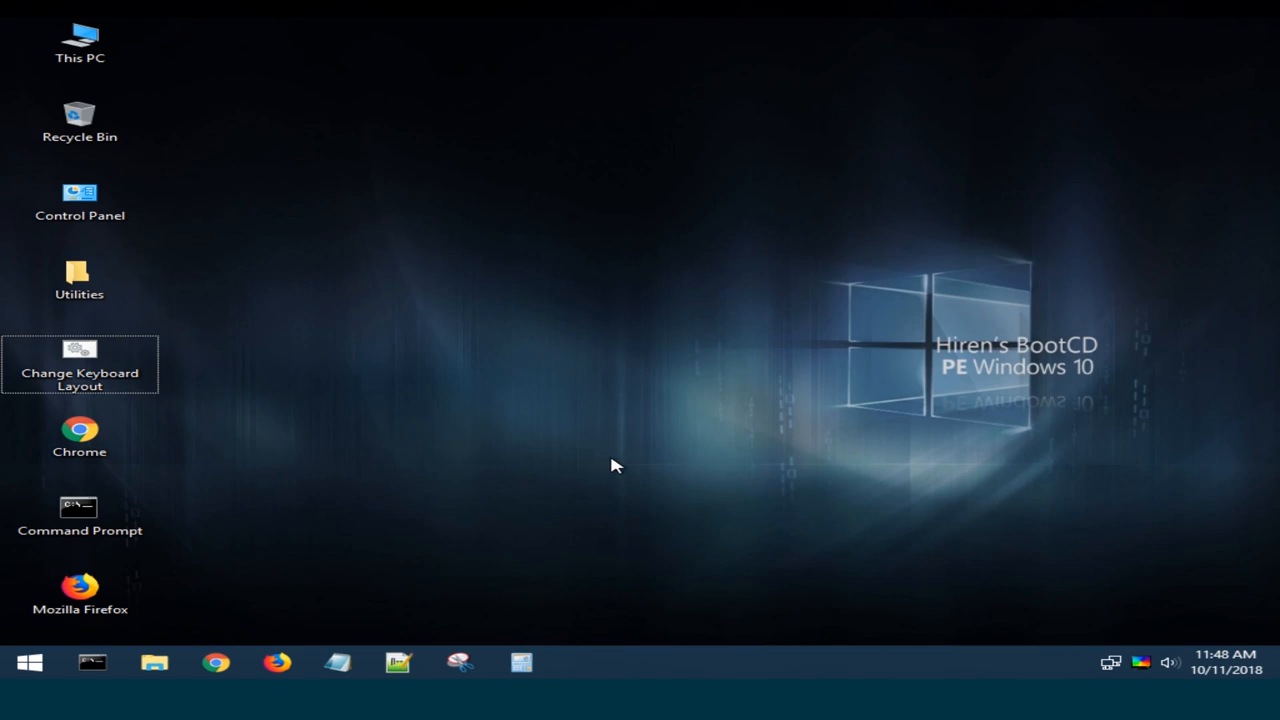
pyautogui.moveTo(615, 455)
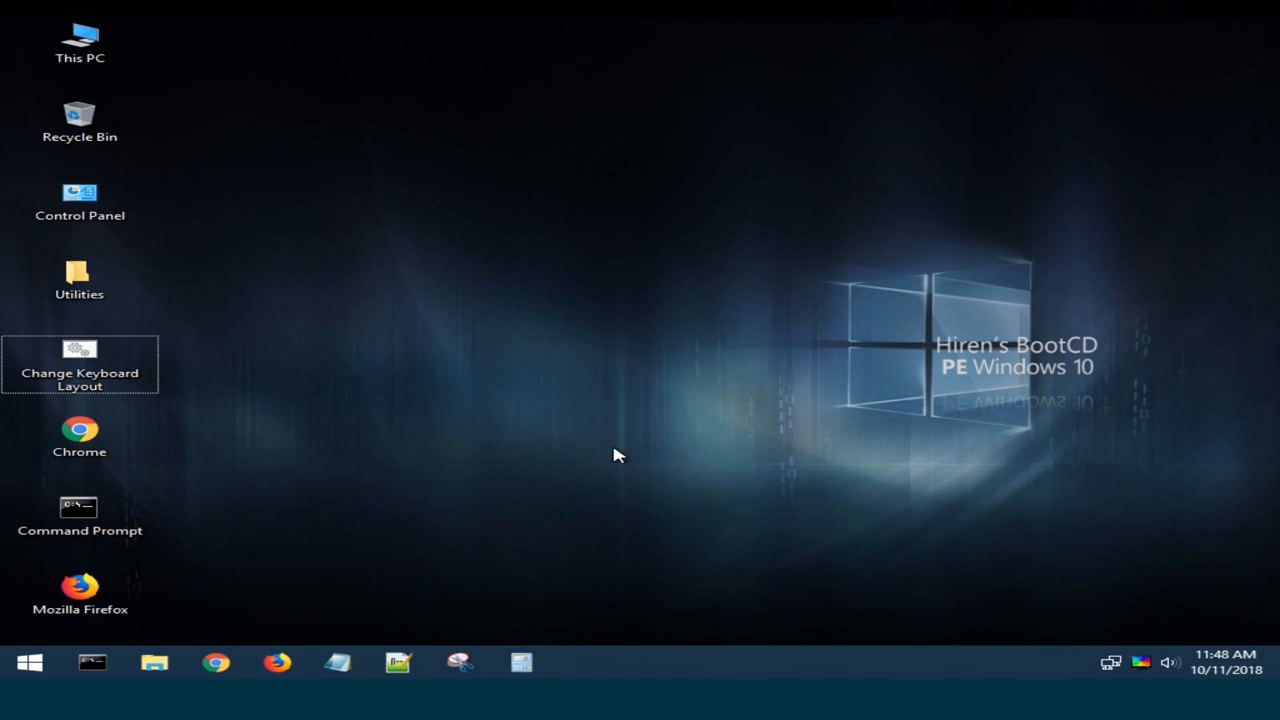
# Launch WD Data Lifeguard Diagnostics from Utilities > Hard Disk Tools > Diagnostic.
pyautogui.doubleClick(79, 280)
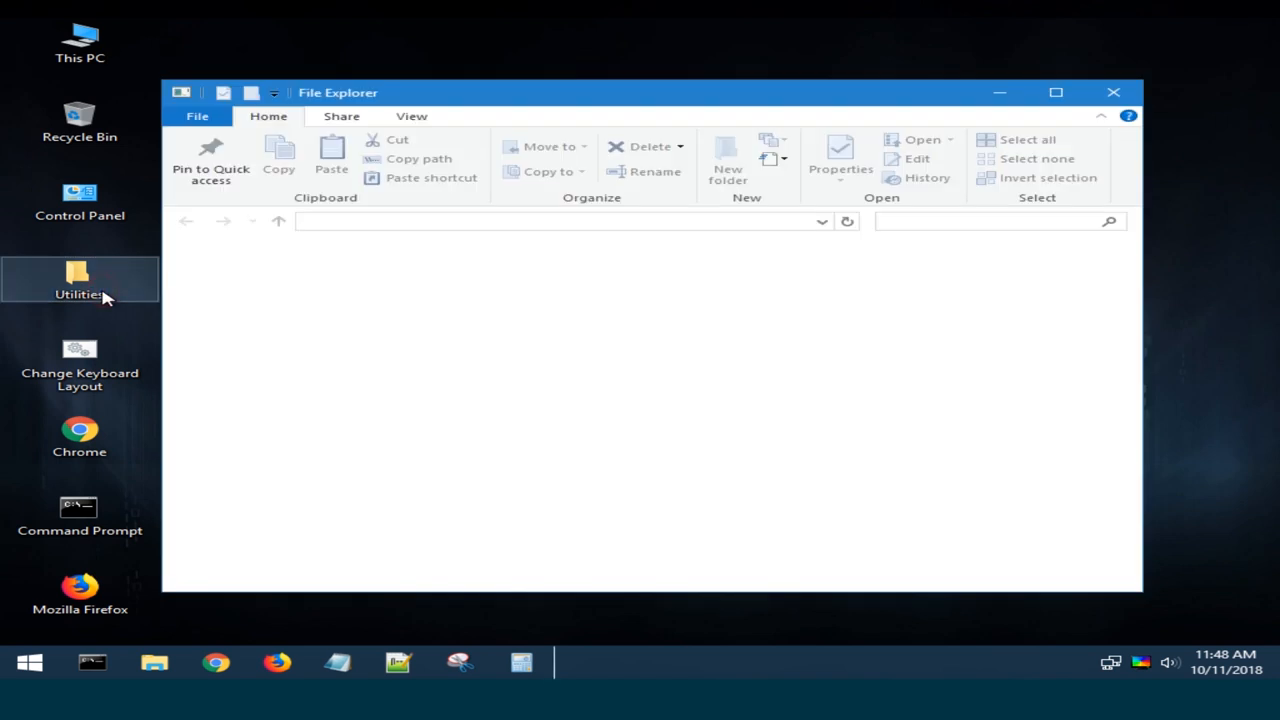
pyautogui.doubleClick(79, 280)
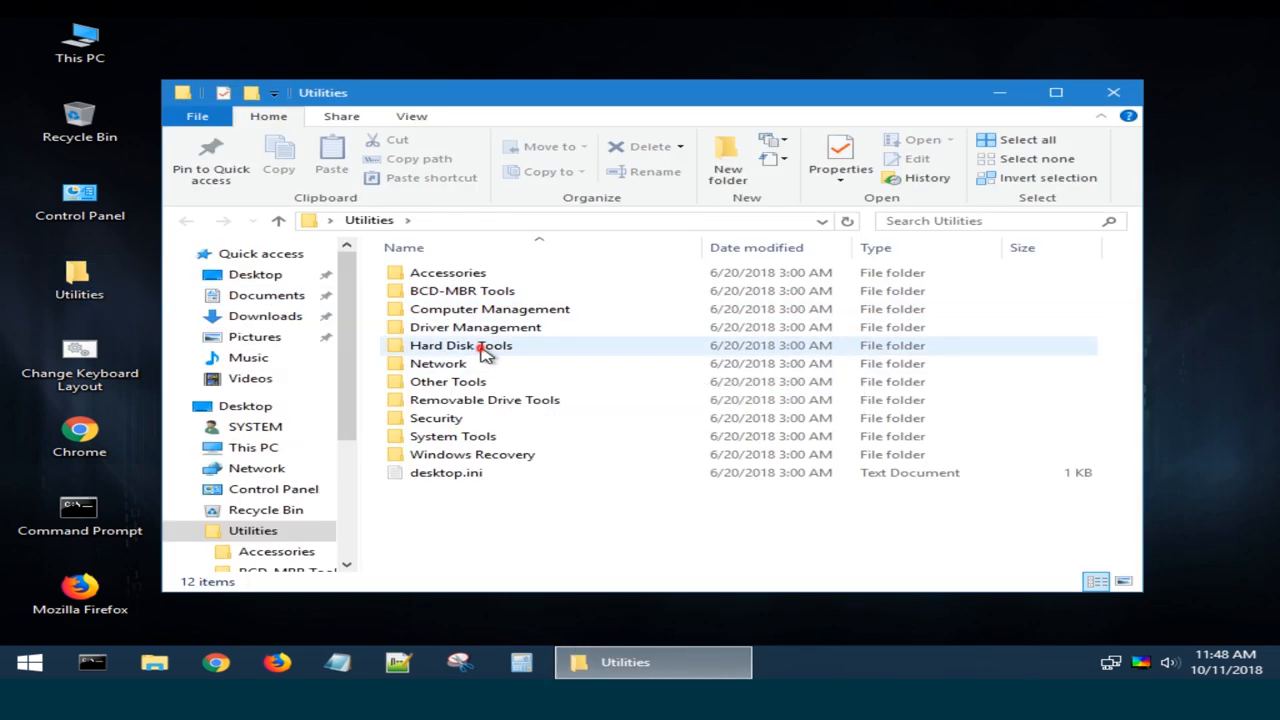
pyautogui.doubleClick(461, 345)
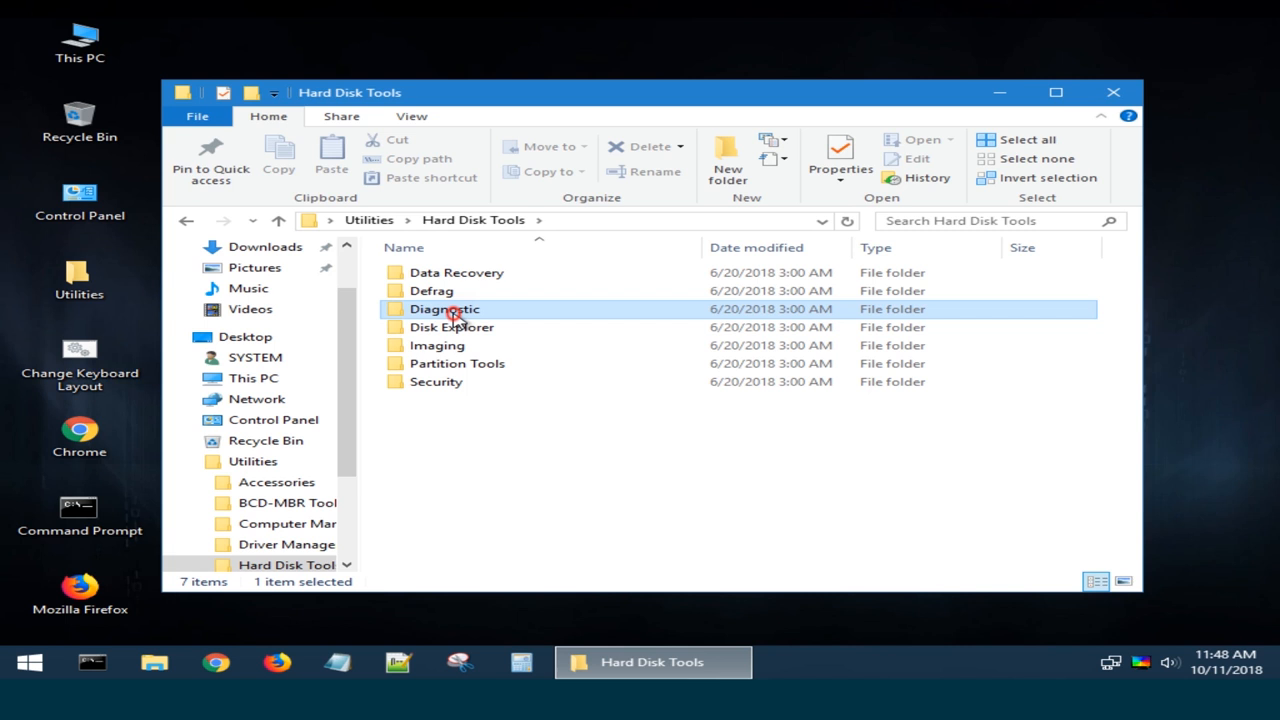
pyautogui.doubleClick(444, 308)
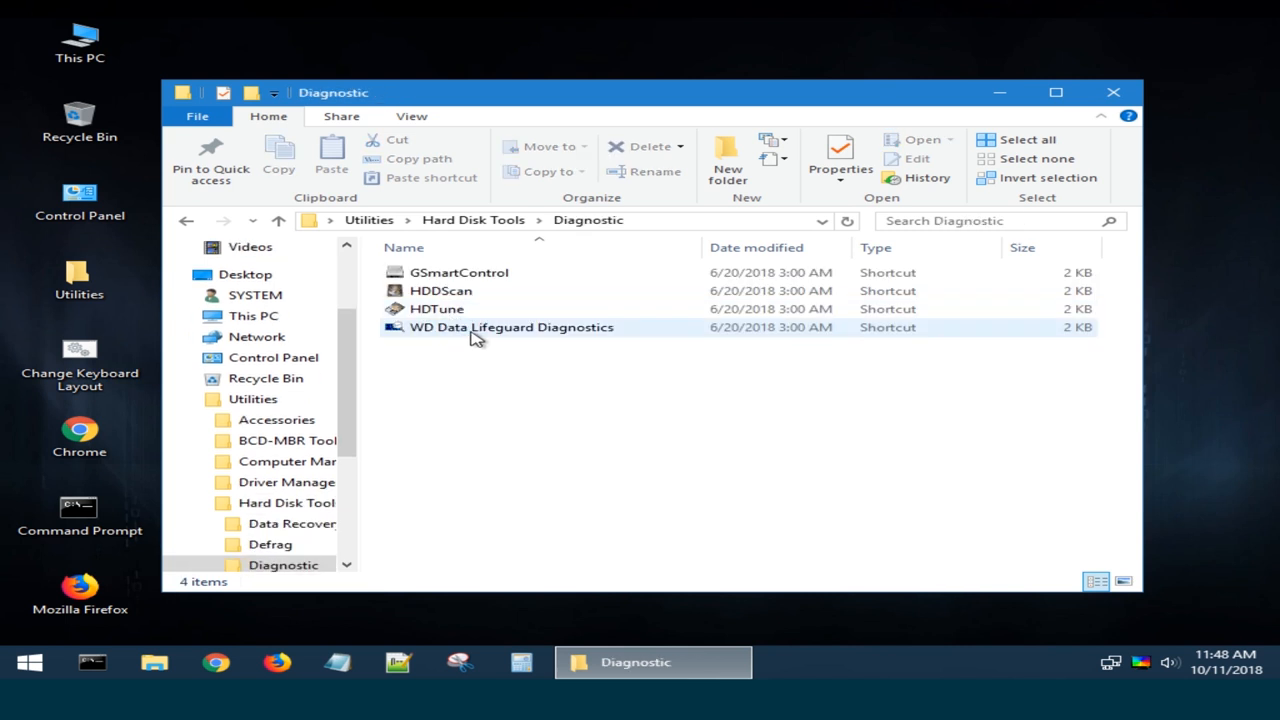
pyautogui.doubleClick(511, 327)
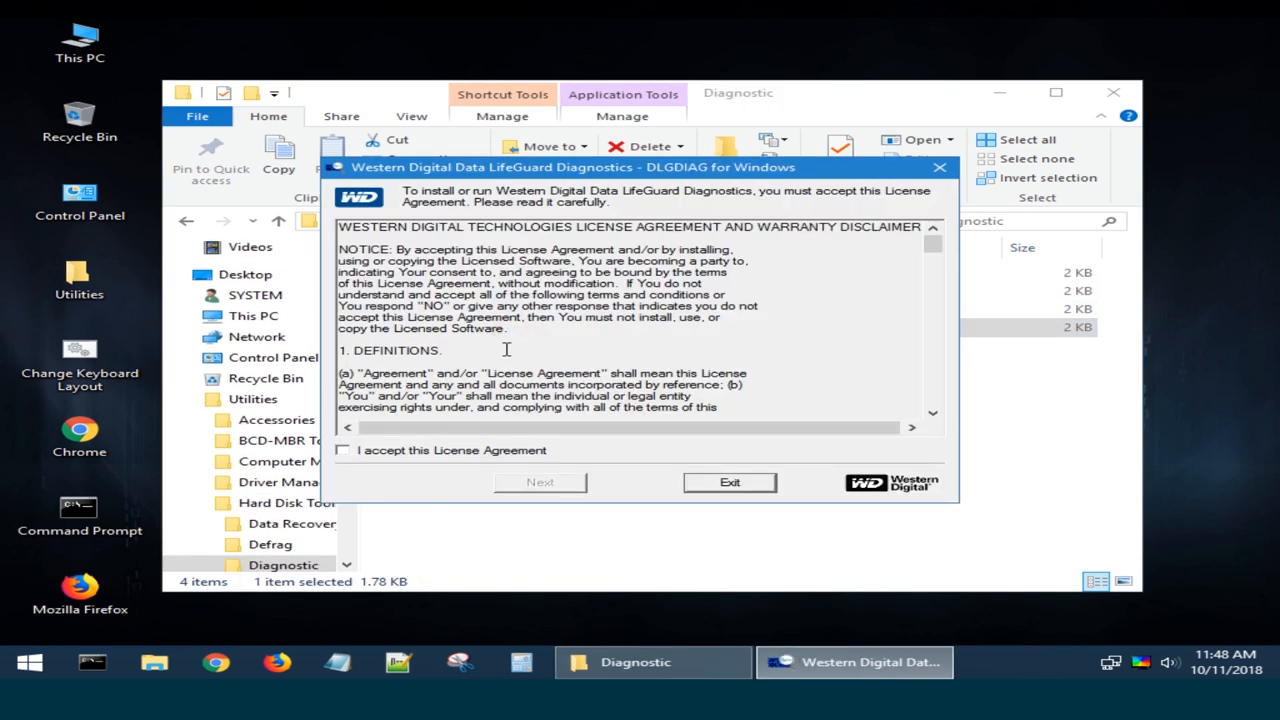
# Accept the license and choose Run Diagnostics on the VBOX HARDDISK drive 1.
pyautogui.click(343, 450)
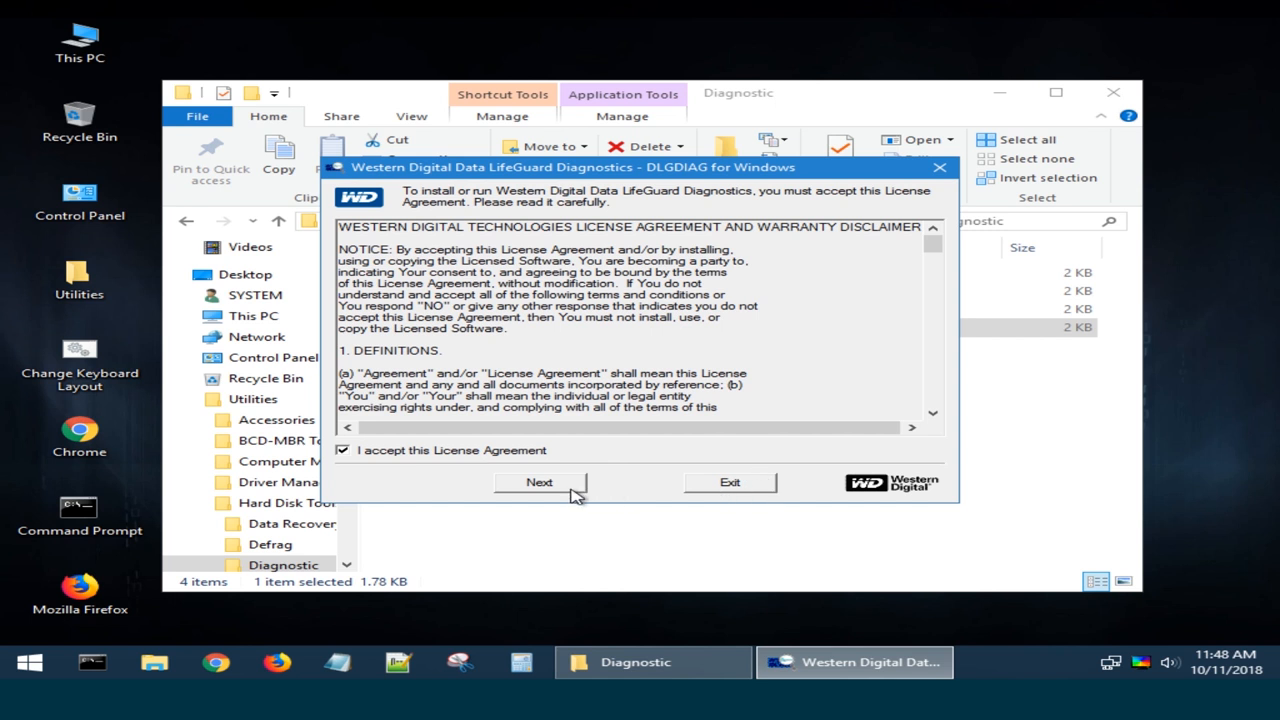
pyautogui.click(539, 482)
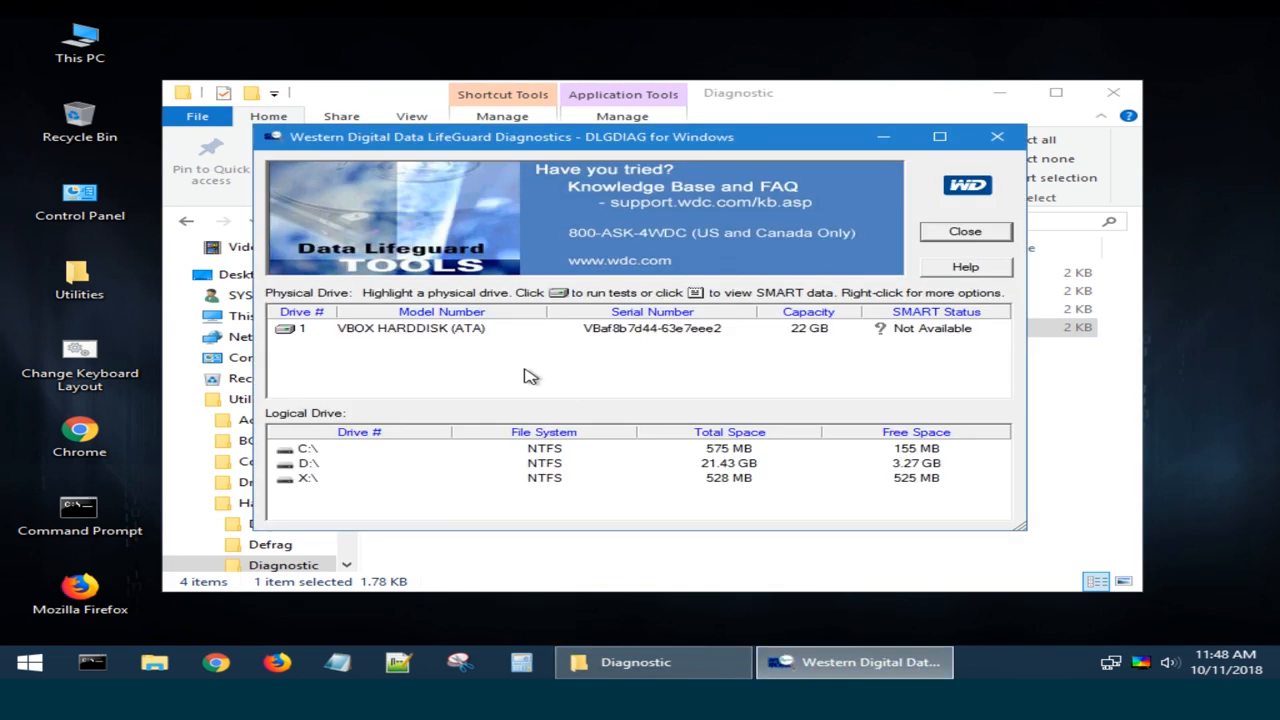
pyautogui.click(410, 328)
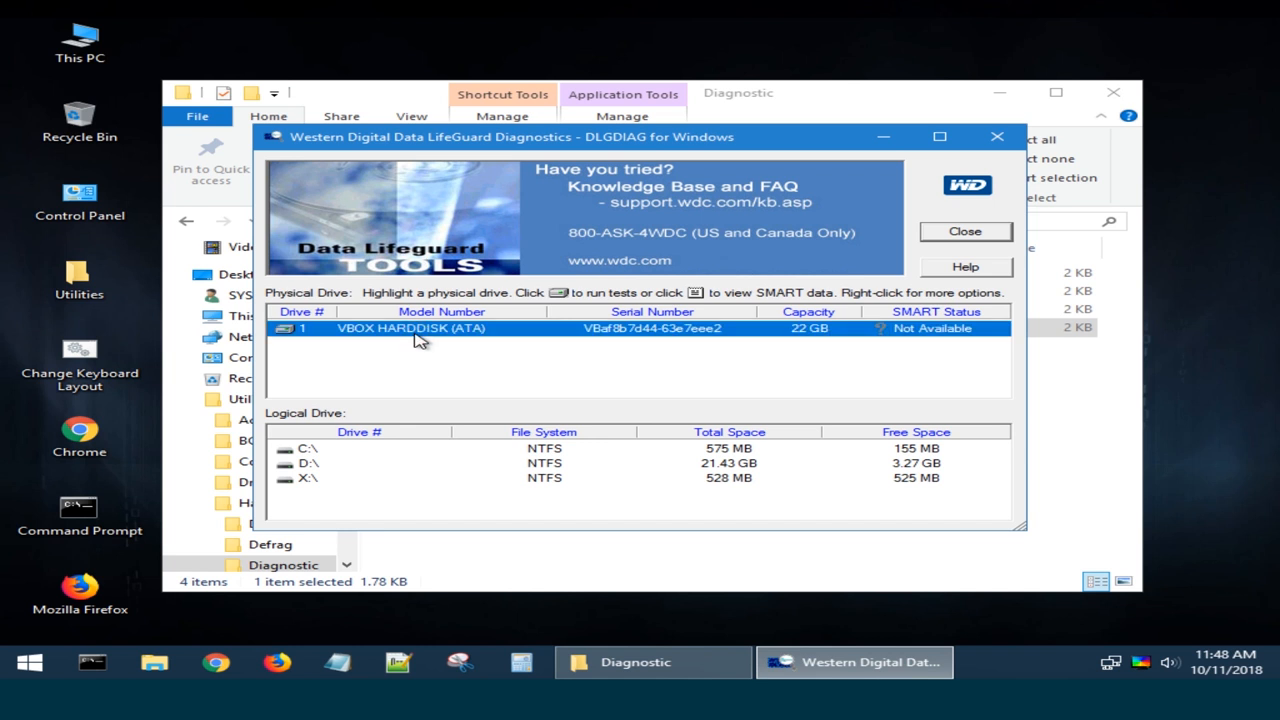
pyautogui.moveTo(558, 293)
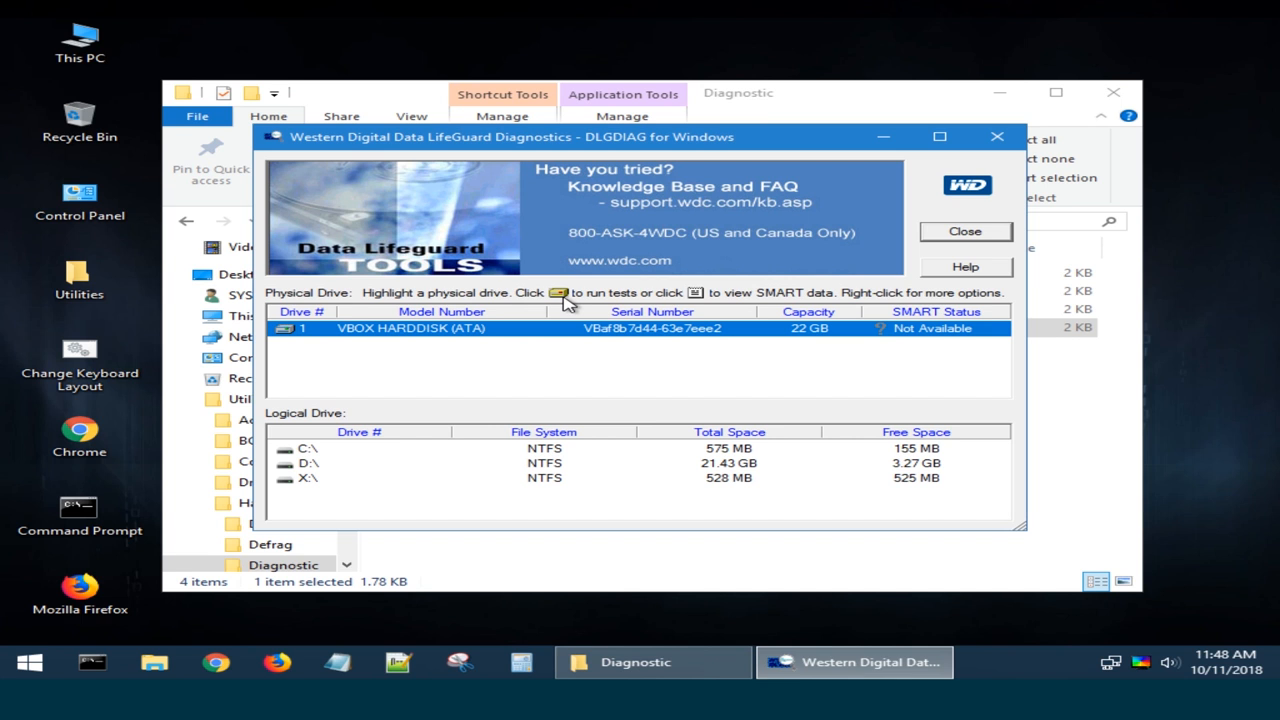
pyautogui.rightClick(410, 328)
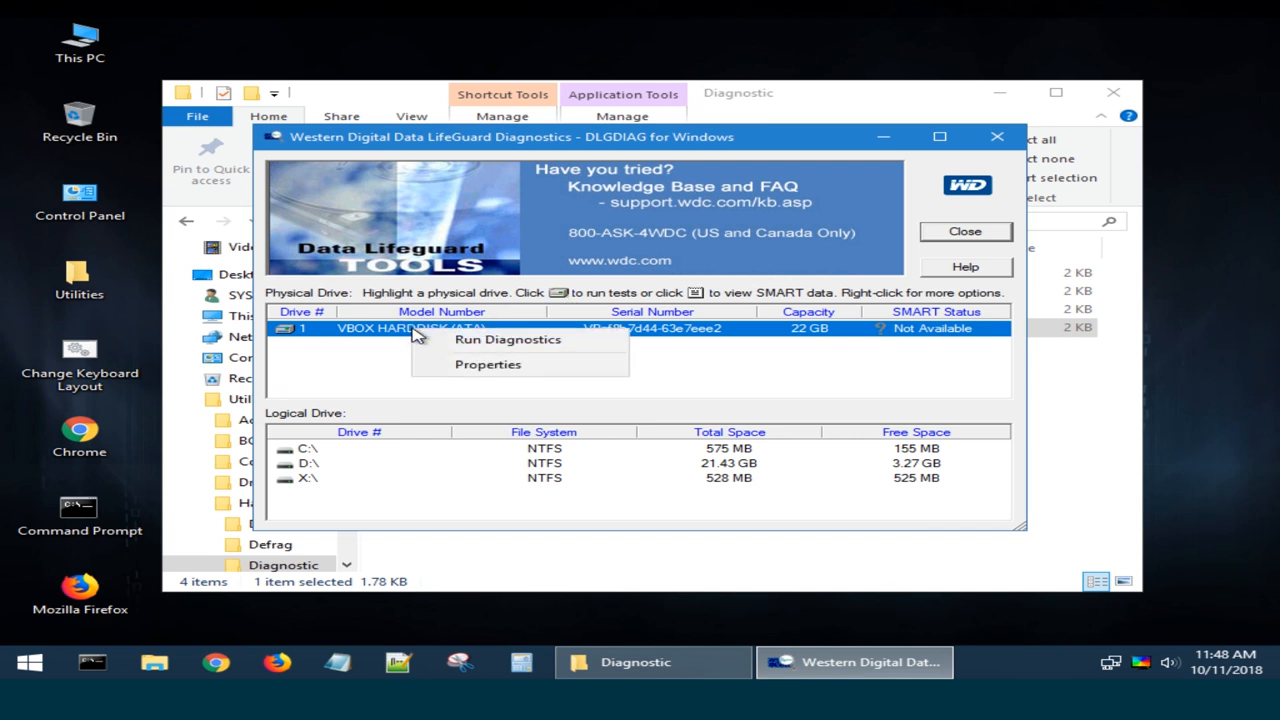
pyautogui.moveTo(548, 350)
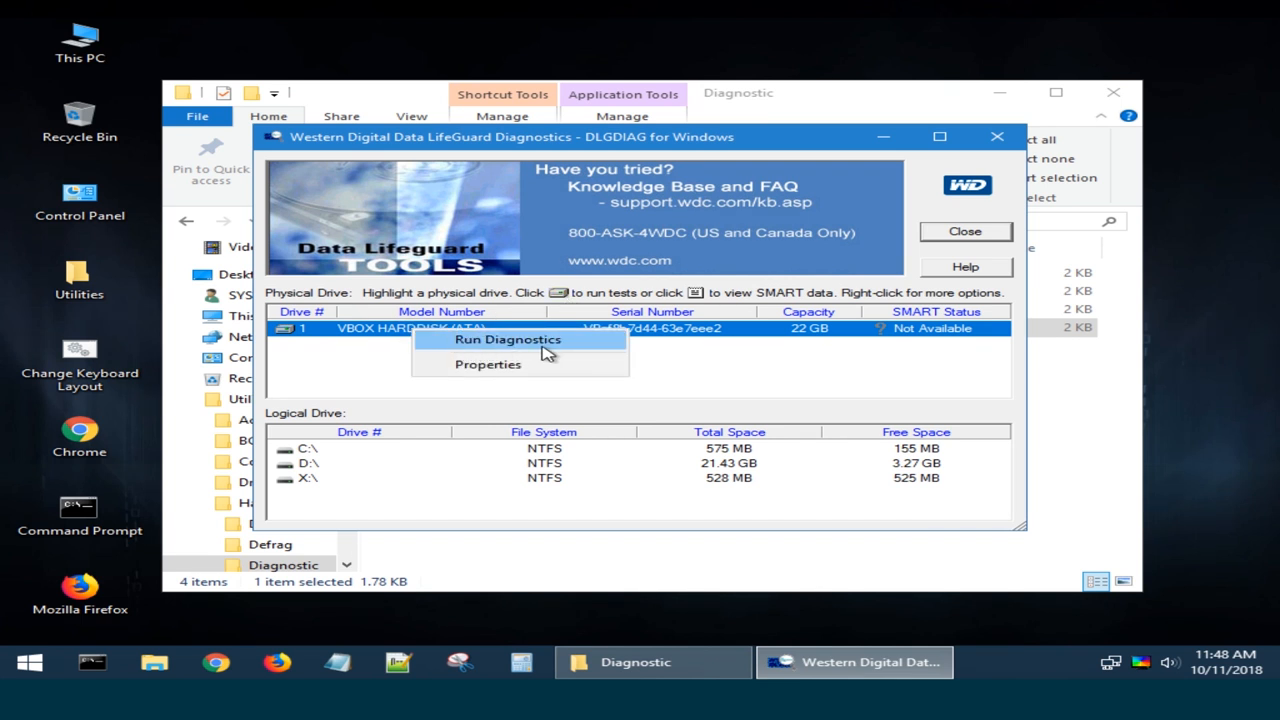
pyautogui.click(508, 339)
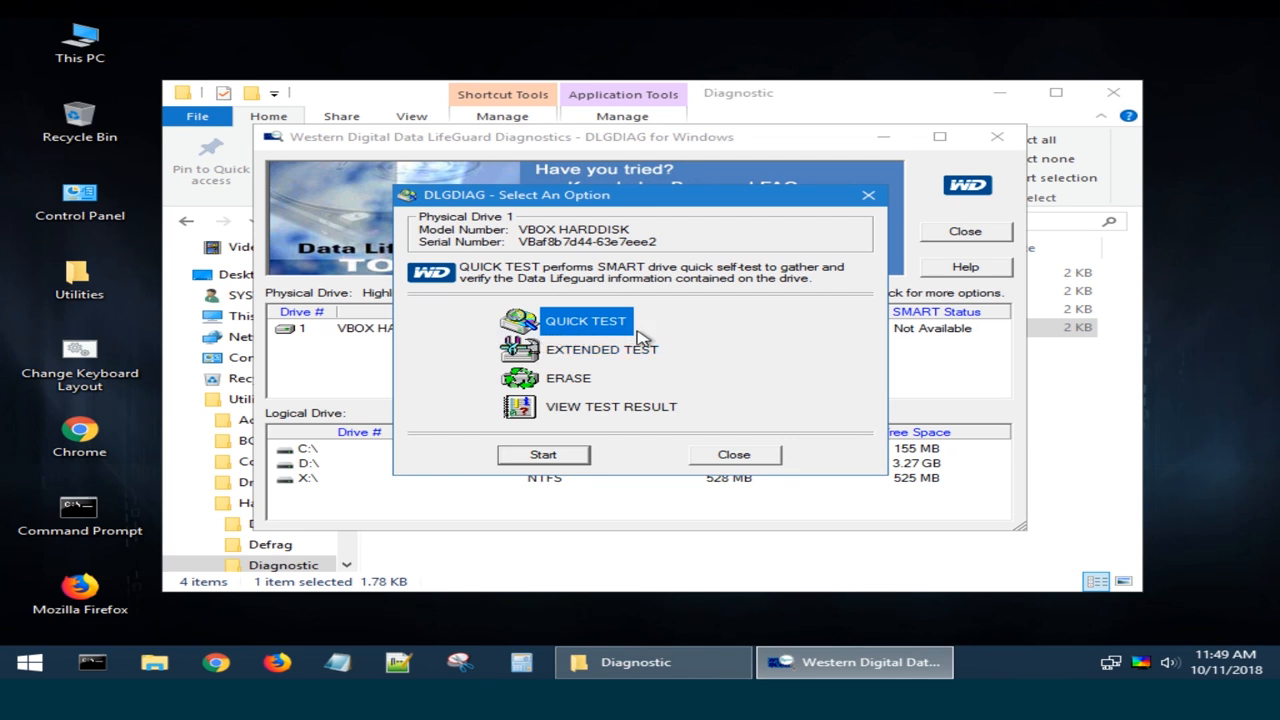
pyautogui.moveTo(552, 338)
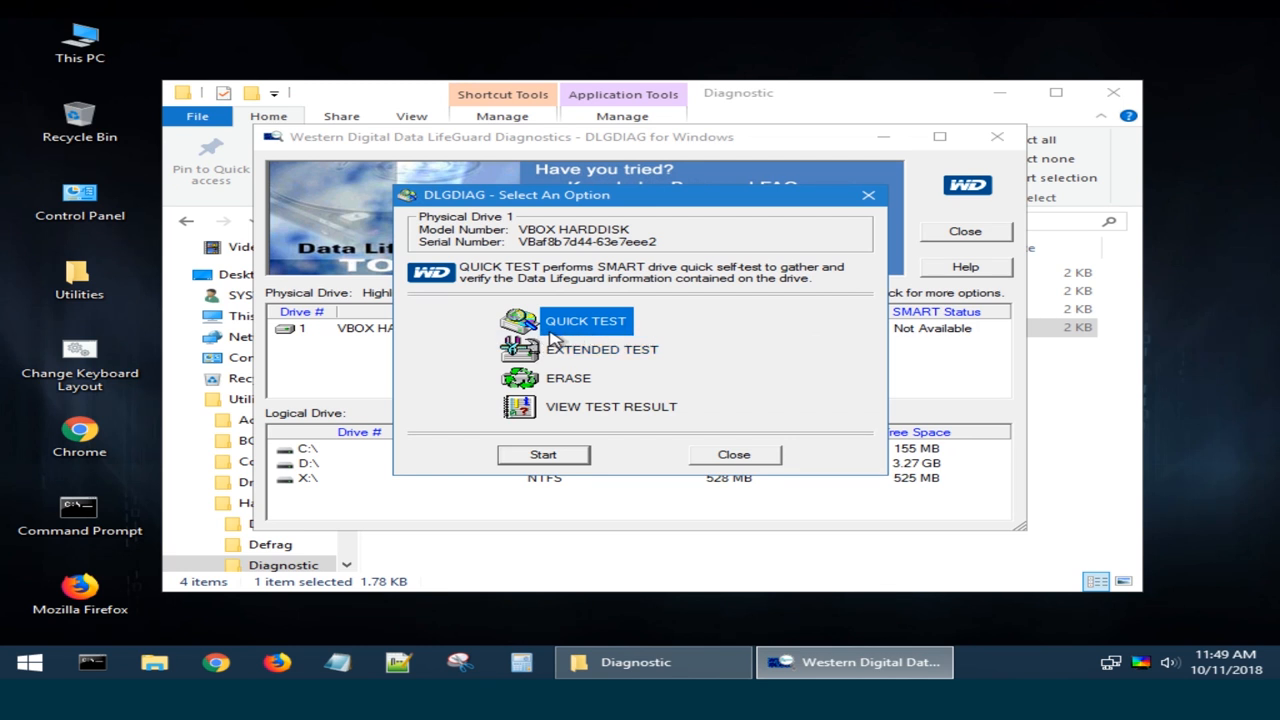
pyautogui.moveTo(603, 337)
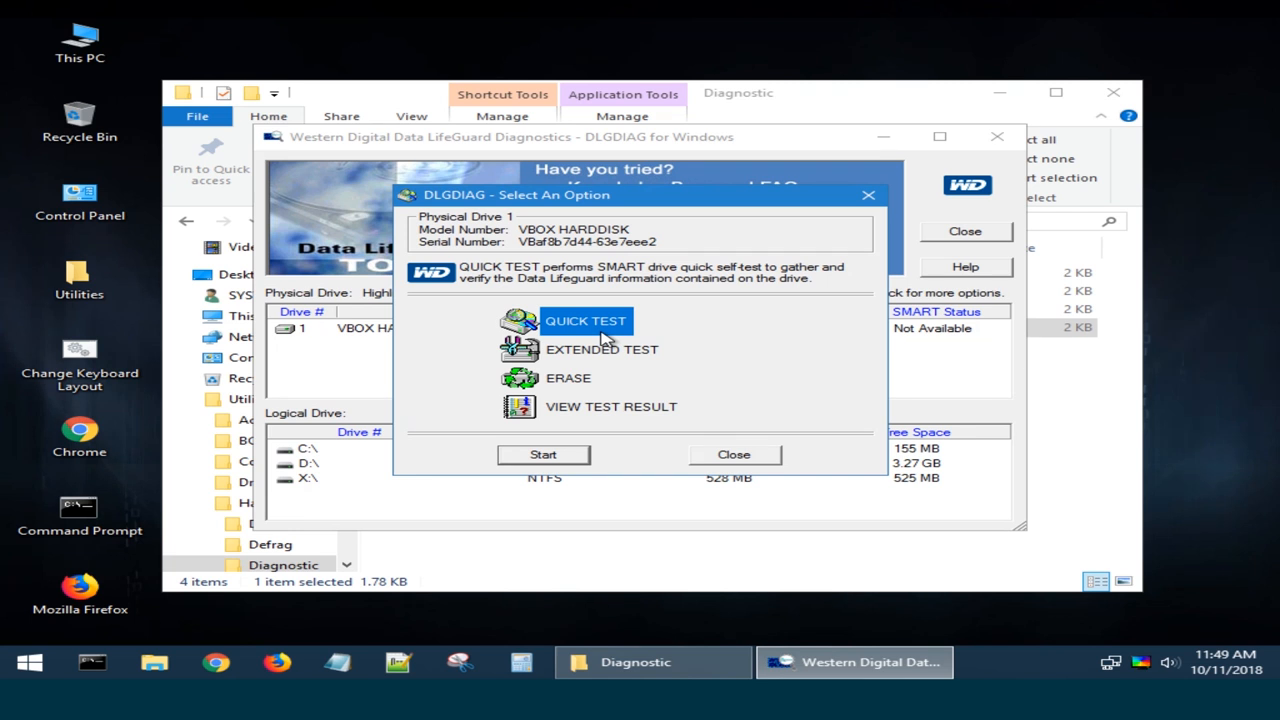
pyautogui.click(601, 349)
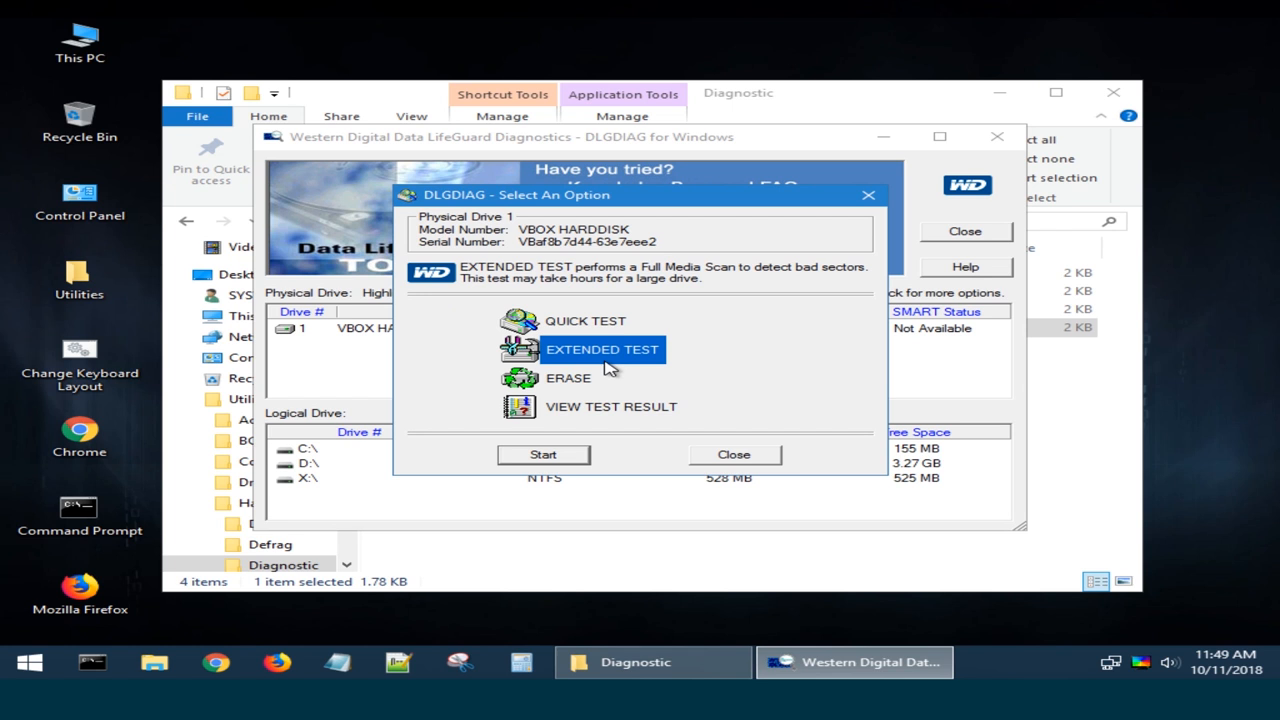
pyautogui.moveTo(575, 385)
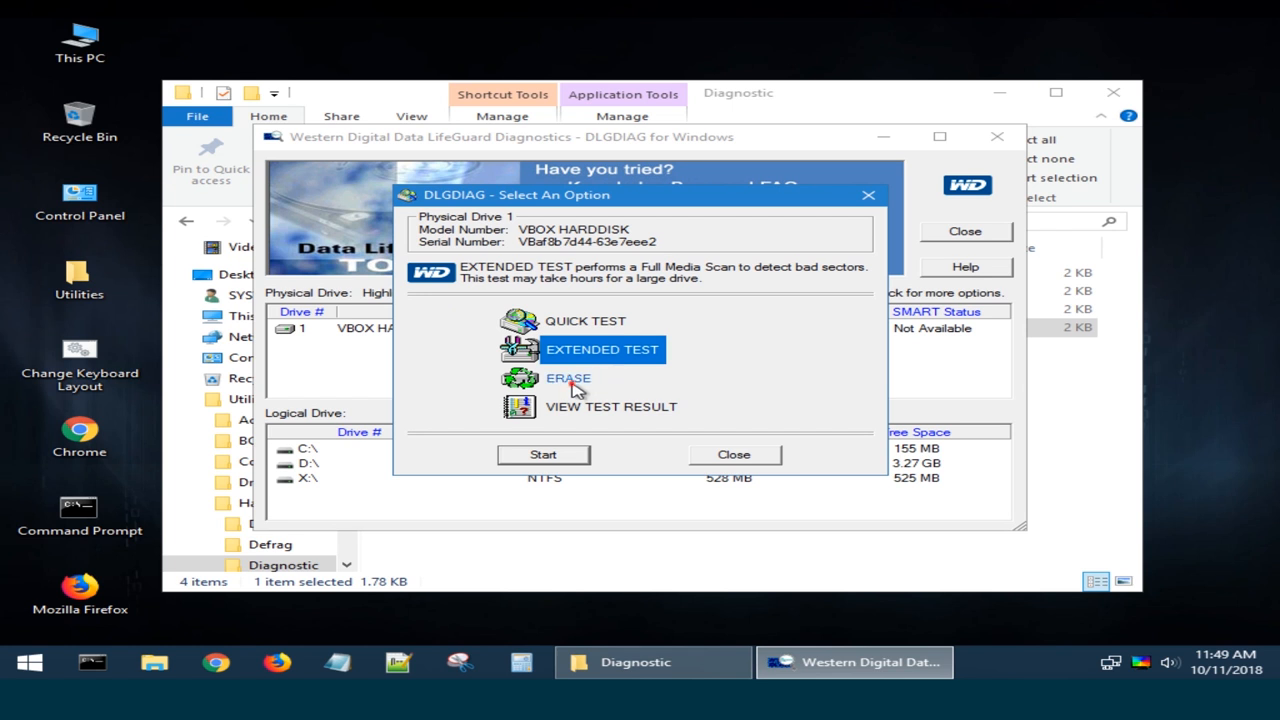
pyautogui.click(568, 378)
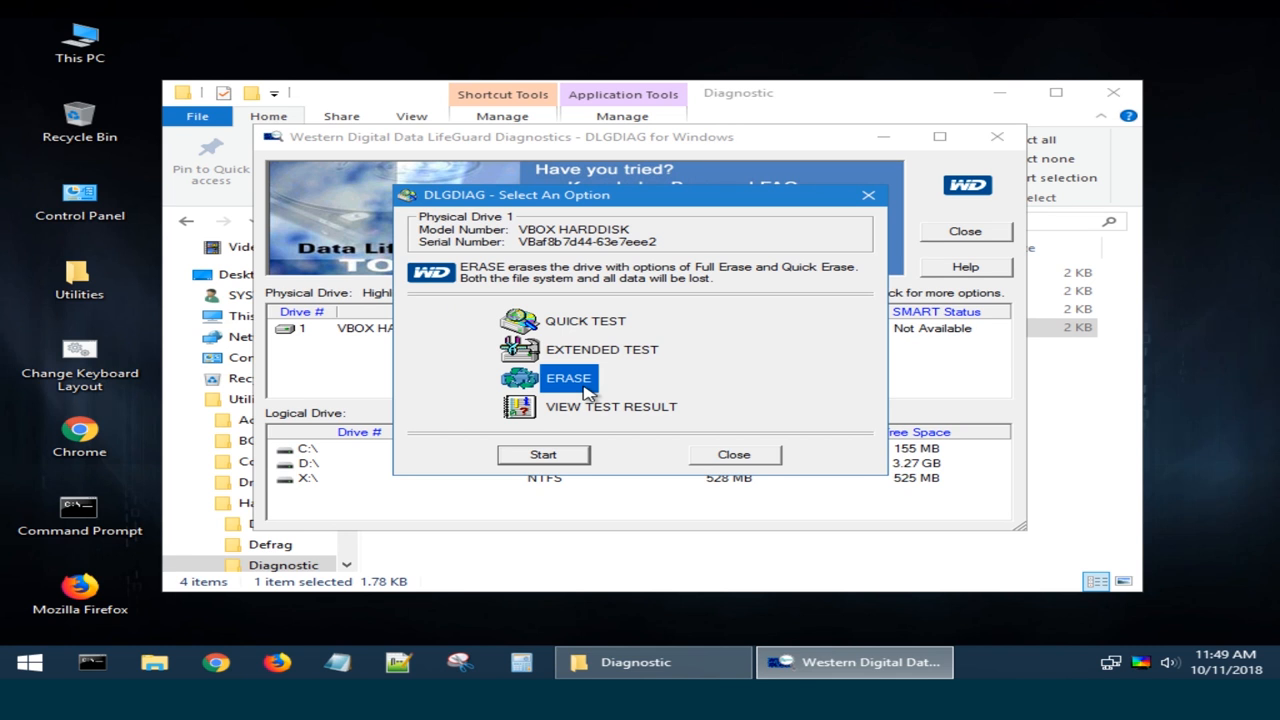
pyautogui.click(611, 406)
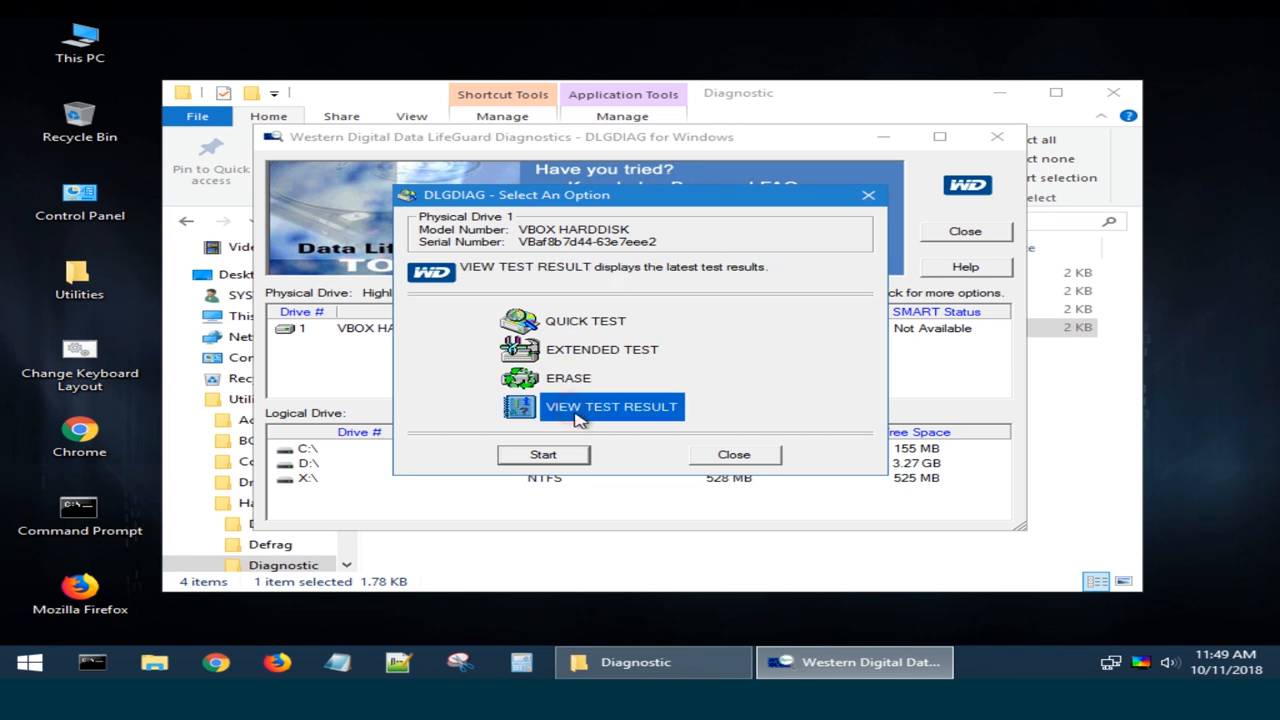
pyautogui.moveTo(630, 418)
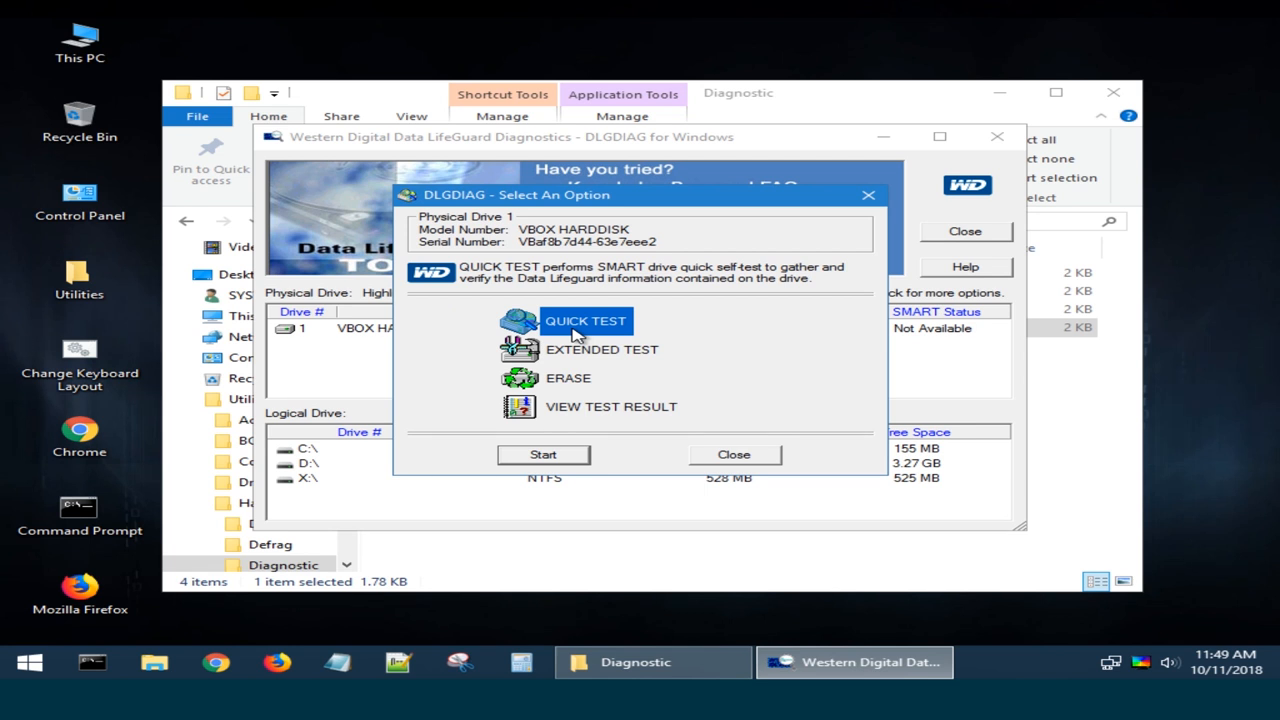
pyautogui.moveTo(595, 336)
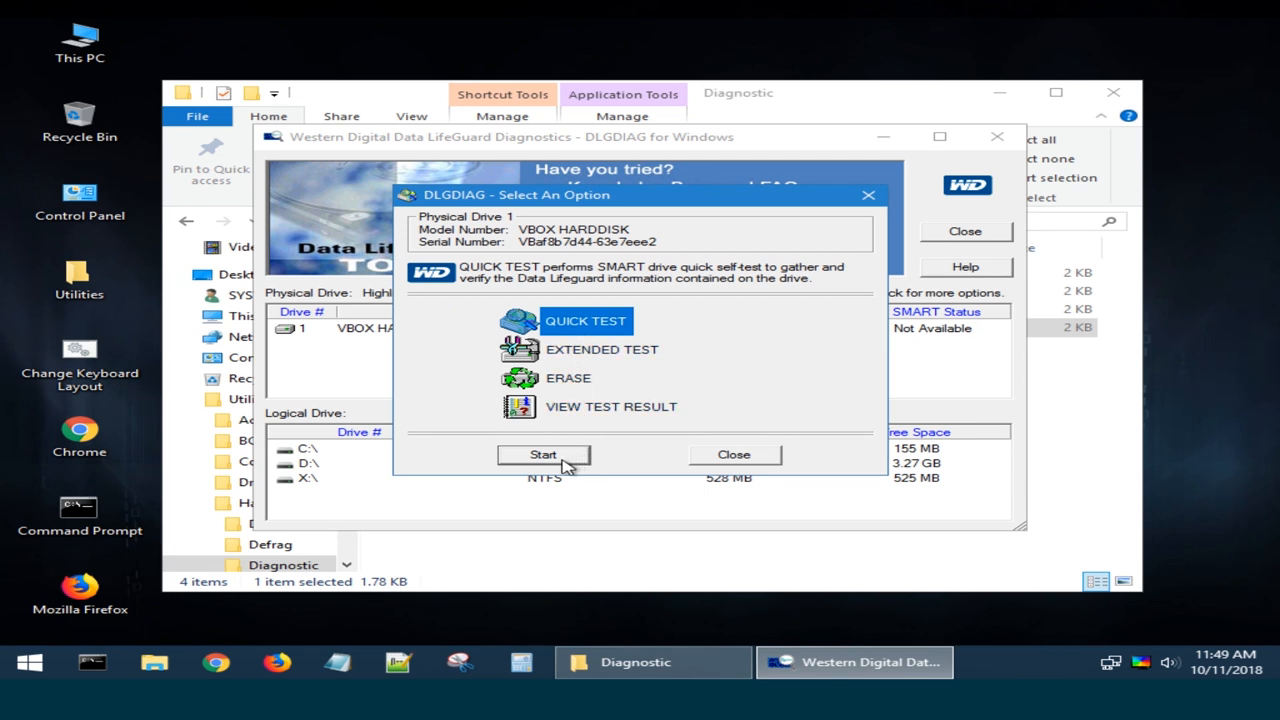
# Run the quick test on drive 1, confirm the warning, and close the passed results.
pyautogui.click(543, 454)
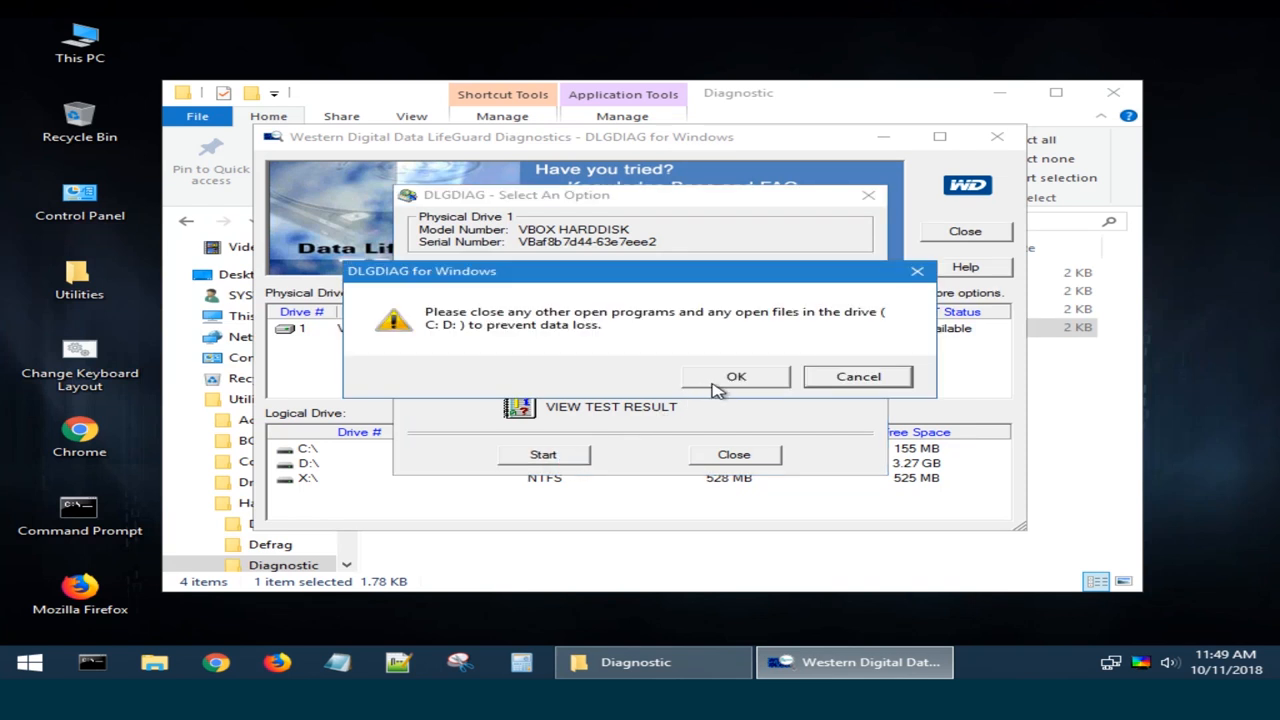
pyautogui.click(736, 376)
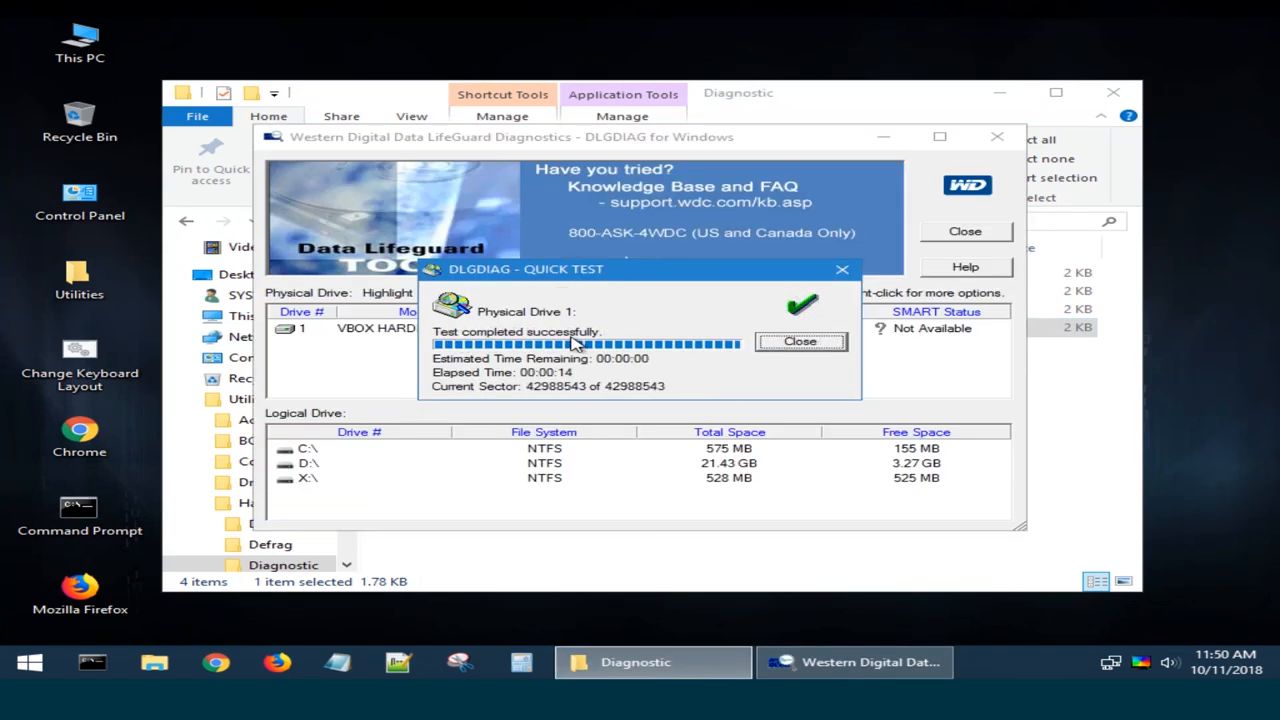
pyautogui.moveTo(810, 330)
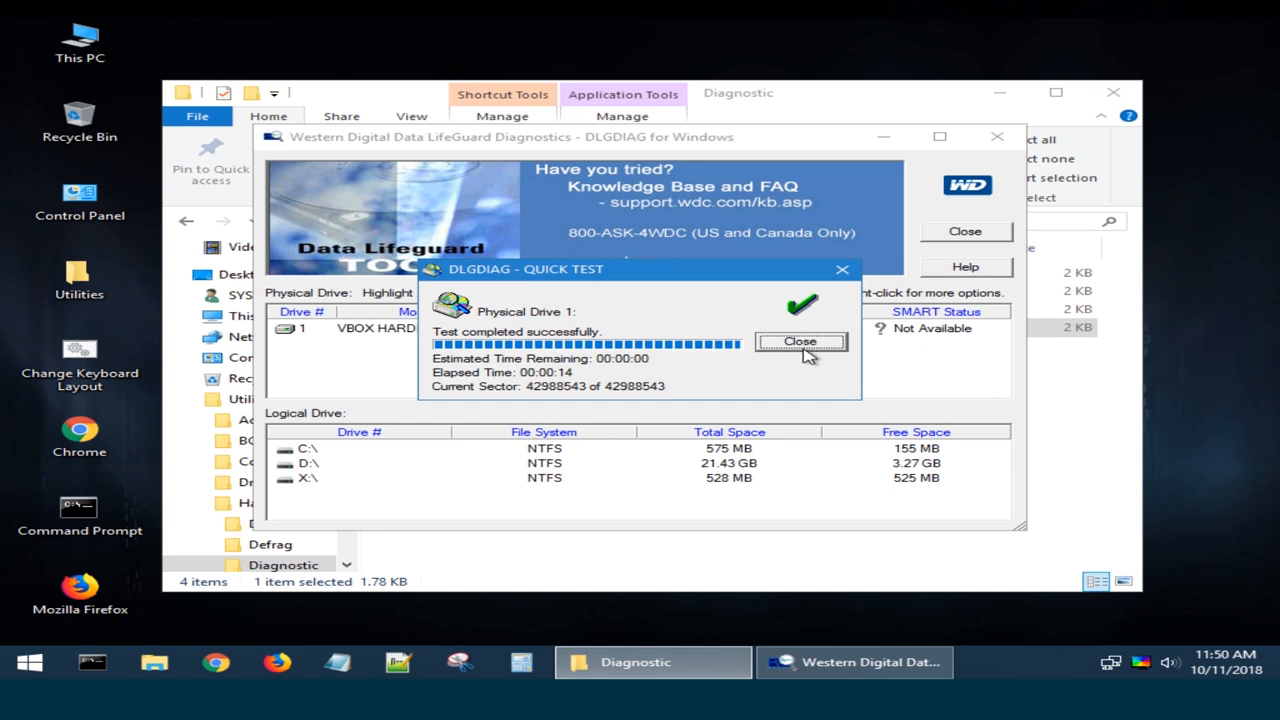
pyautogui.click(800, 342)
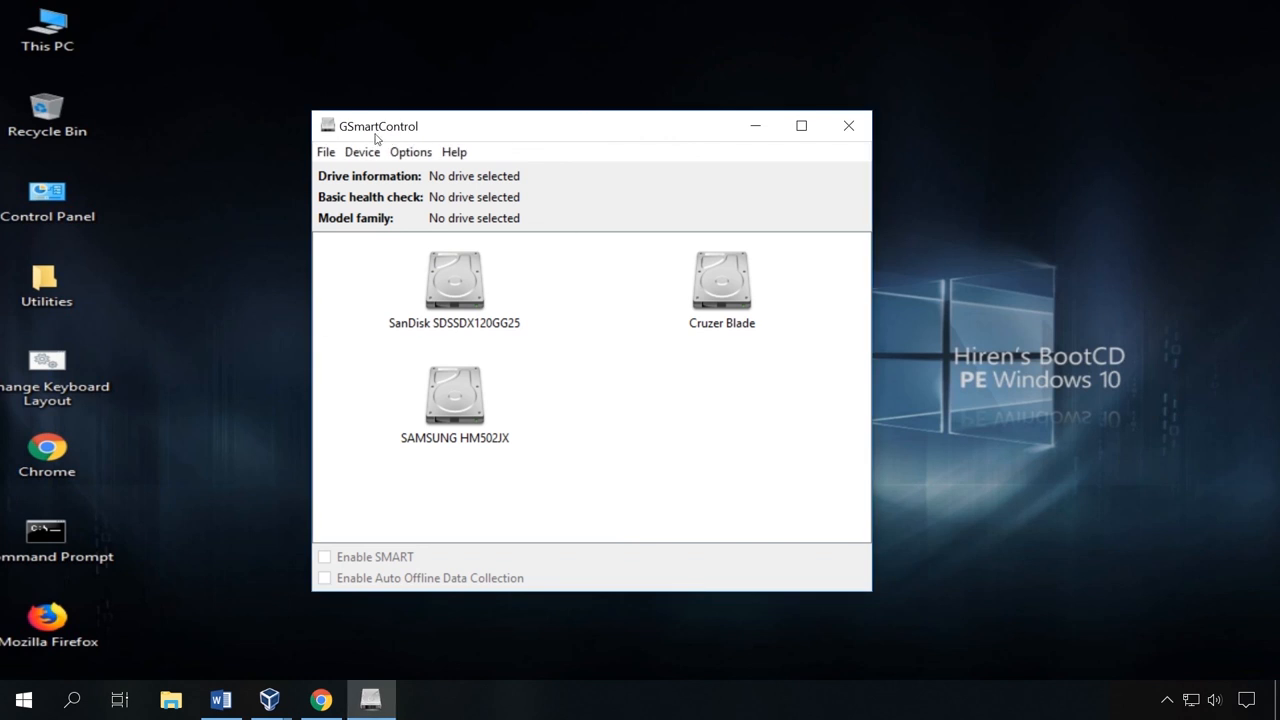
# Select the SAMSUNG HM502JX drive and open its Device Information window.
pyautogui.click(454, 400)
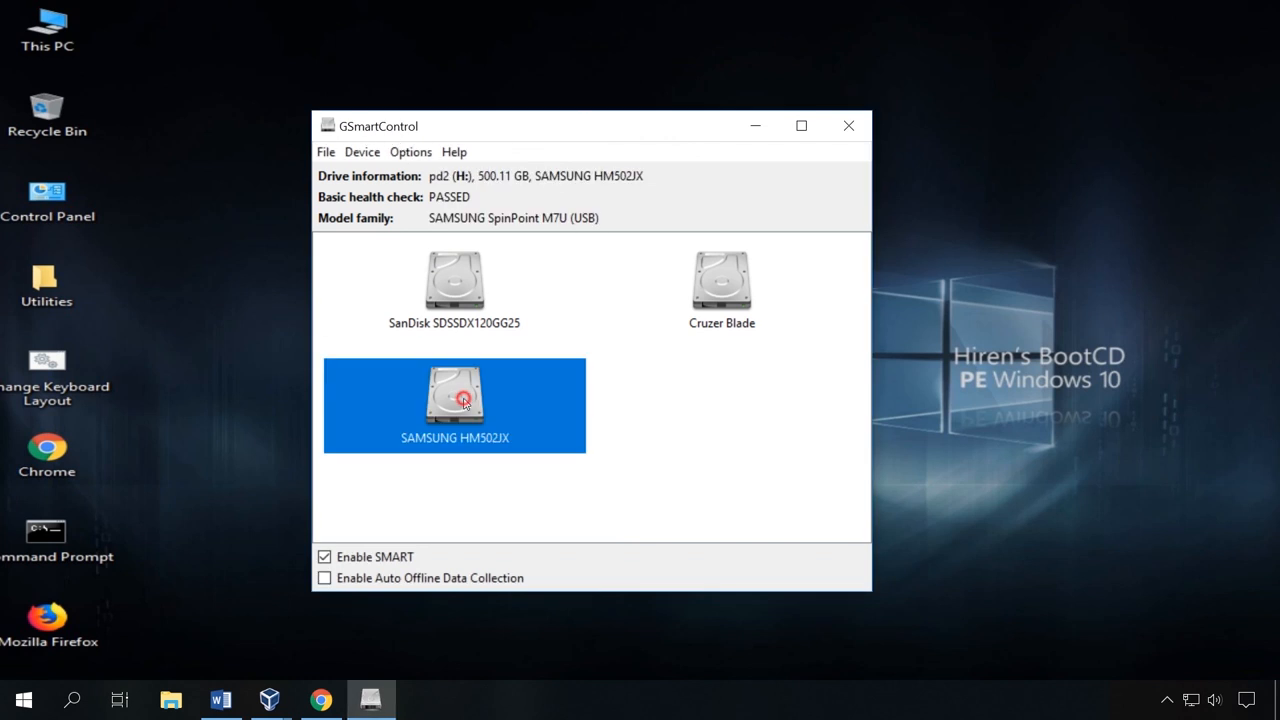
pyautogui.moveTo(510, 400)
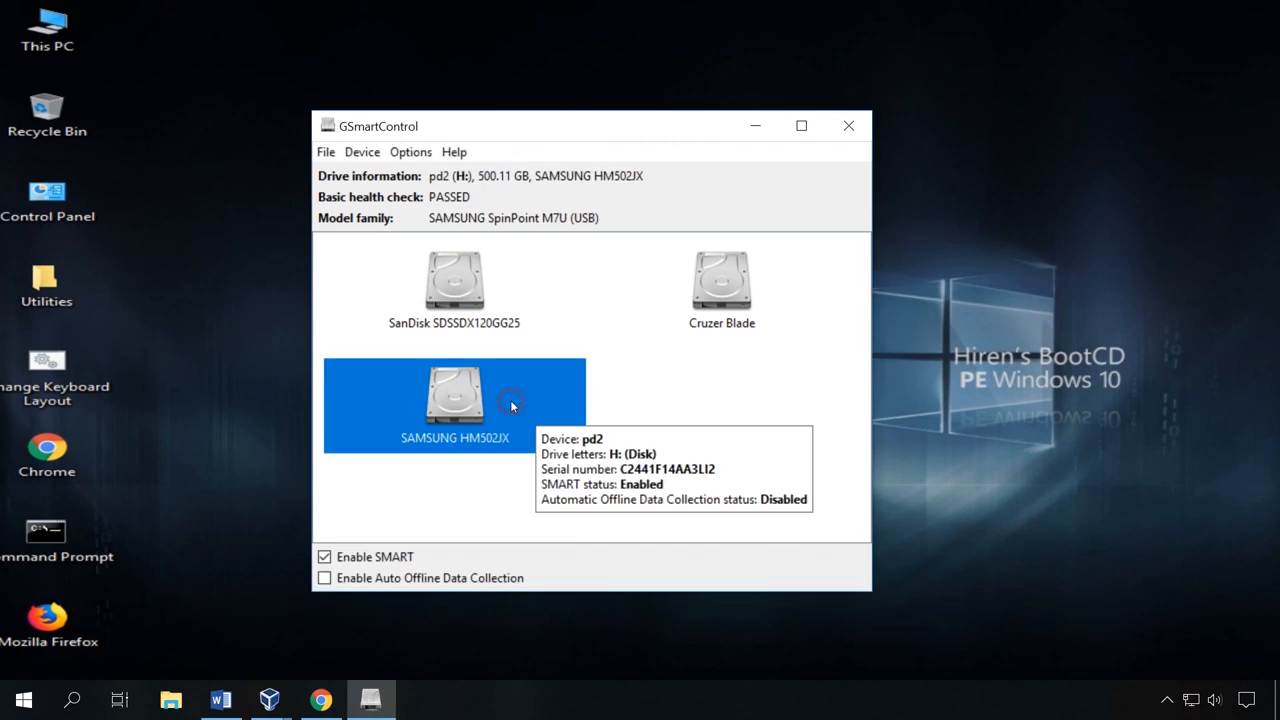
pyautogui.doubleClick(454, 395)
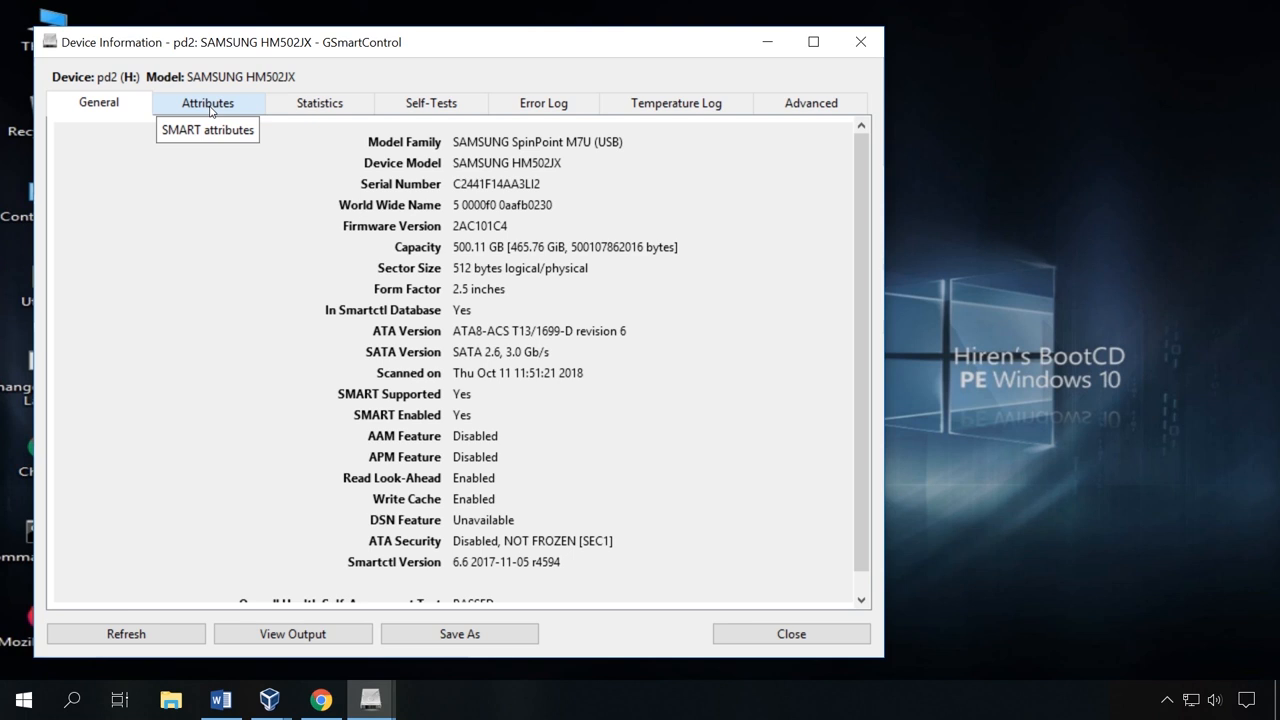
# Review the Statistics, Attributes, Self-Tests, Error Log and Temperature Log tabs for the Samsung drive.
pyautogui.click(319, 103)
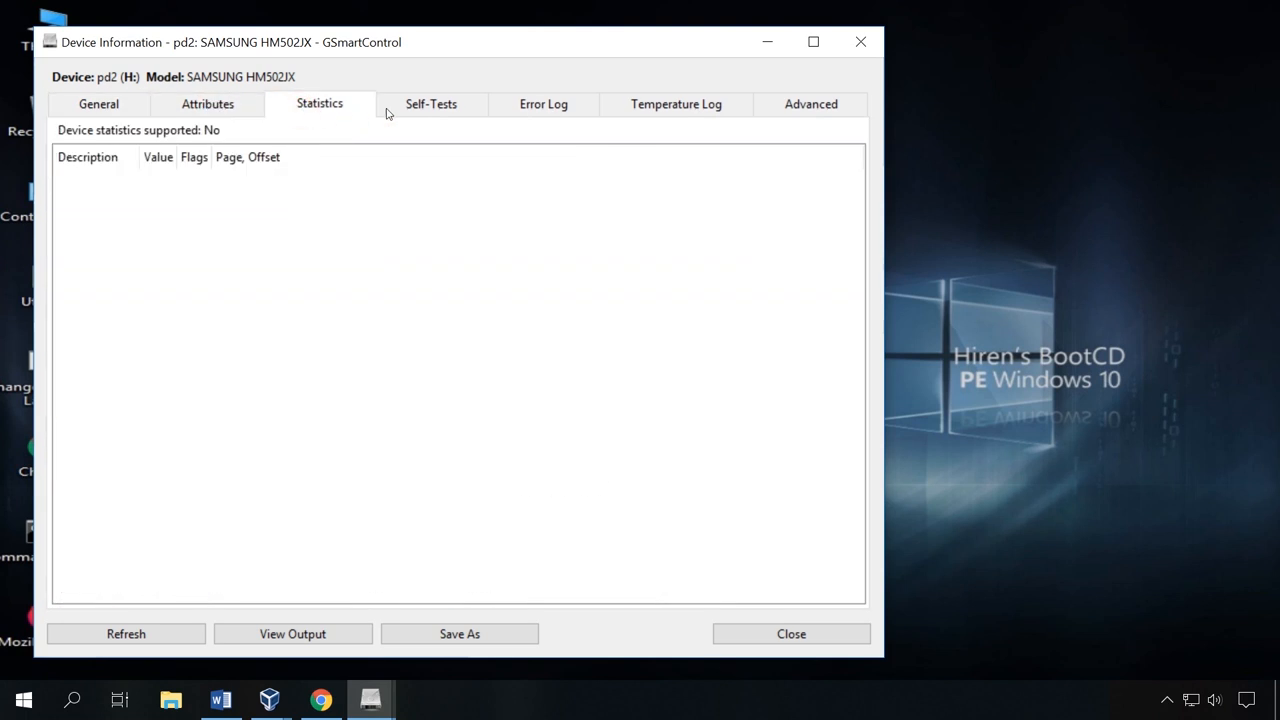
pyautogui.click(430, 103)
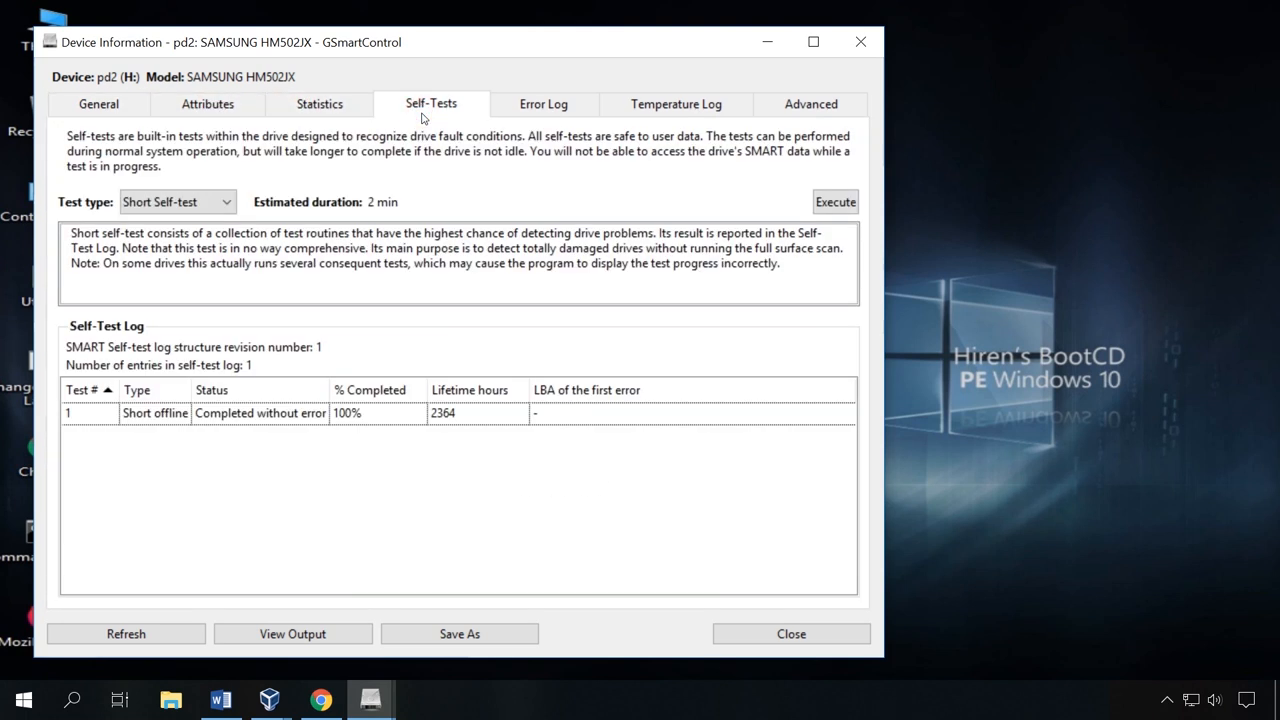
pyautogui.click(207, 103)
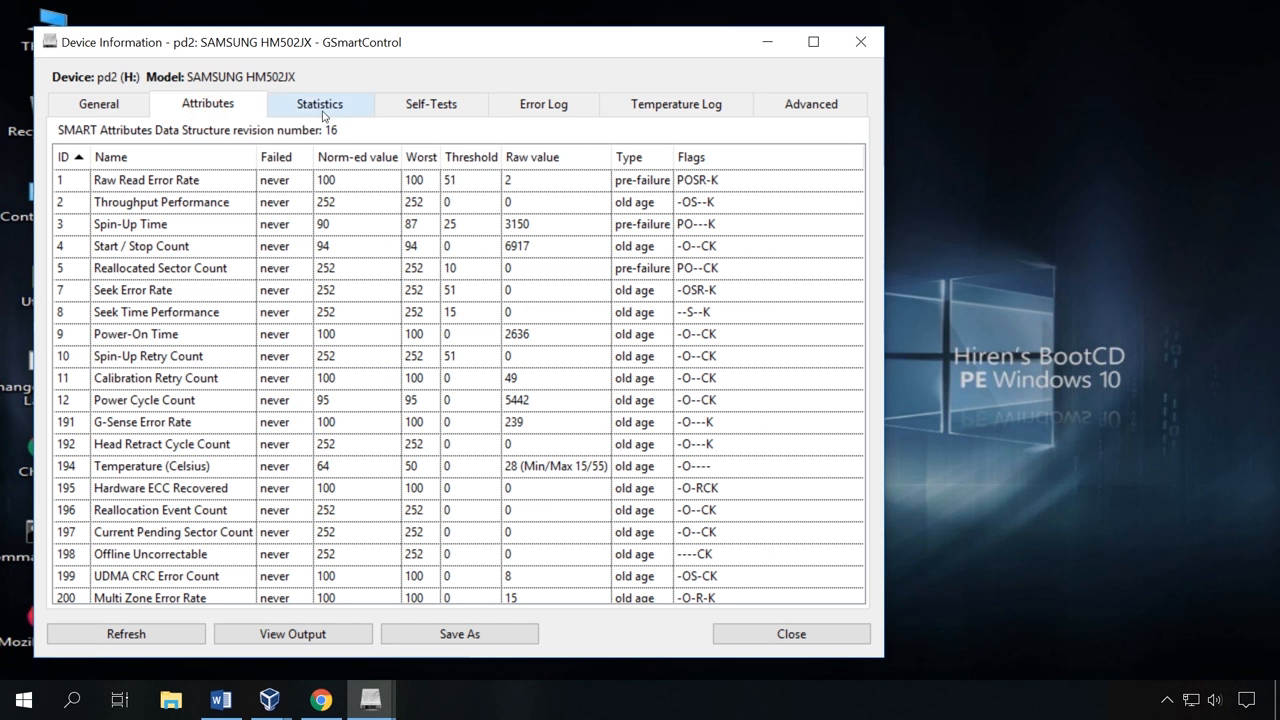
pyautogui.click(430, 103)
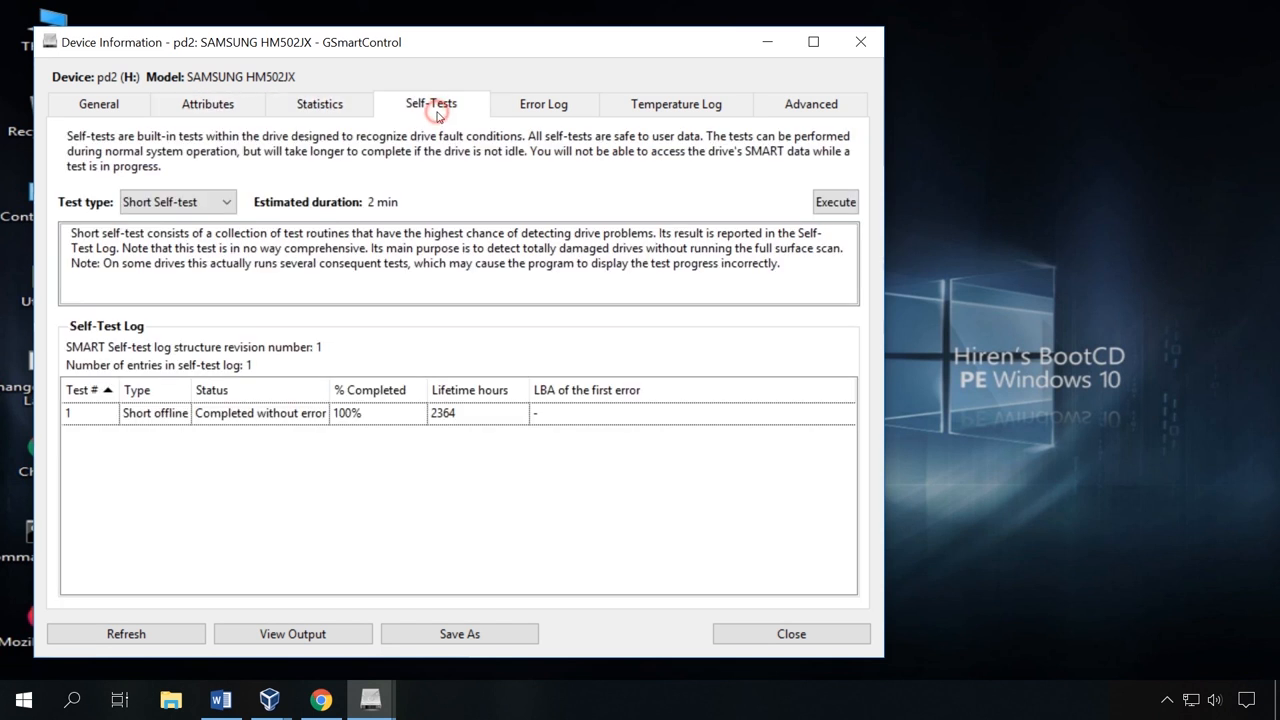
pyautogui.click(177, 201)
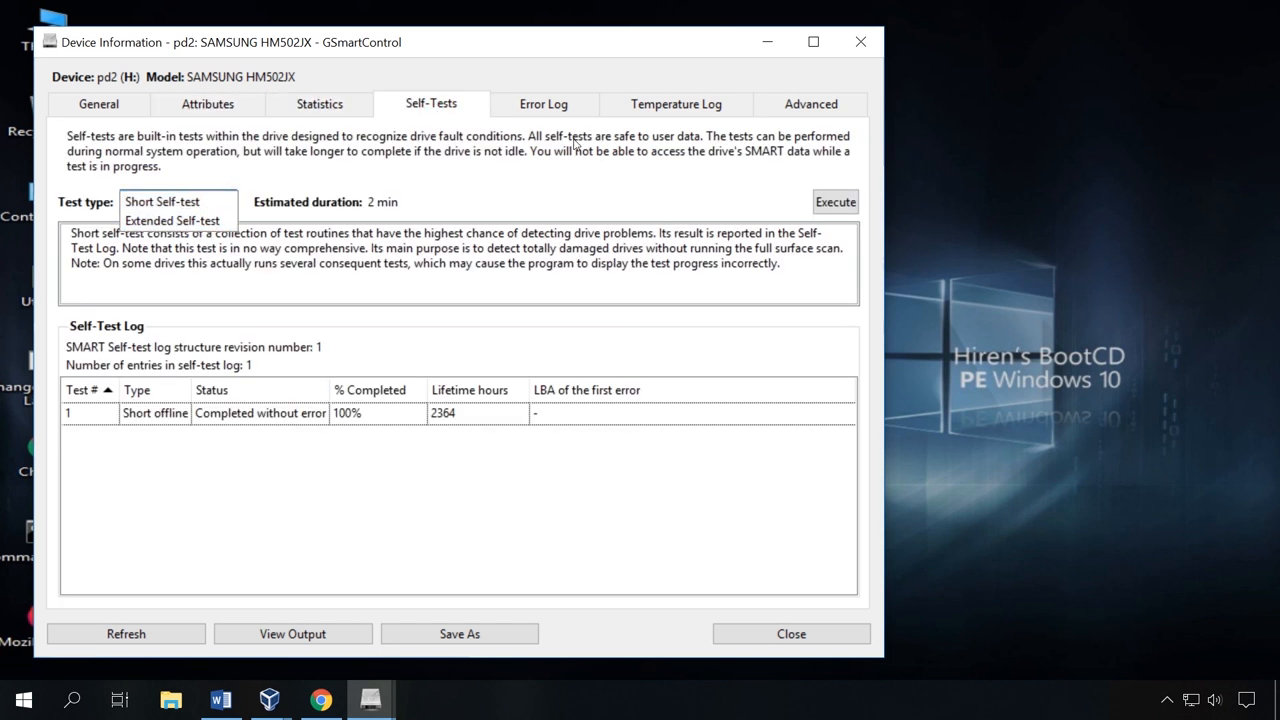
pyautogui.click(543, 103)
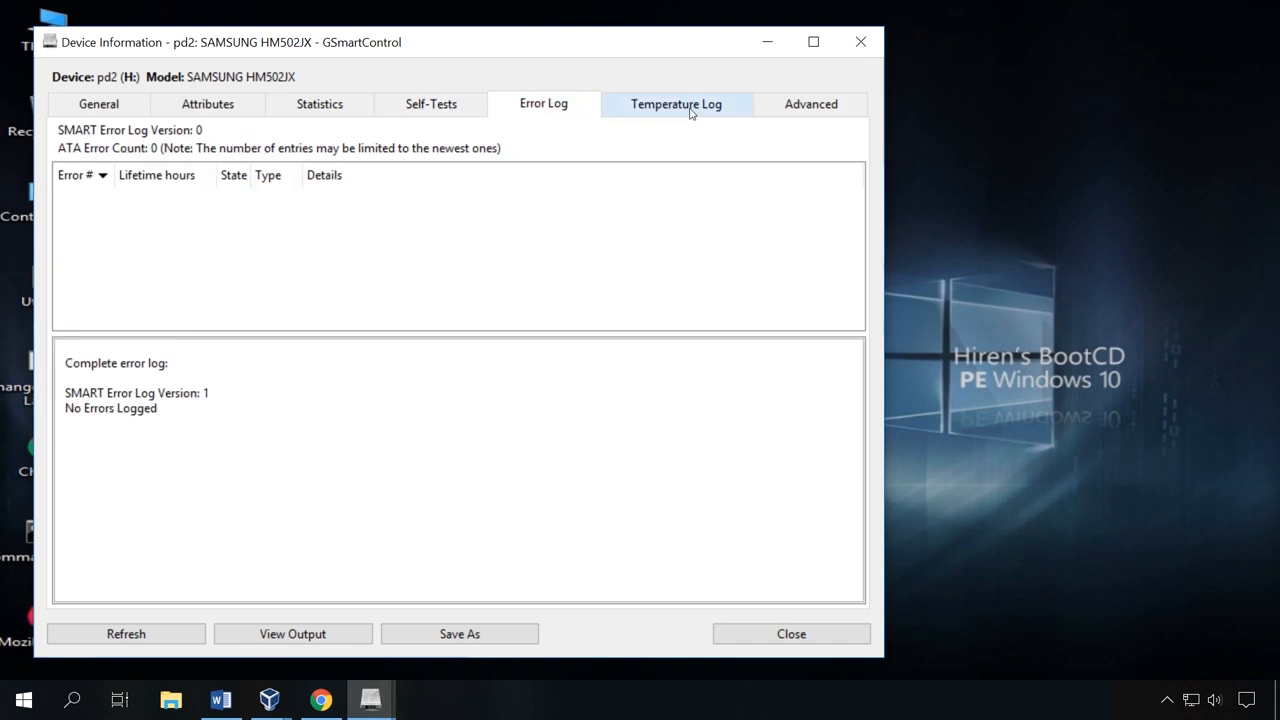
pyautogui.click(810, 103)
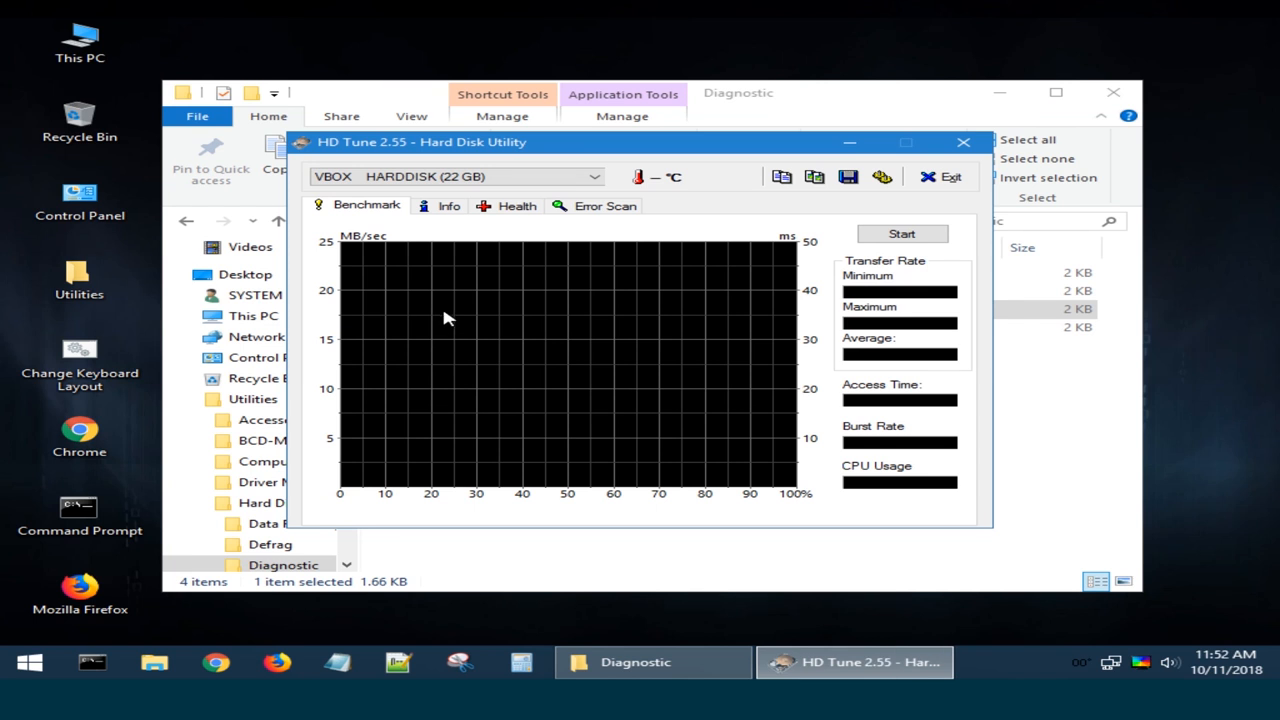
pyautogui.moveTo(443, 219)
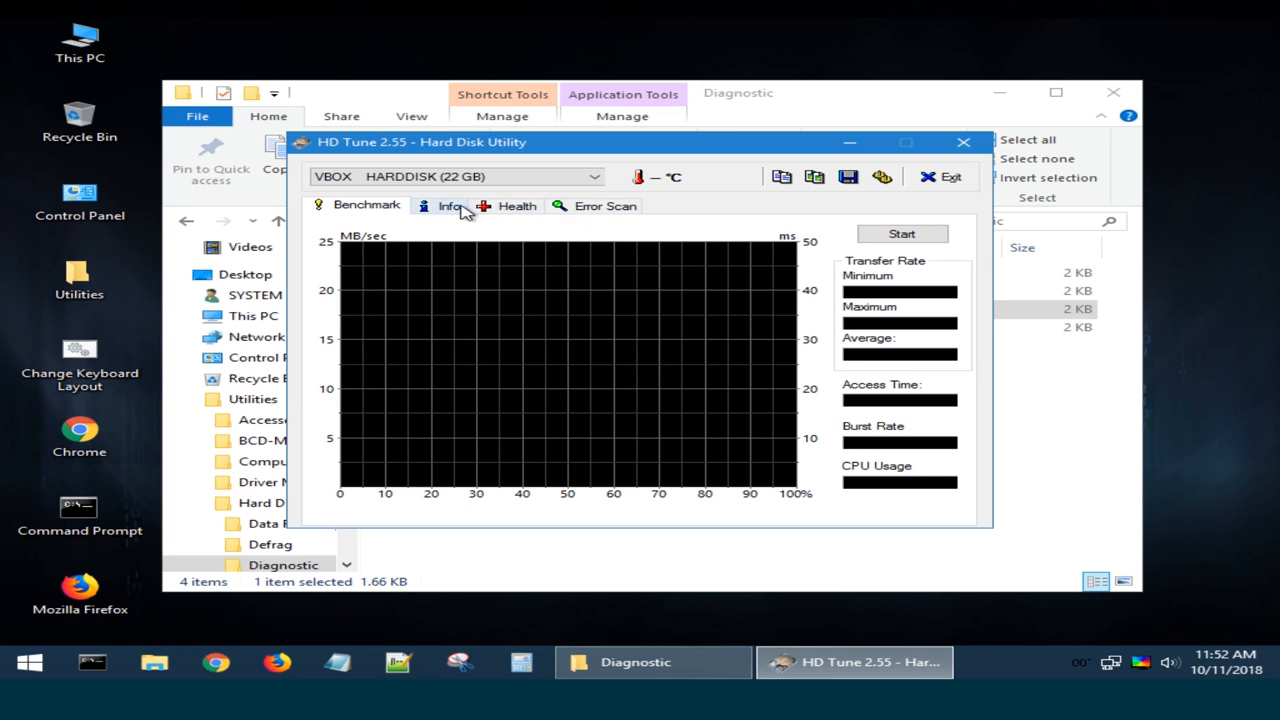
pyautogui.click(448, 206)
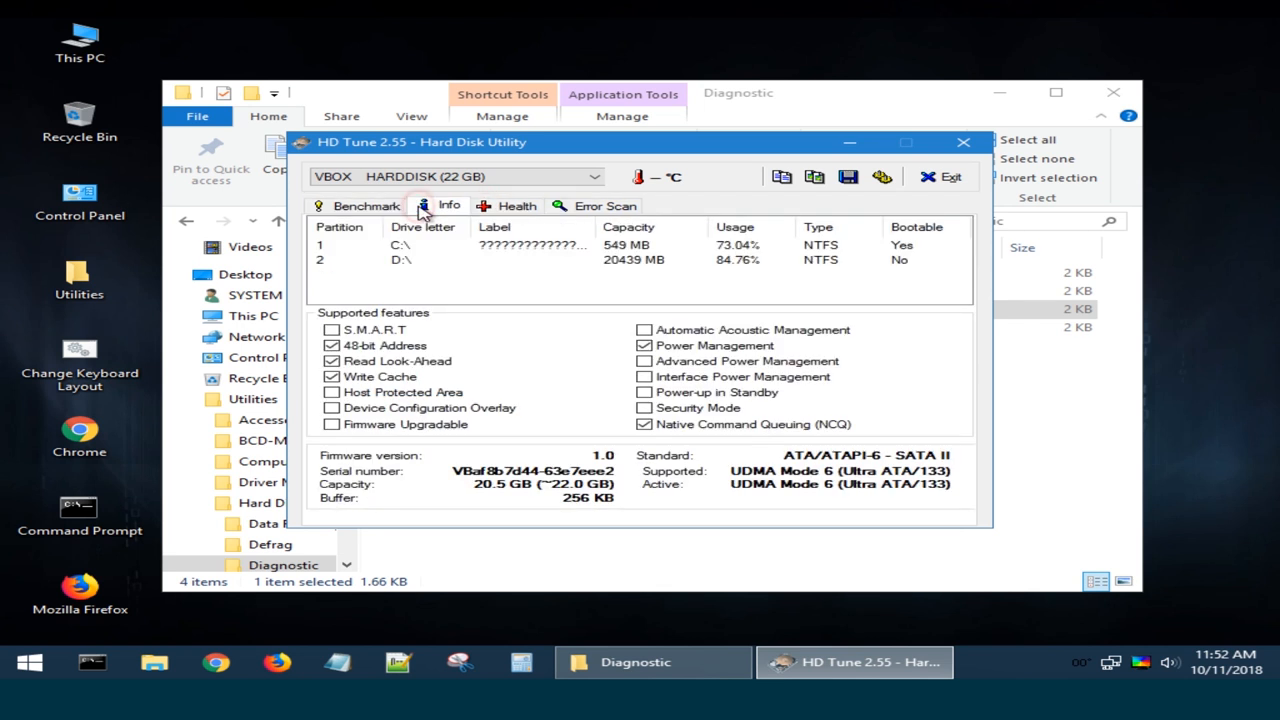
pyautogui.click(367, 205)
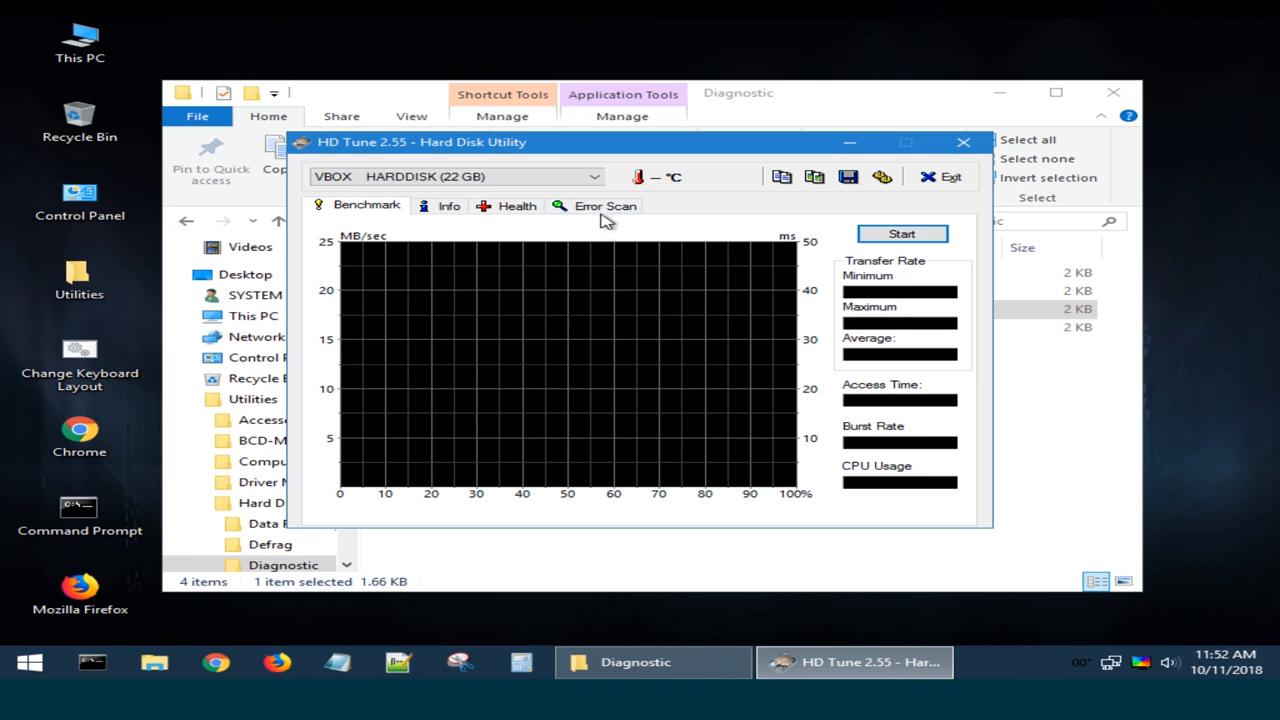
# Run a Quick Scan error scan on the VBOX disk, finding 0.0% damaged blocks.
pyautogui.click(597, 205)
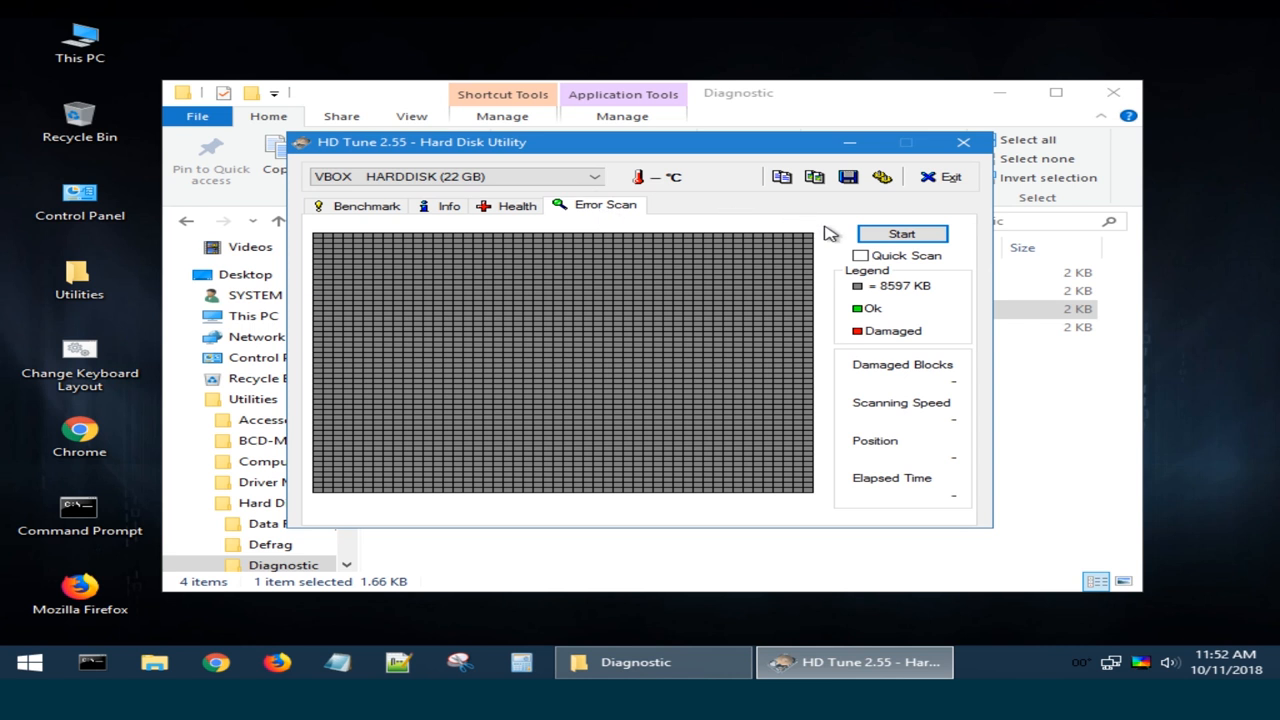
pyautogui.click(859, 255)
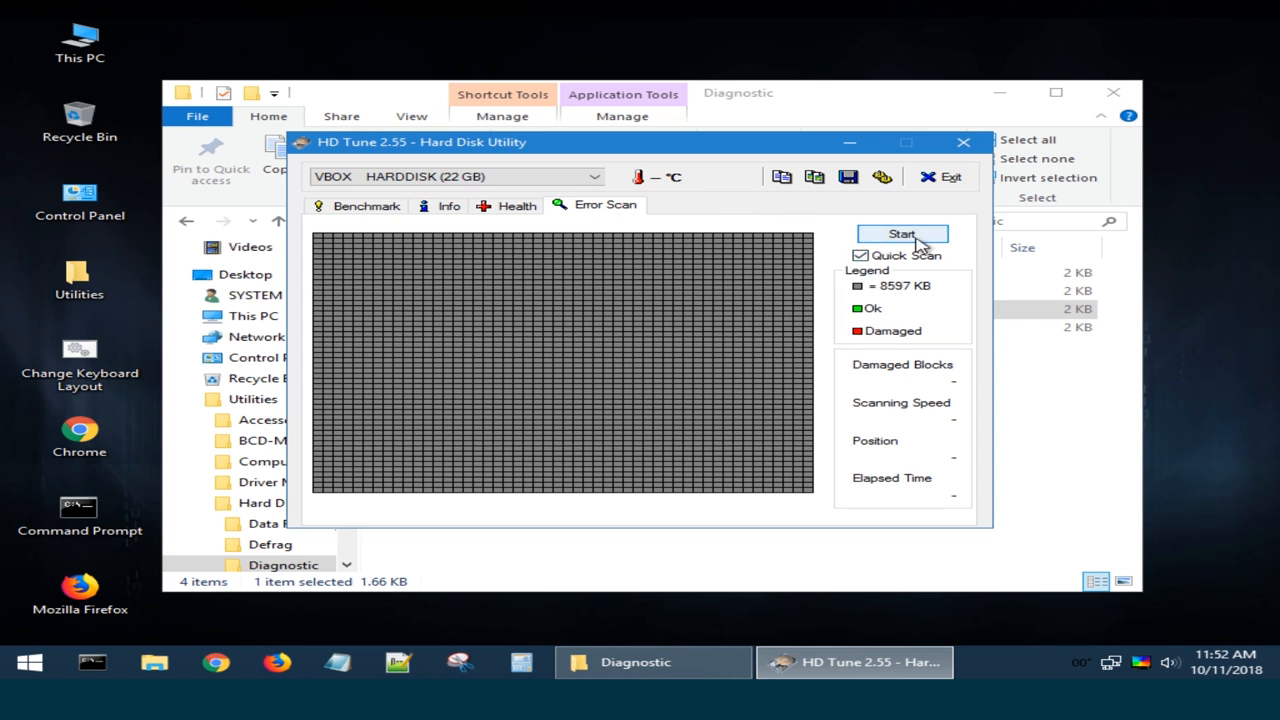
pyautogui.click(901, 233)
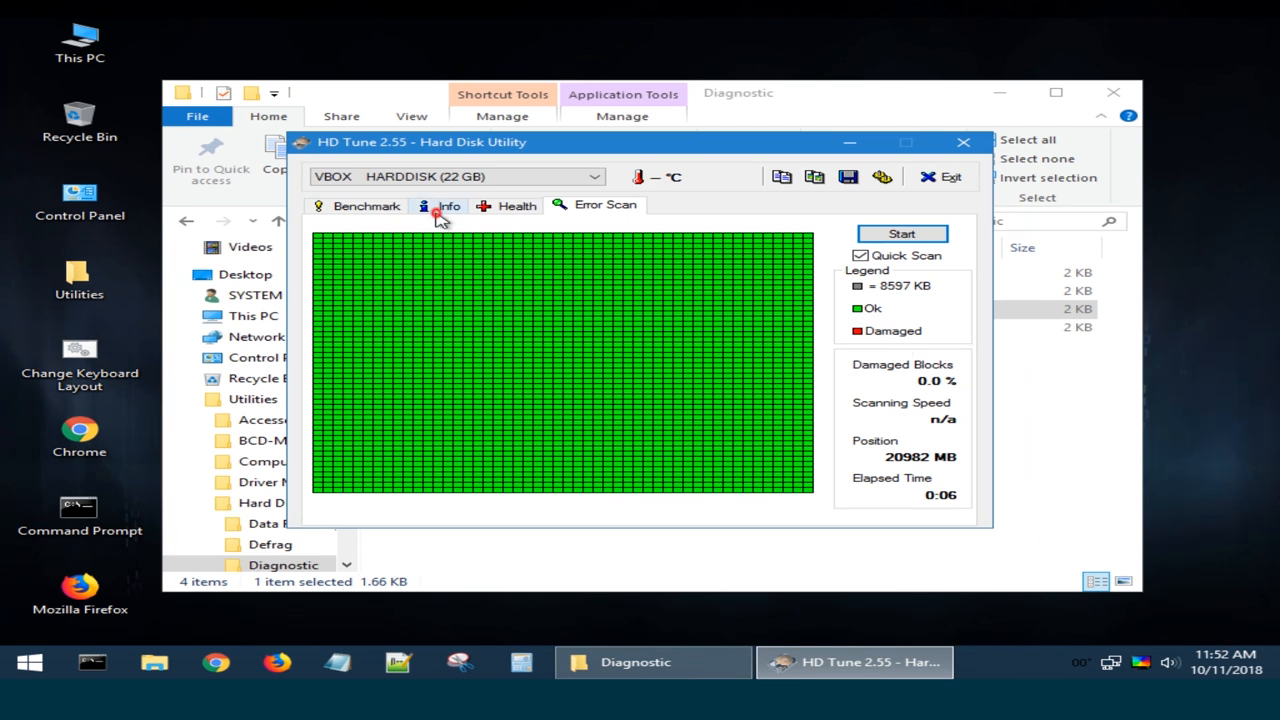
pyautogui.click(448, 206)
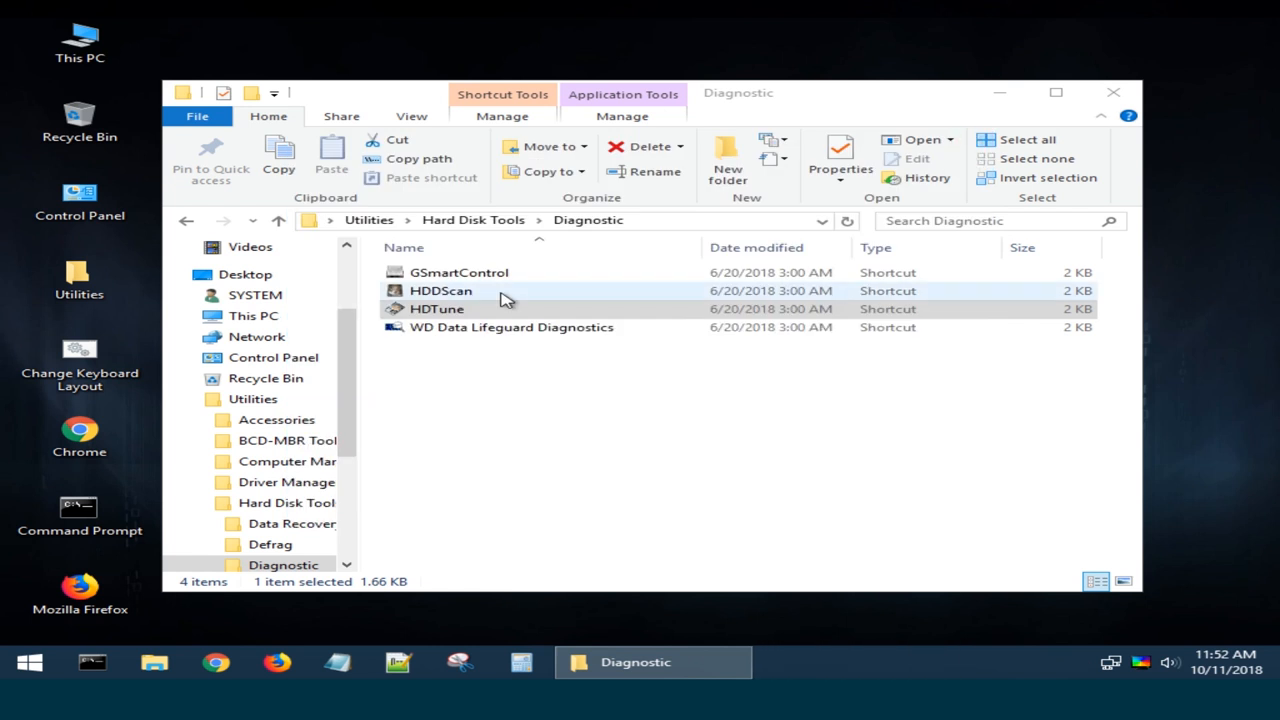
# Close HD Tune, type chkdsk in an admin Command Prompt, then return to Utilities.
pyautogui.click(512, 327)
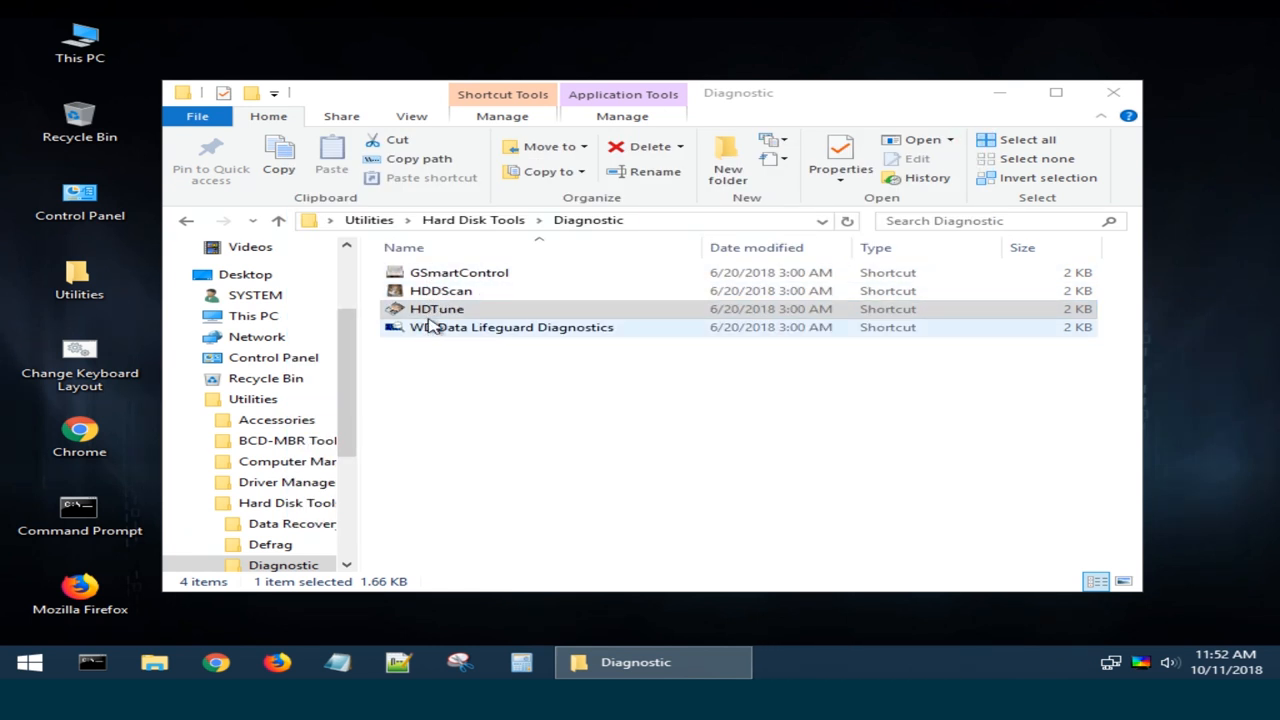
pyautogui.click(459, 272)
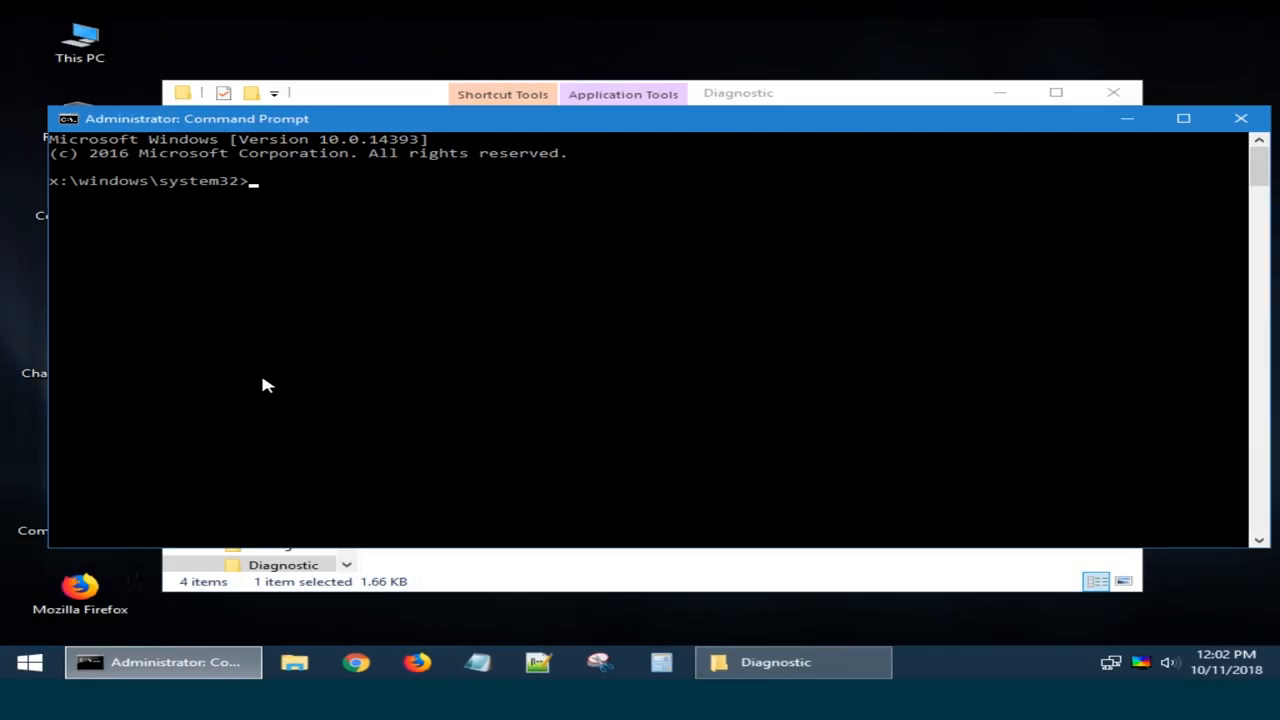
pyautogui.write('chkdsk')
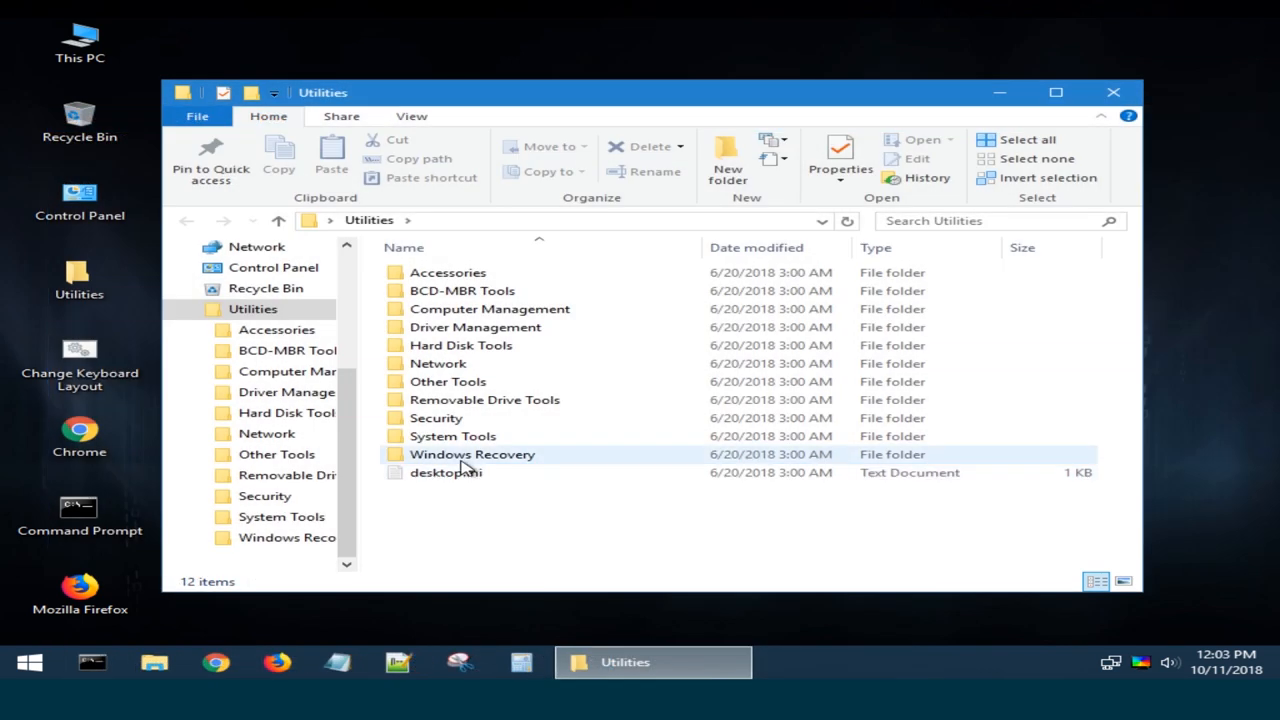
# Launch the Lazesoft Windows Recovery shortcut from the Windows Recovery folder.
pyautogui.doubleClick(471, 454)
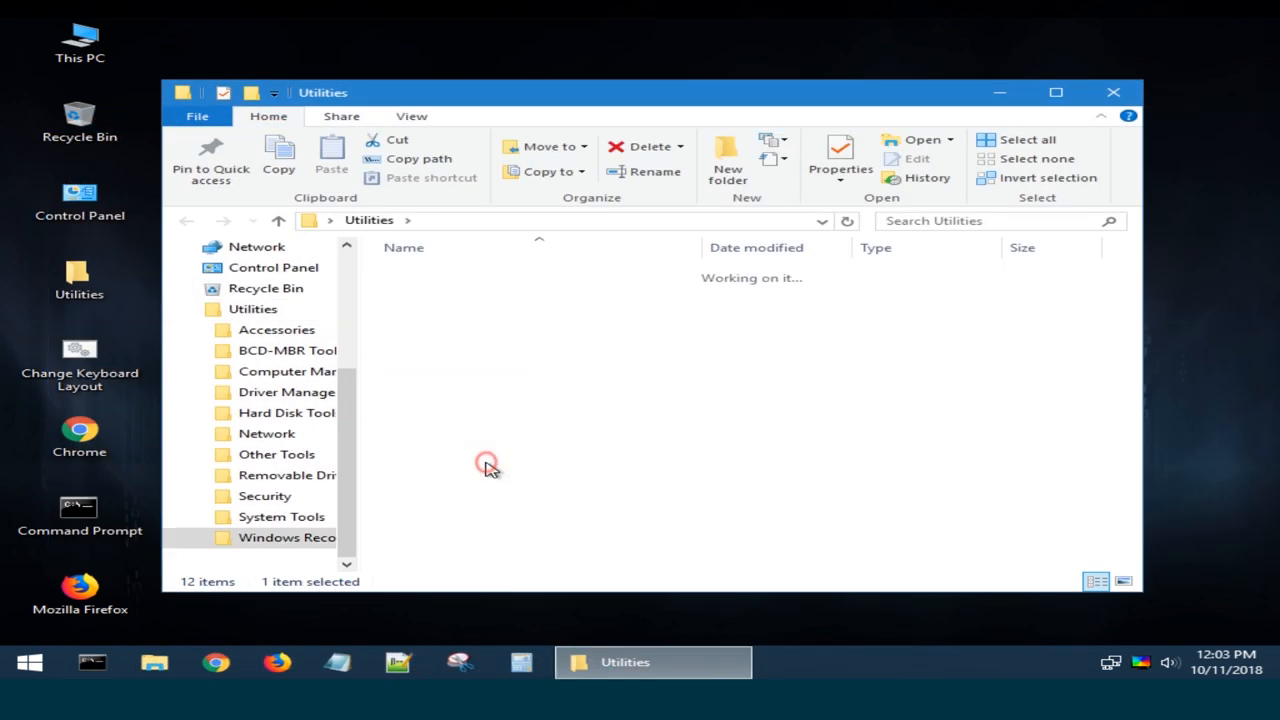
pyautogui.doubleClick(287, 537)
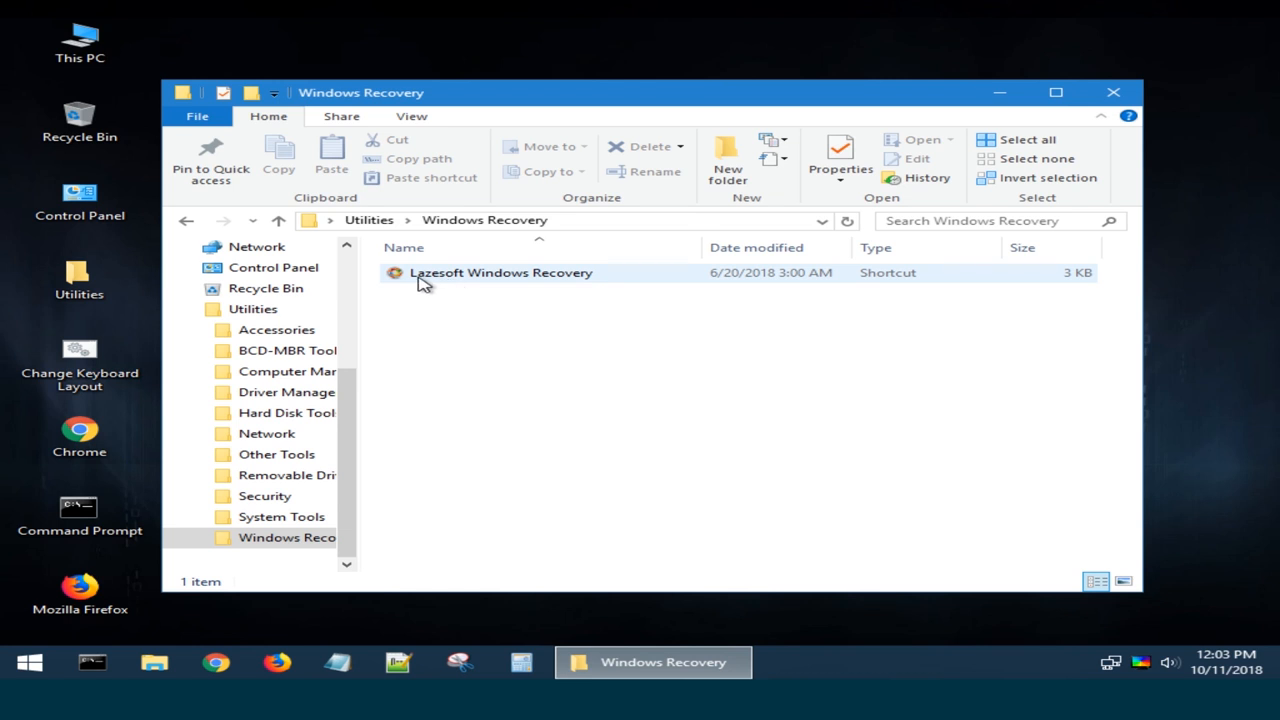
pyautogui.click(500, 272)
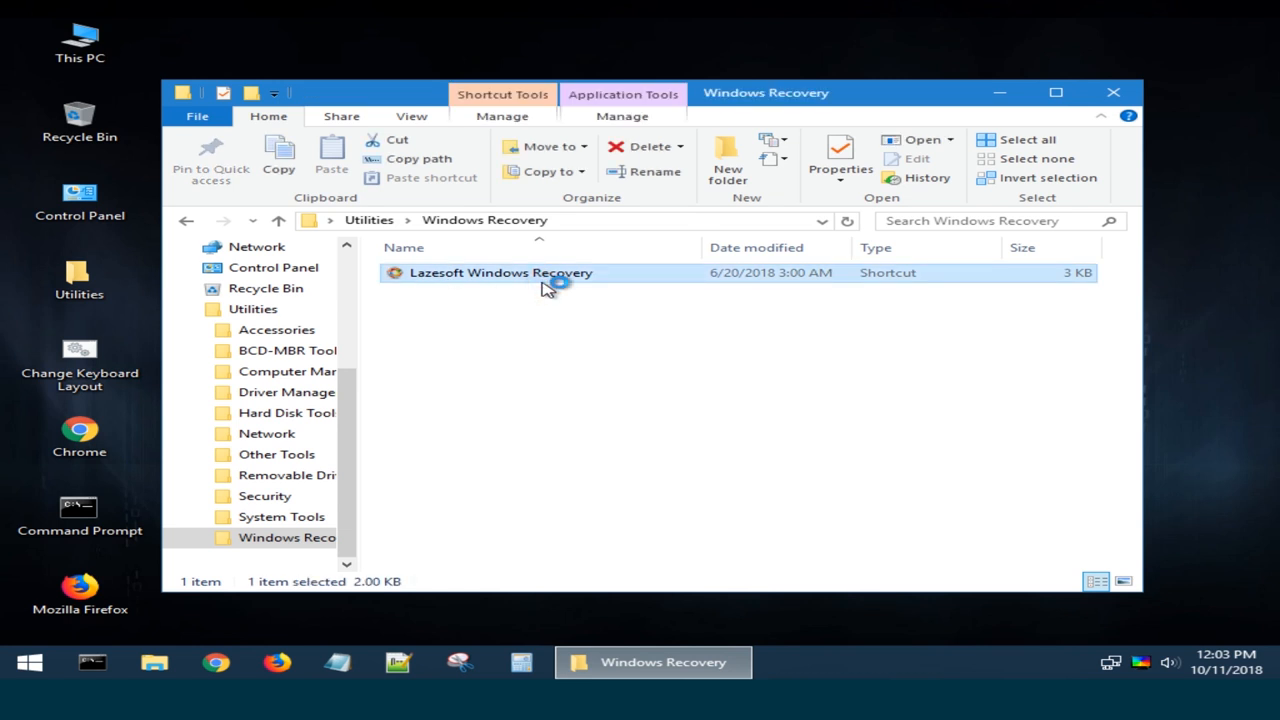
pyautogui.doubleClick(500, 272)
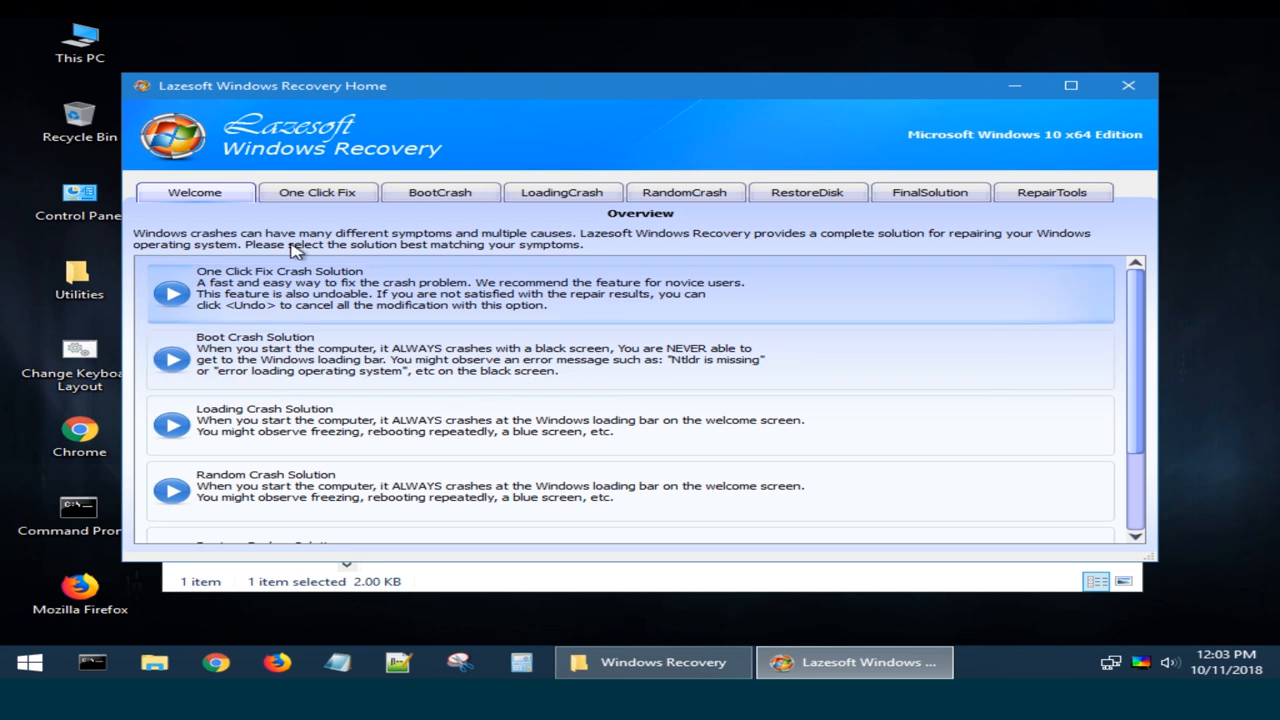
# Start and cancel the One Click Fix wizard, then show the BootCrash Chkdsk page.
pyautogui.click(317, 192)
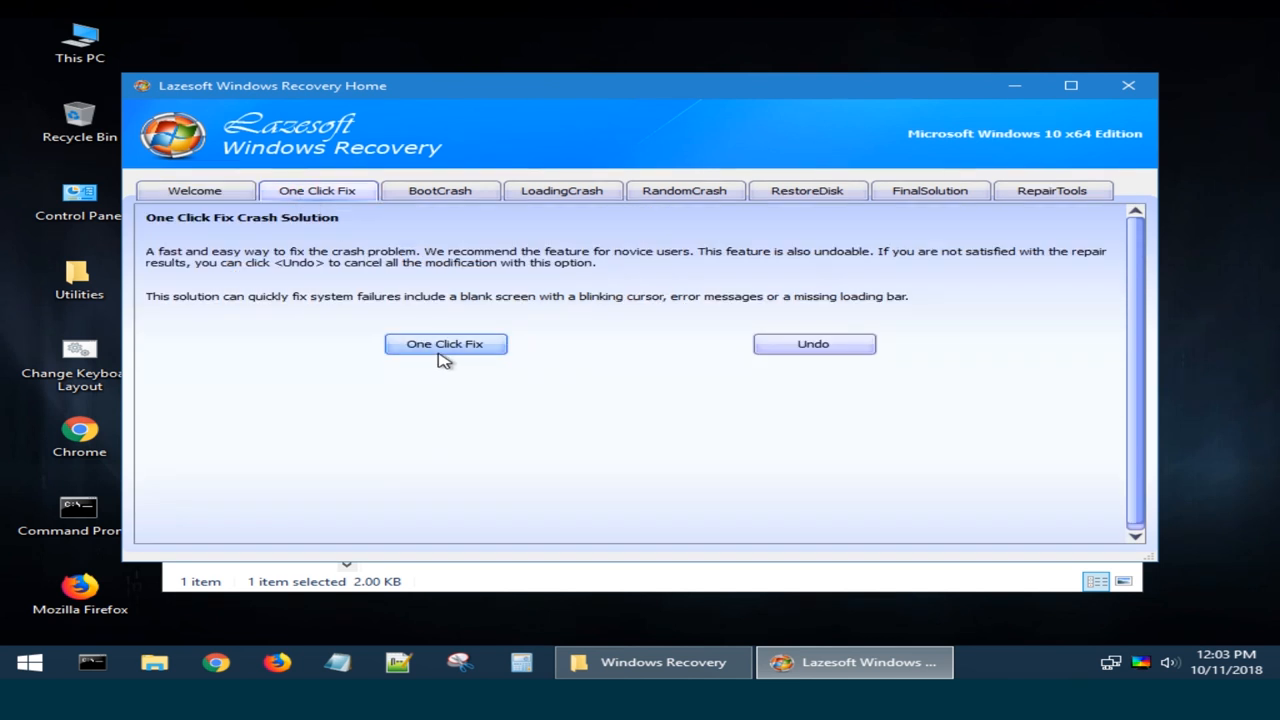
pyautogui.click(445, 344)
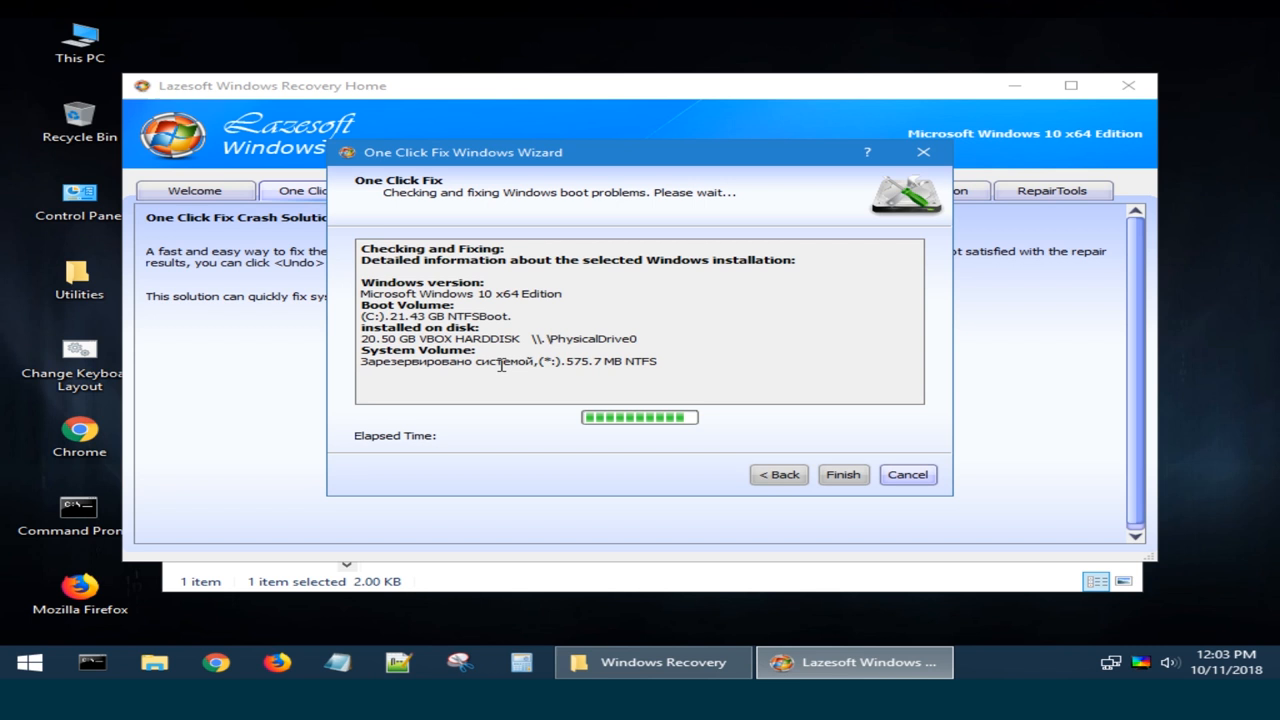
pyautogui.click(842, 474)
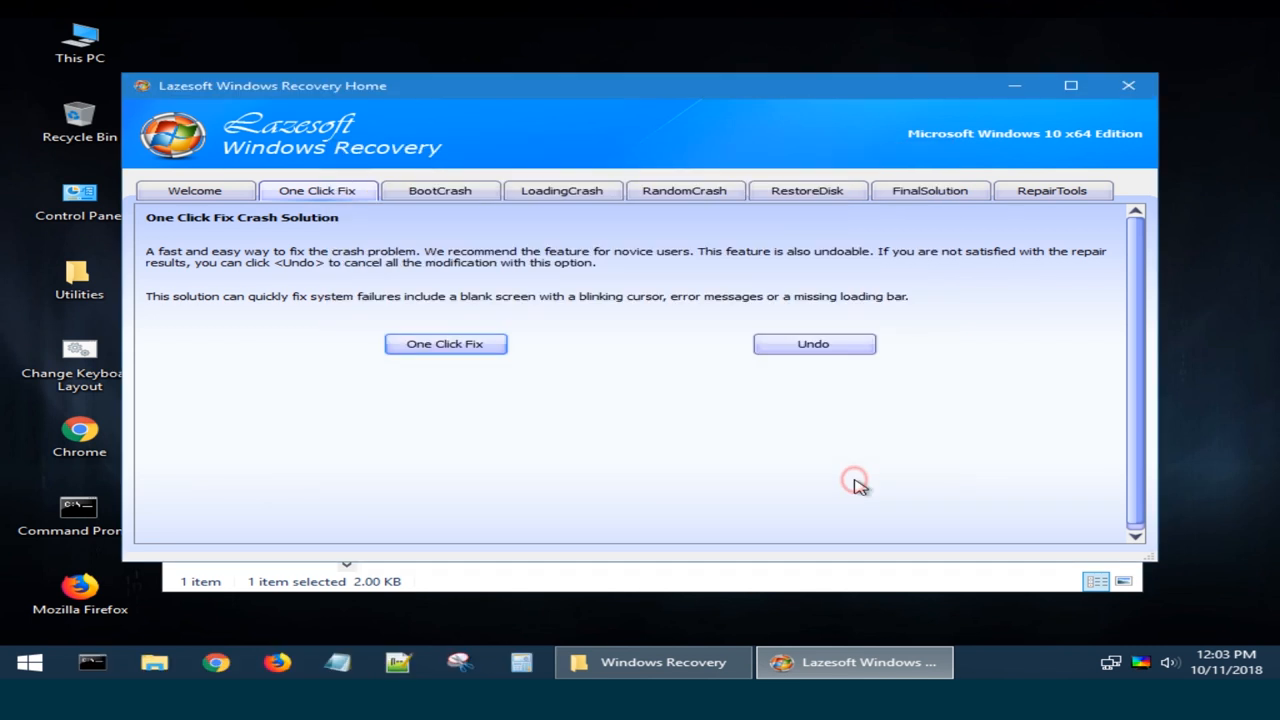
pyautogui.click(439, 190)
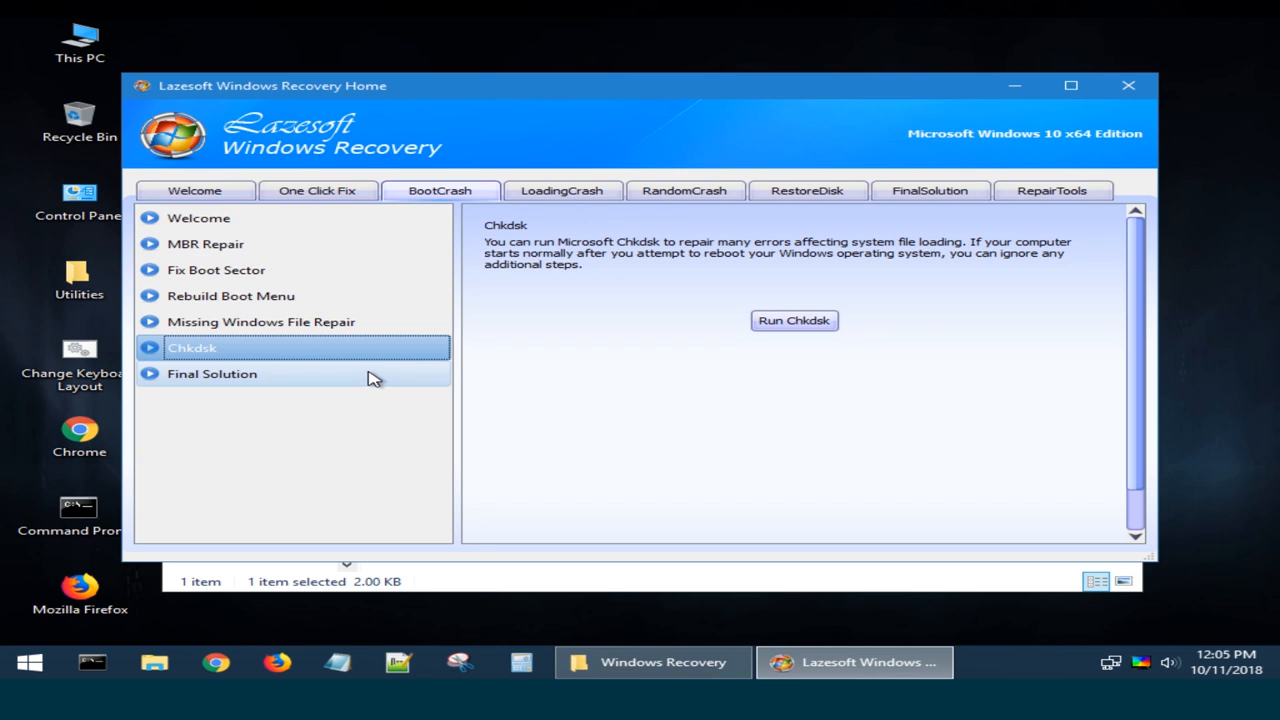
pyautogui.moveTo(975, 324)
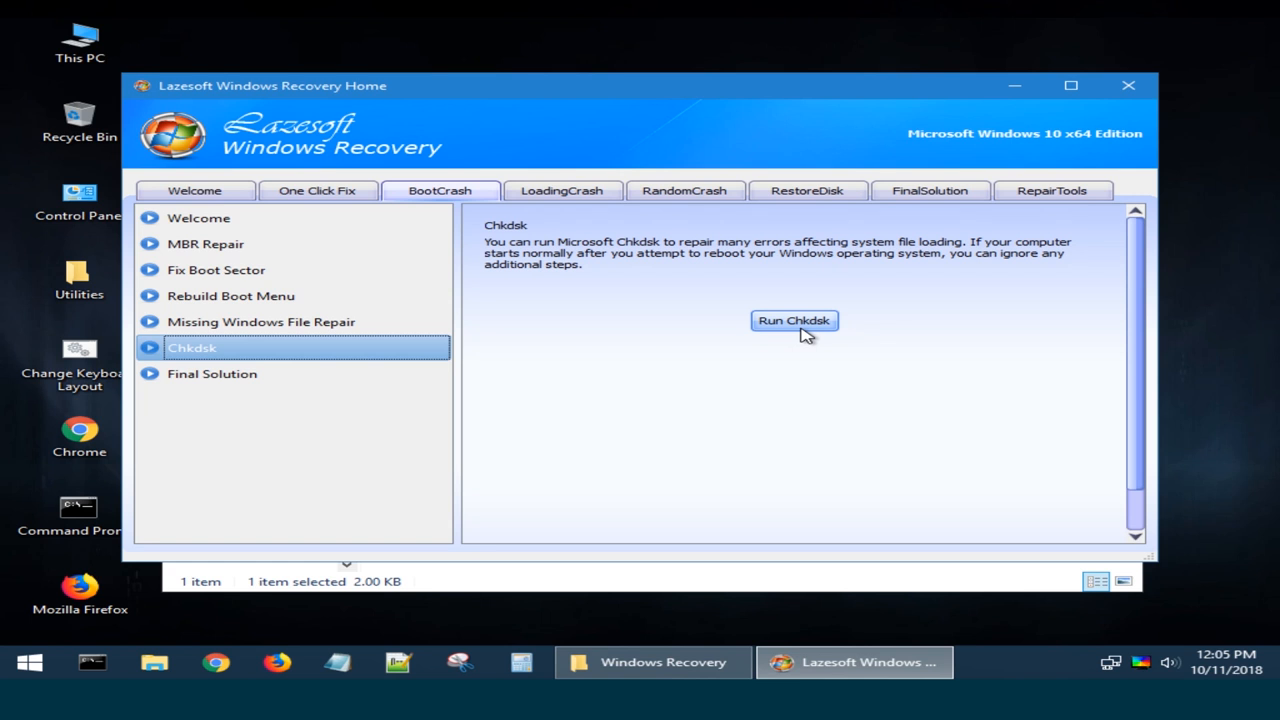
pyautogui.moveTo(775, 334)
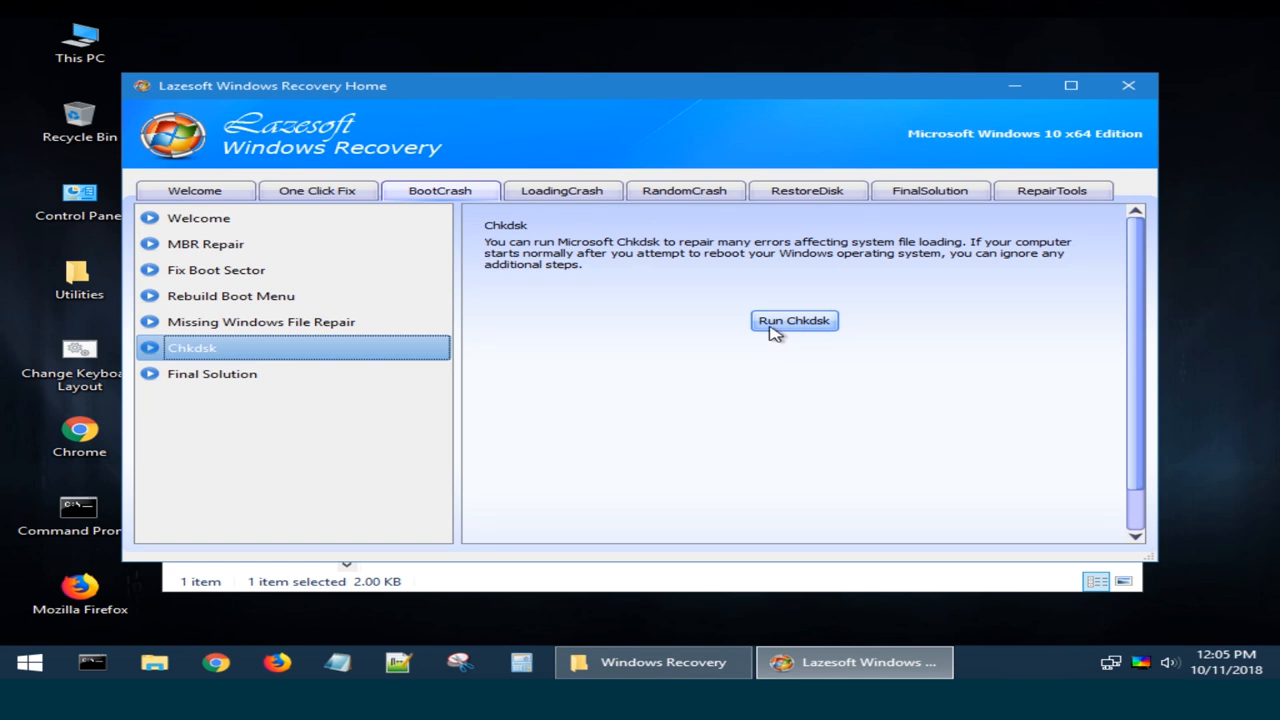
# View Registry Recovery, Memory Diagnostic, then the FinalSolution page.
pyautogui.click(561, 190)
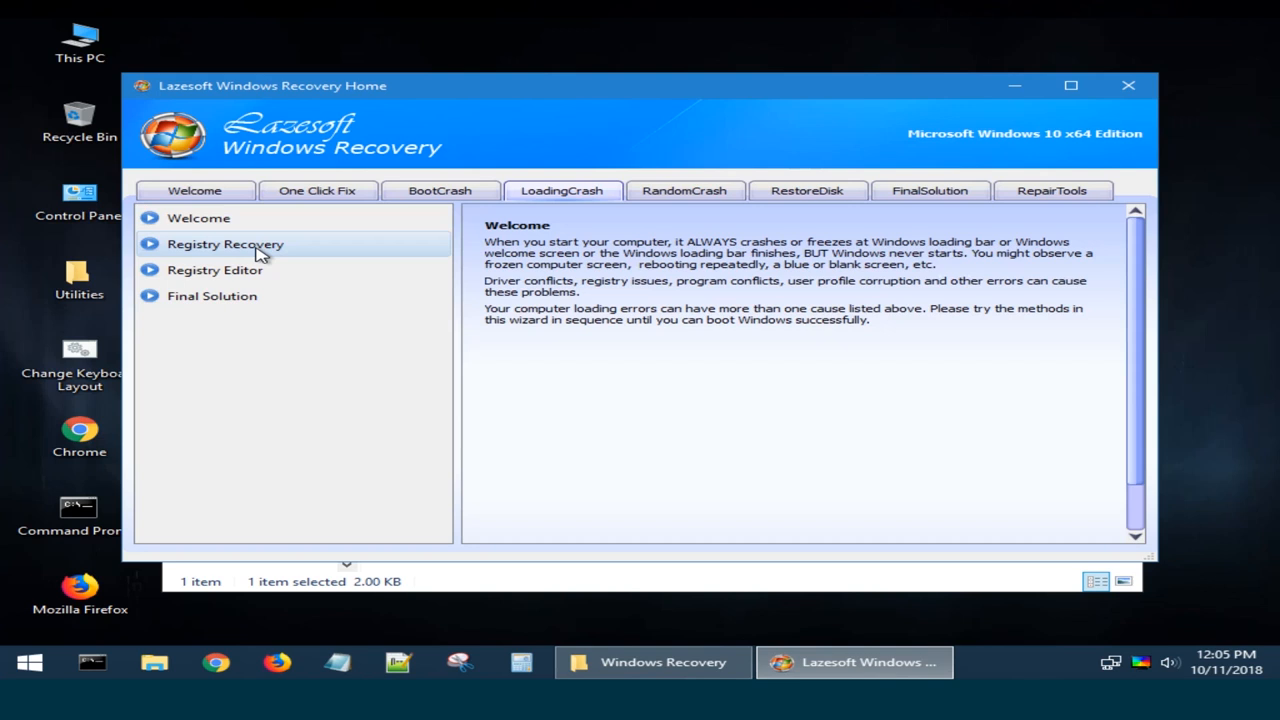
pyautogui.click(225, 243)
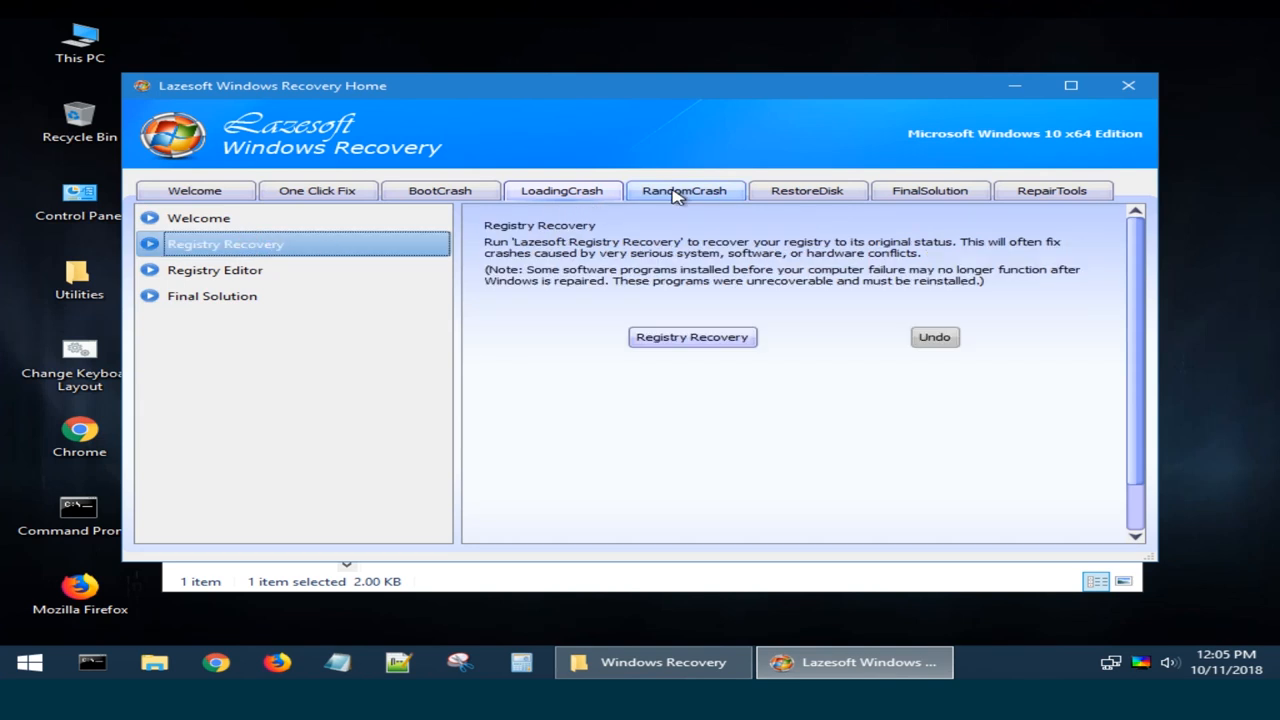
pyautogui.click(684, 190)
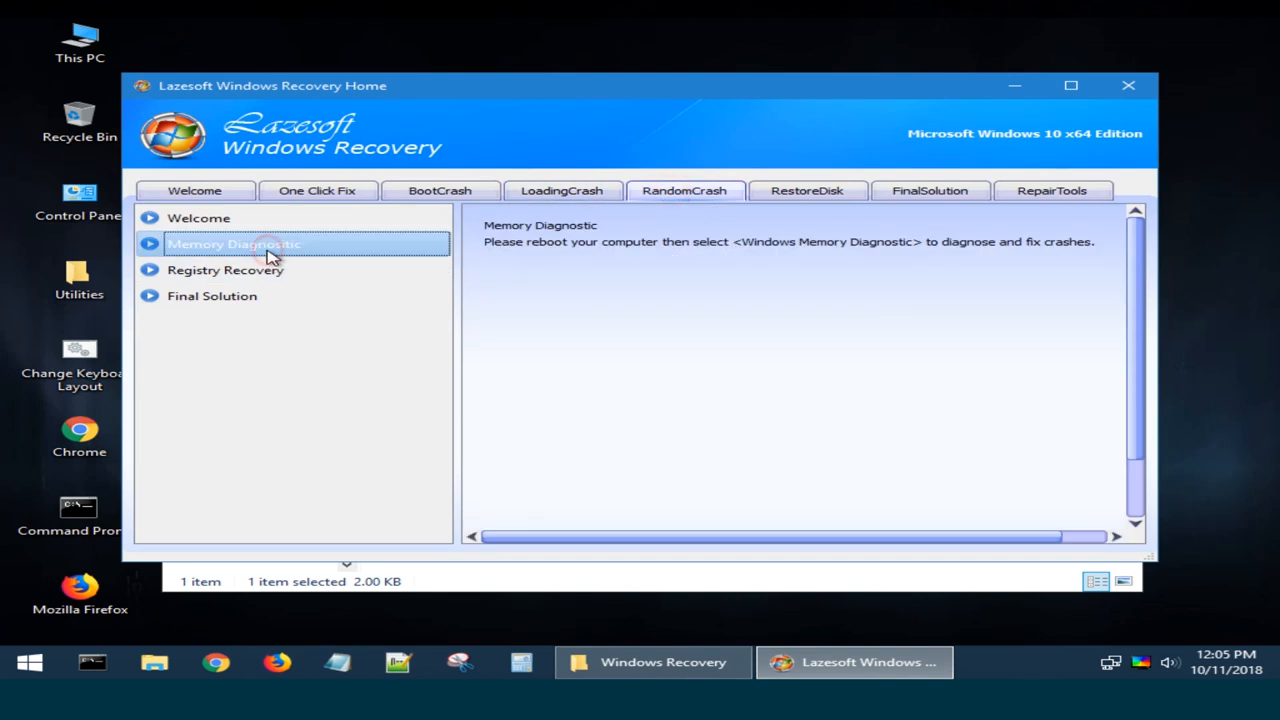
pyautogui.click(929, 190)
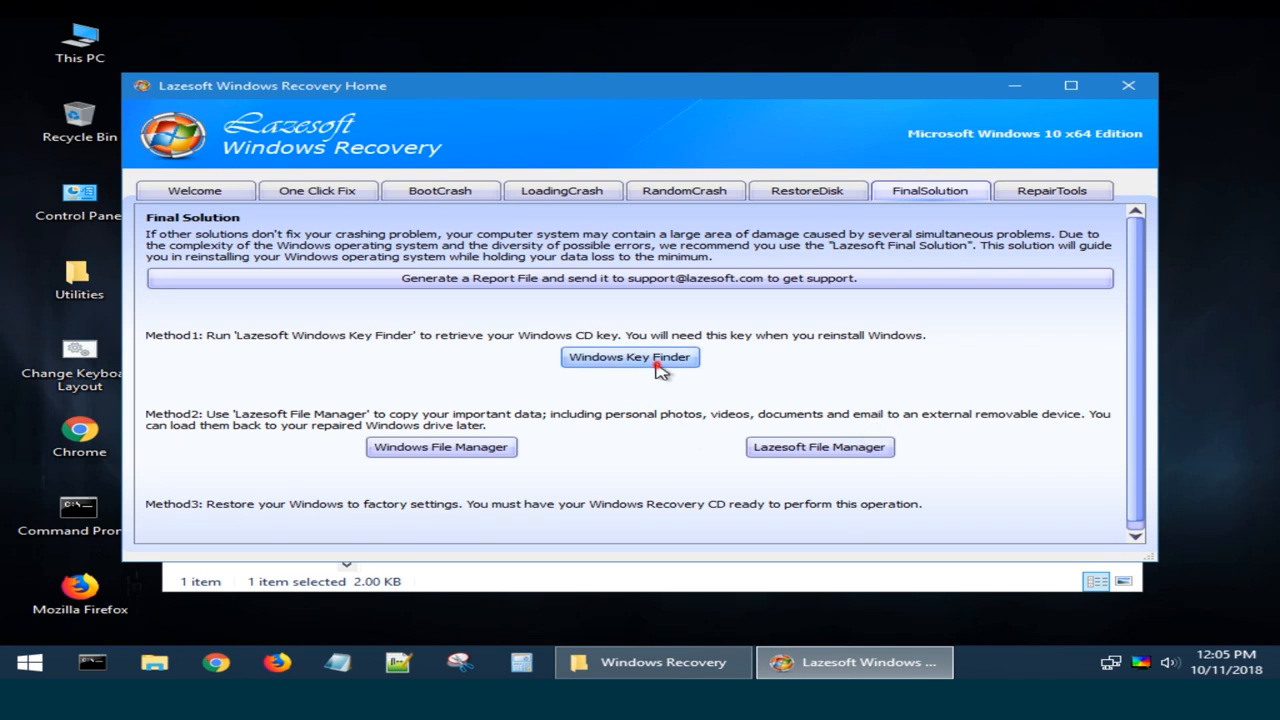
# Recover the Windows 10 Pro key with Windows Key Finder, then select Hard Disk Tools.
pyautogui.click(629, 357)
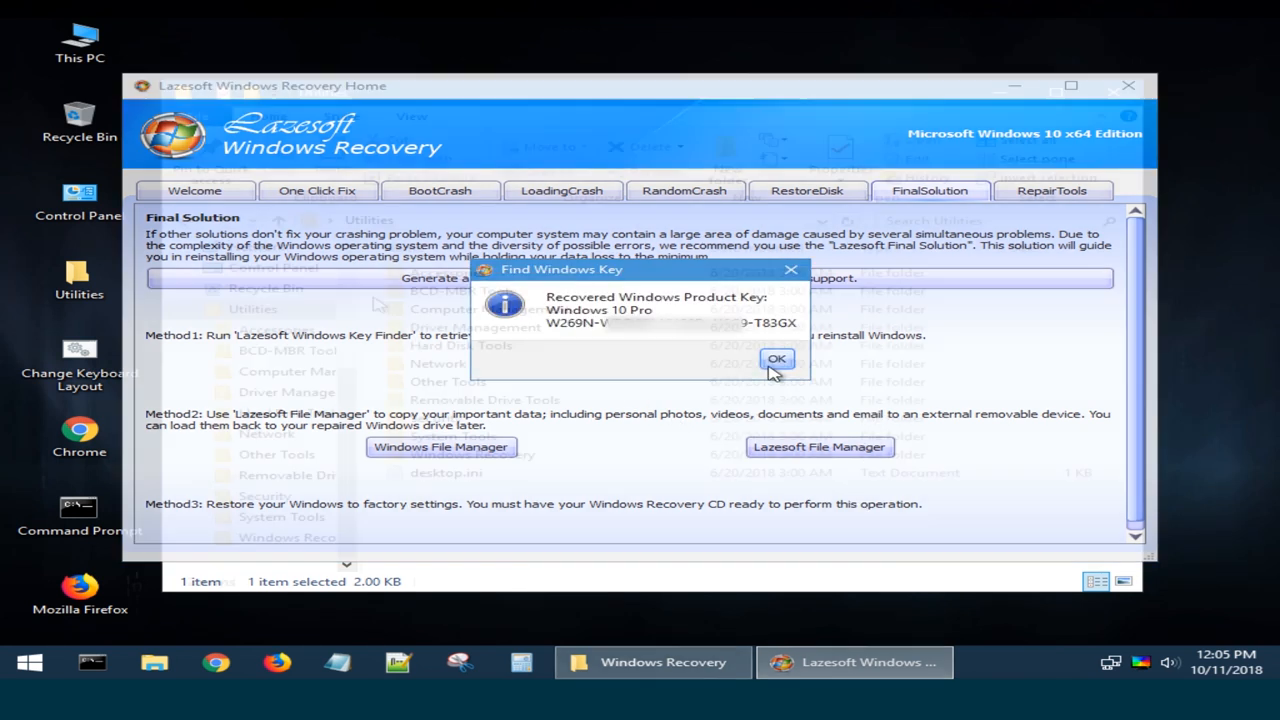
pyautogui.click(777, 359)
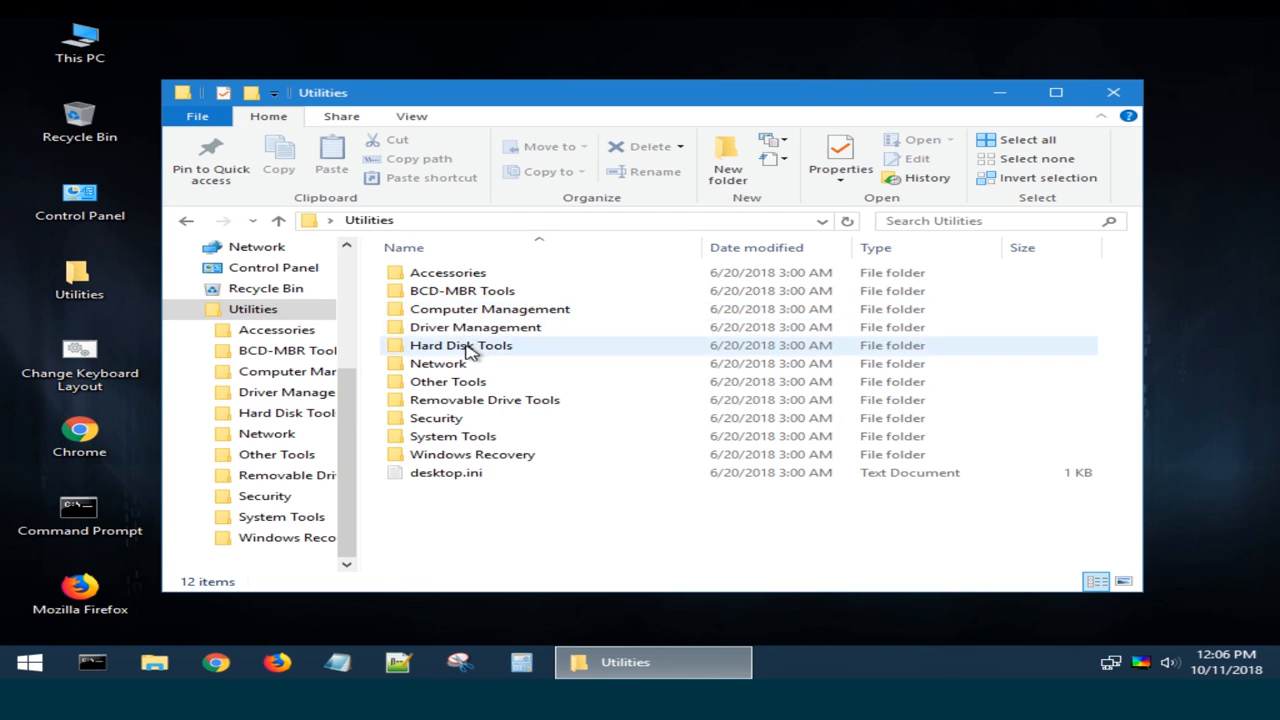
pyautogui.click(461, 345)
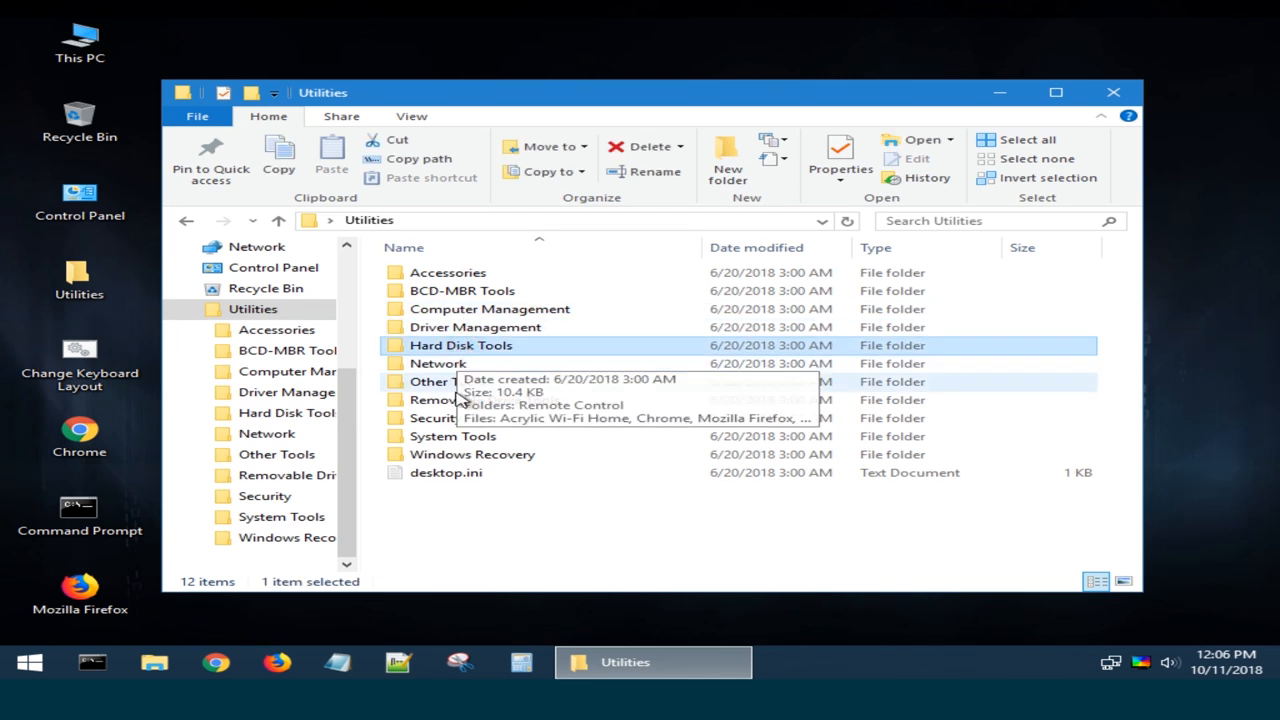